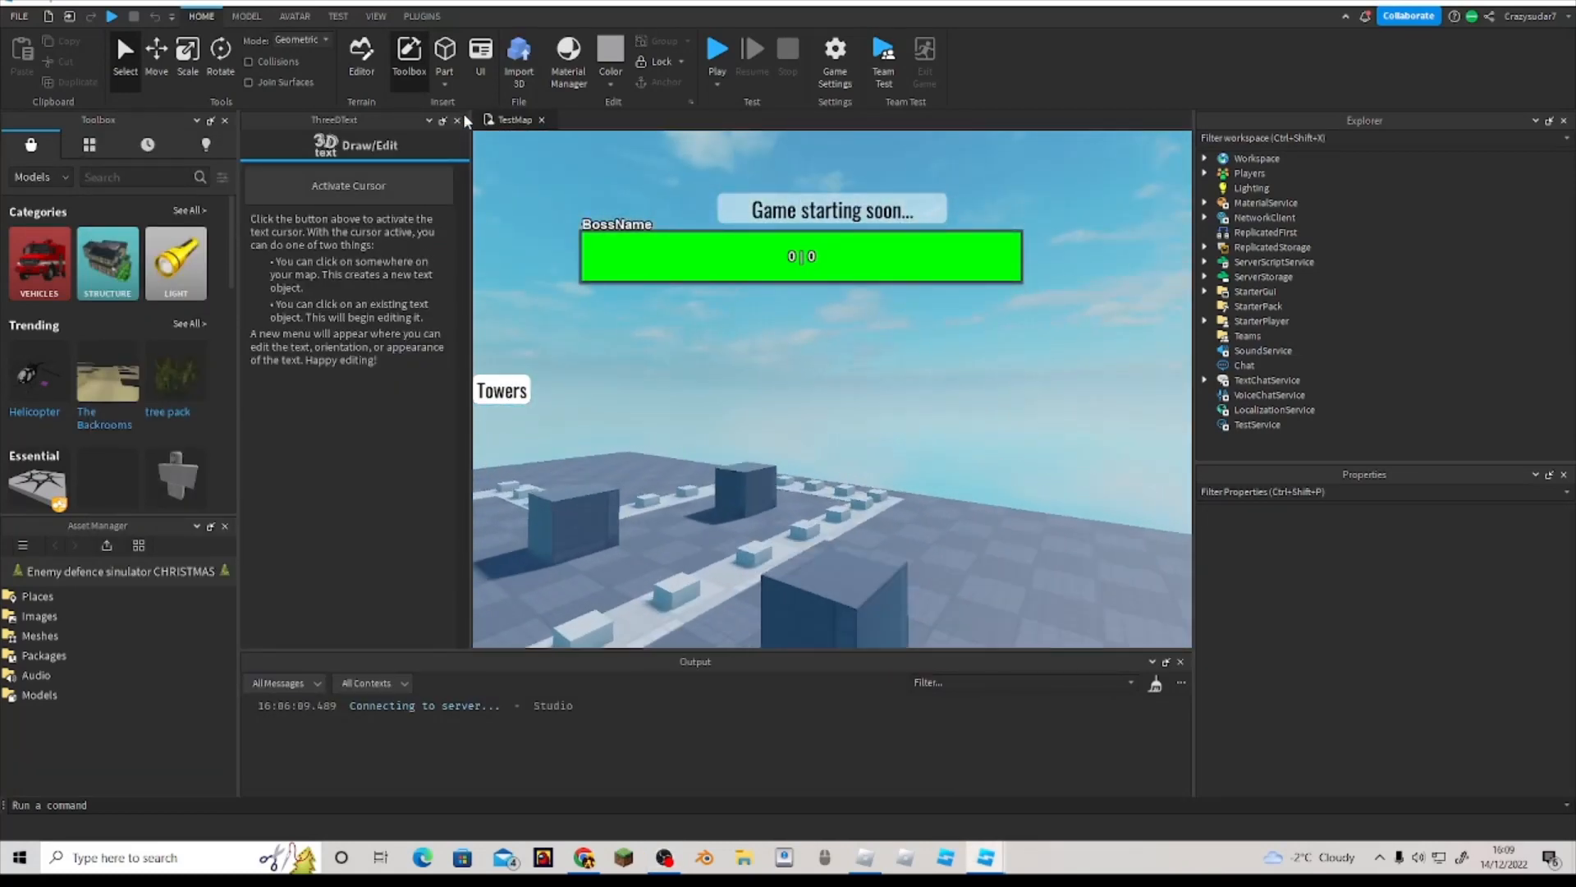
# Step: Close the ThreeDText plugin window in Roblox Studio
pyautogui.click(456, 120)
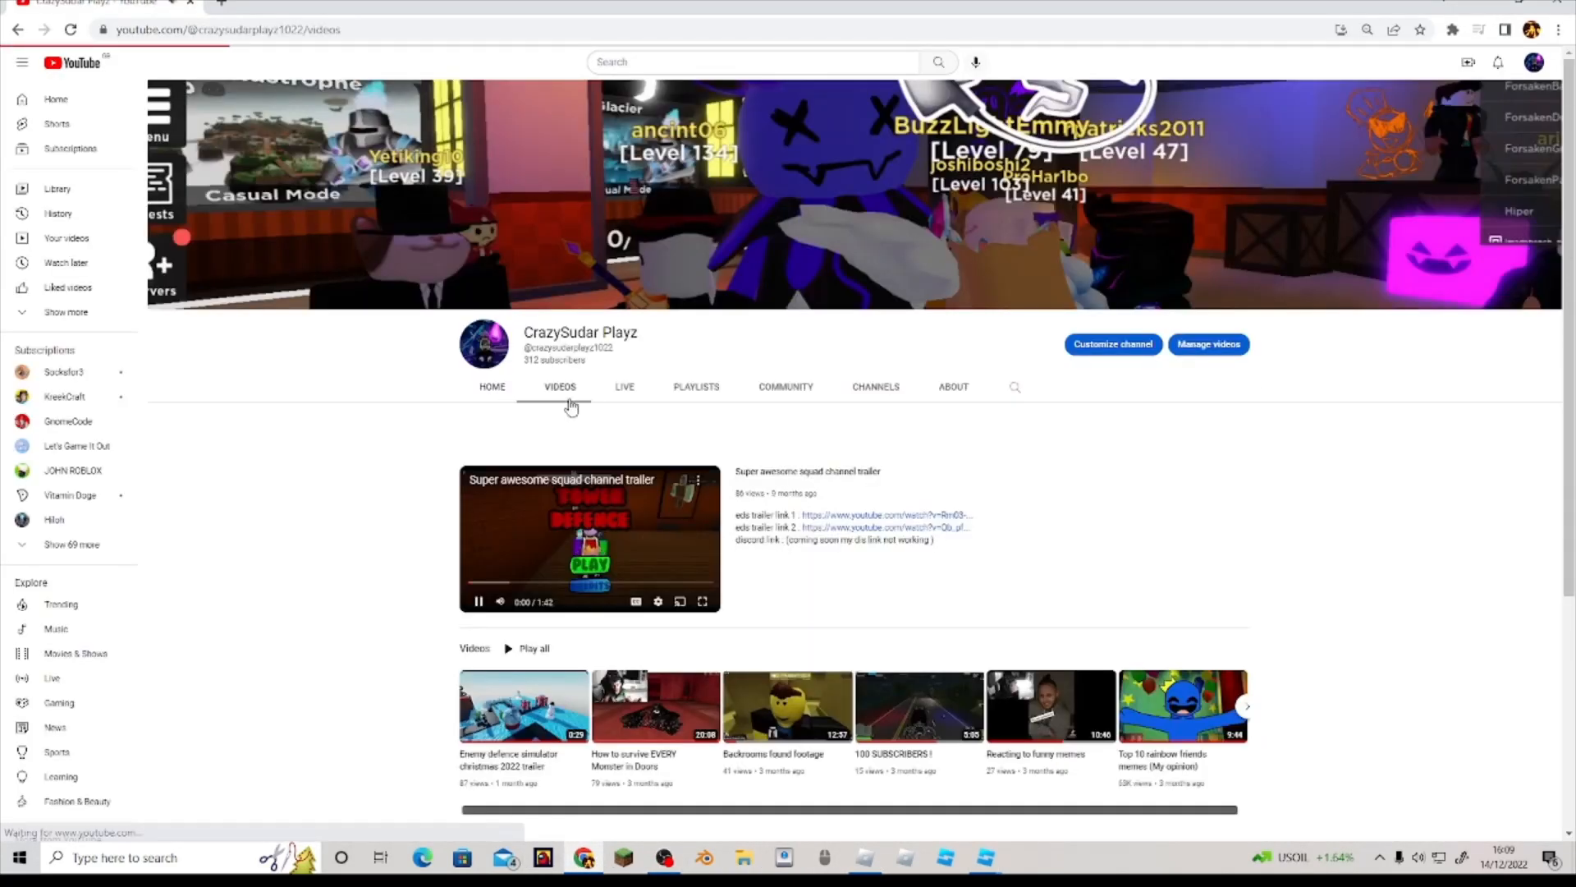
# Step: Open the Christmas 2022 trailer video, then return to the channel's videos list
pyautogui.click(523, 705)
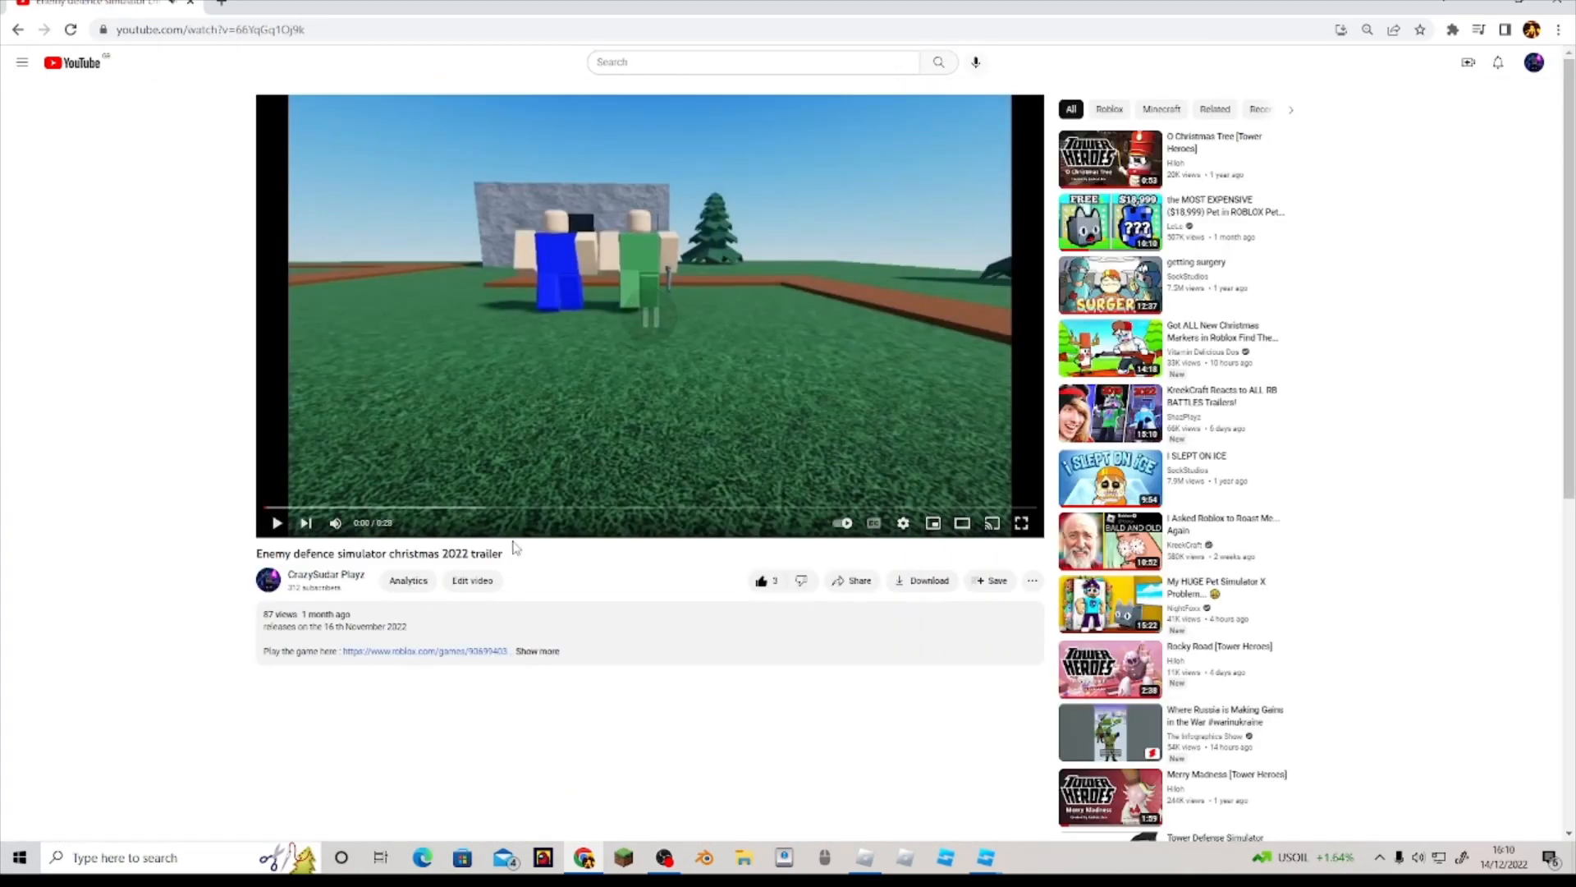
pyautogui.scroll(-3)
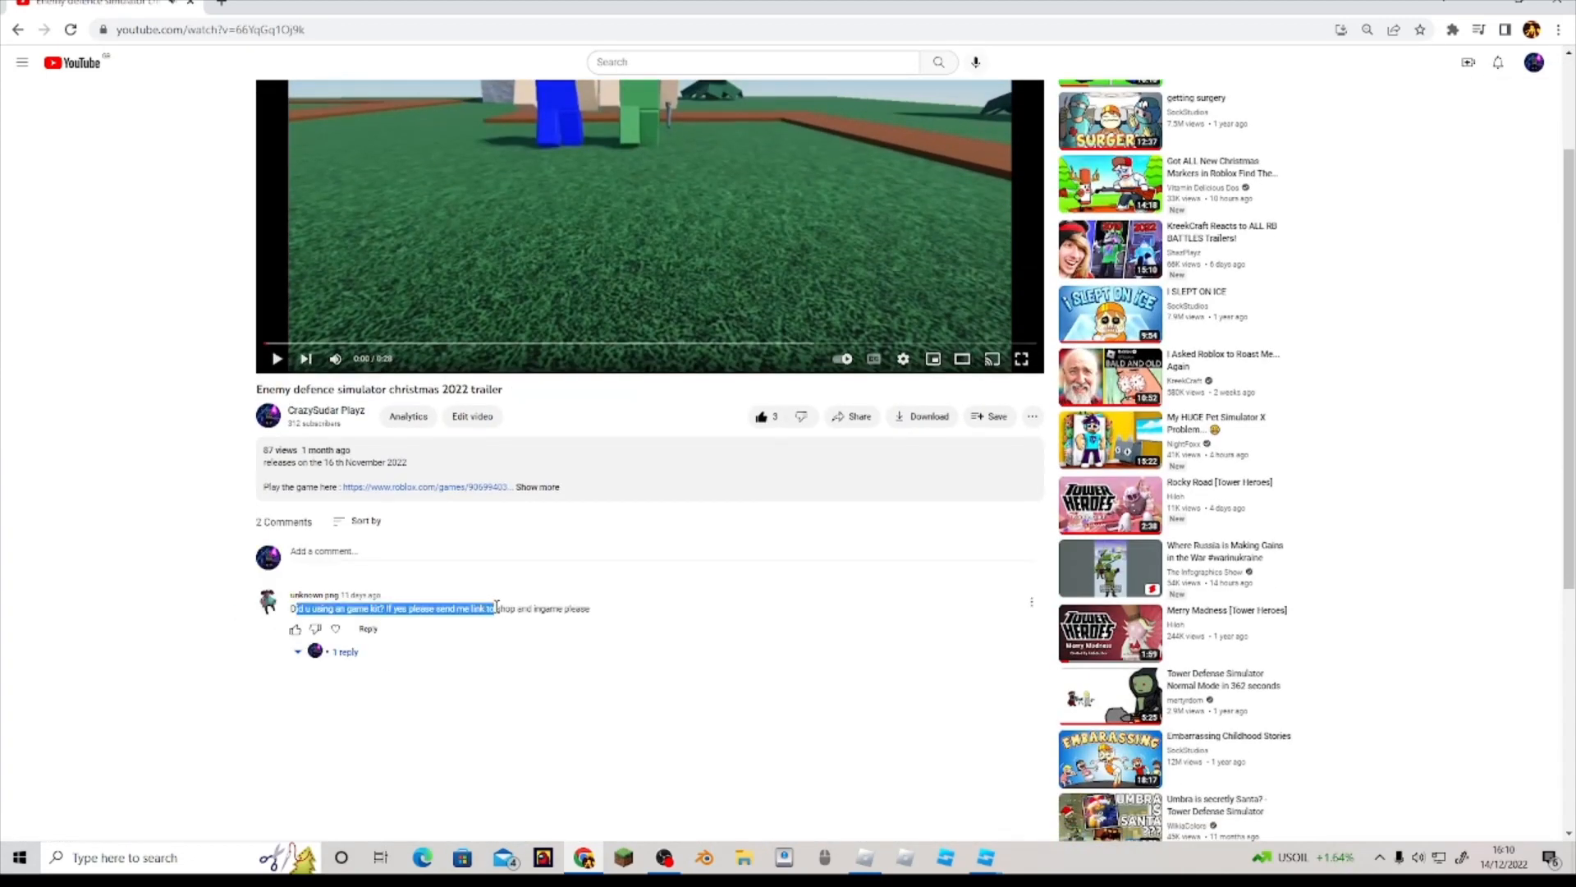
pyautogui.click(326, 410)
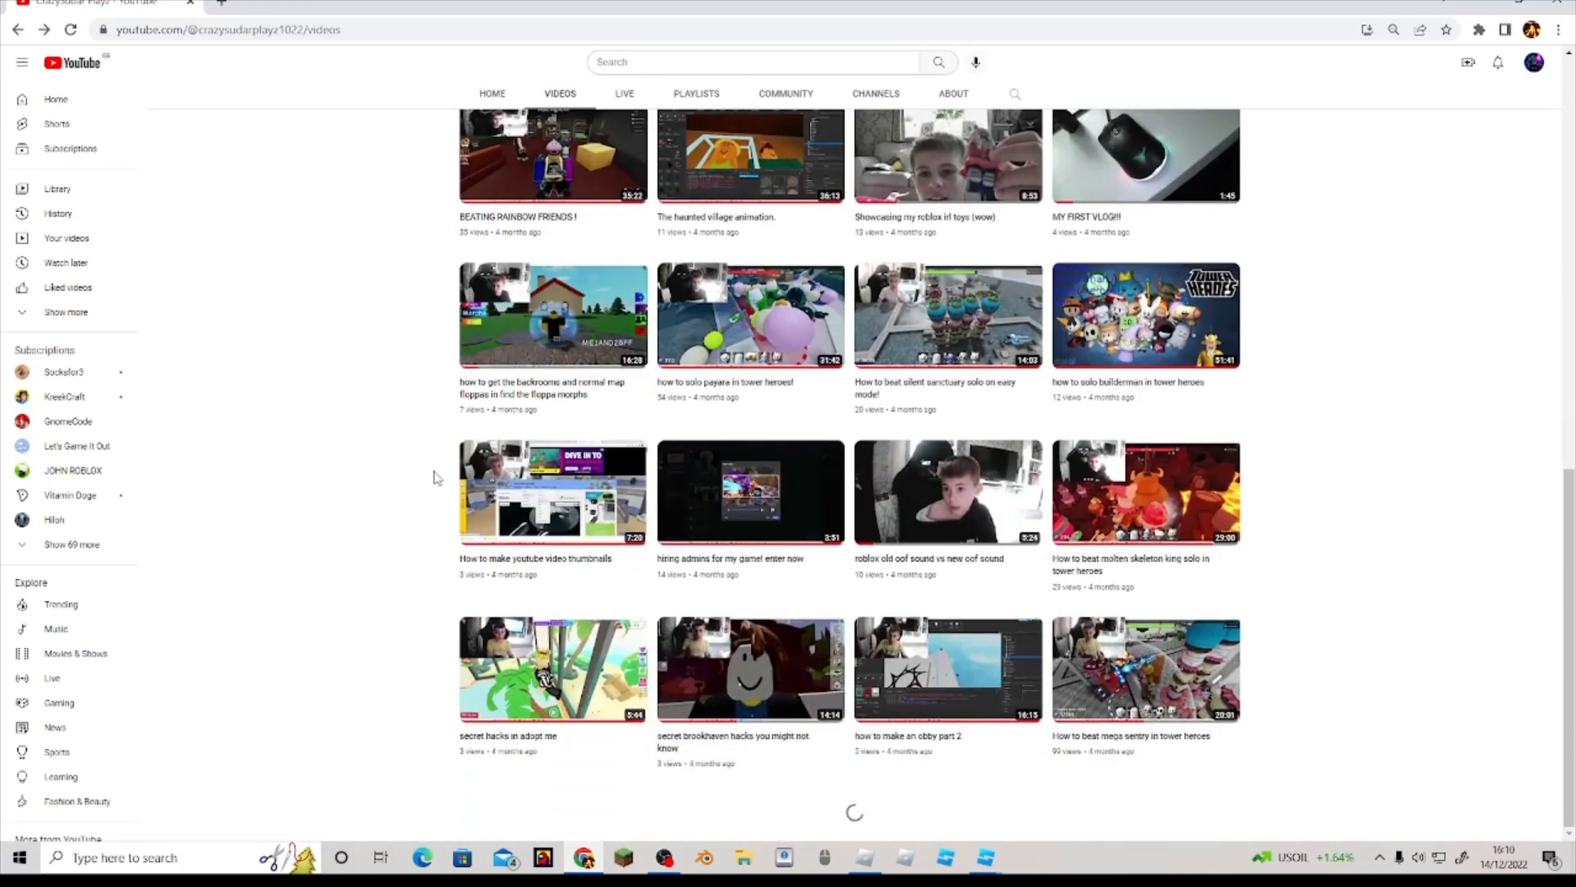
# Step: Scroll through the channel's uploads to find the admin commands tutorial
pyautogui.scroll(-3)
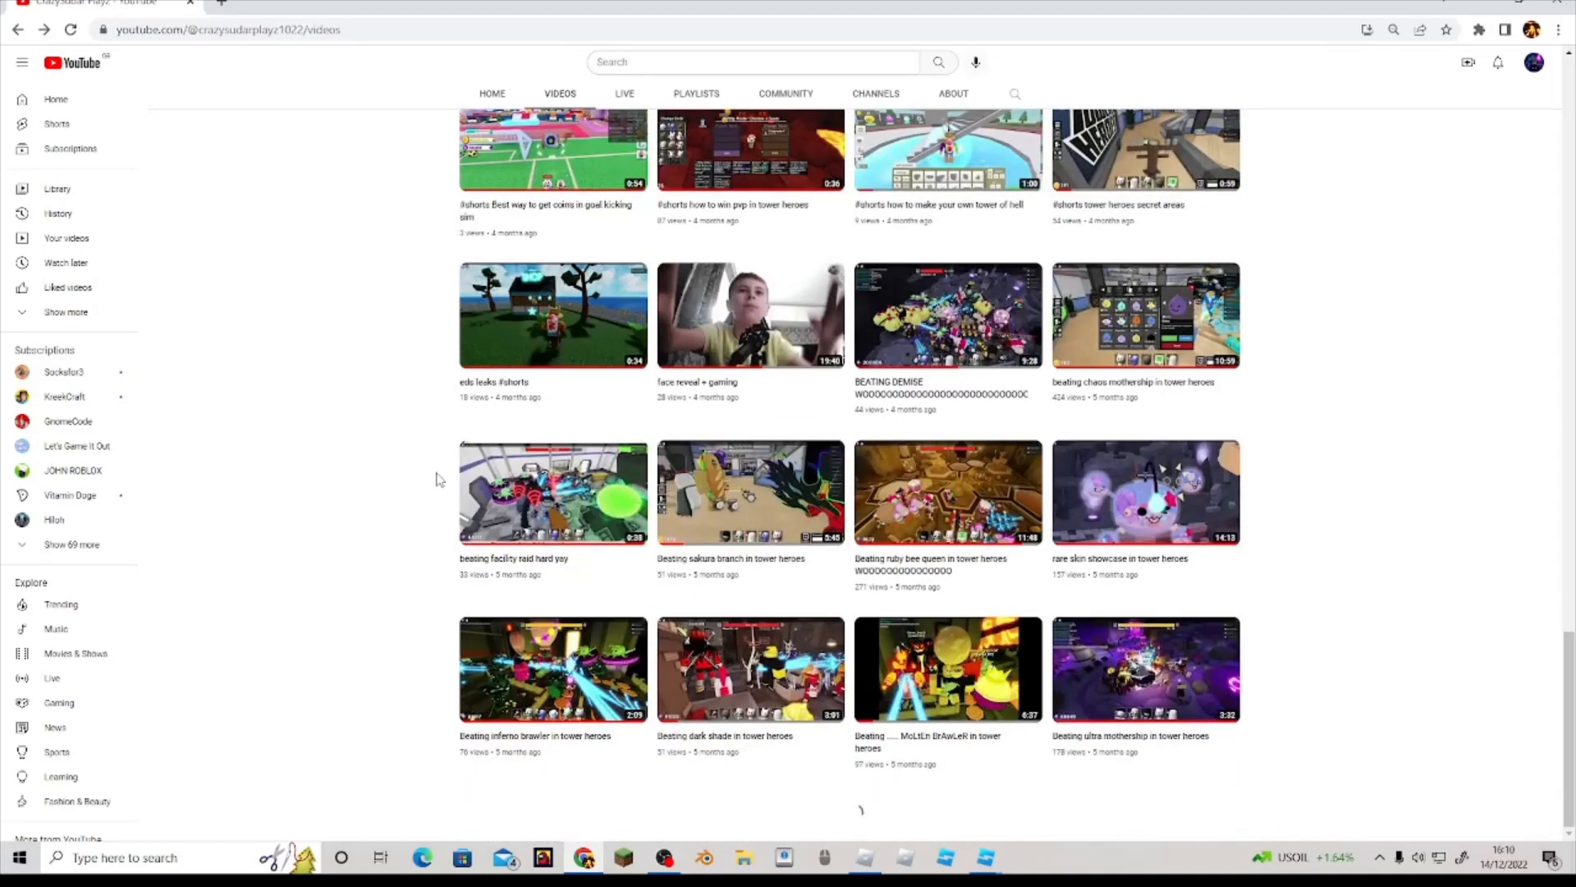
pyautogui.scroll(-3)
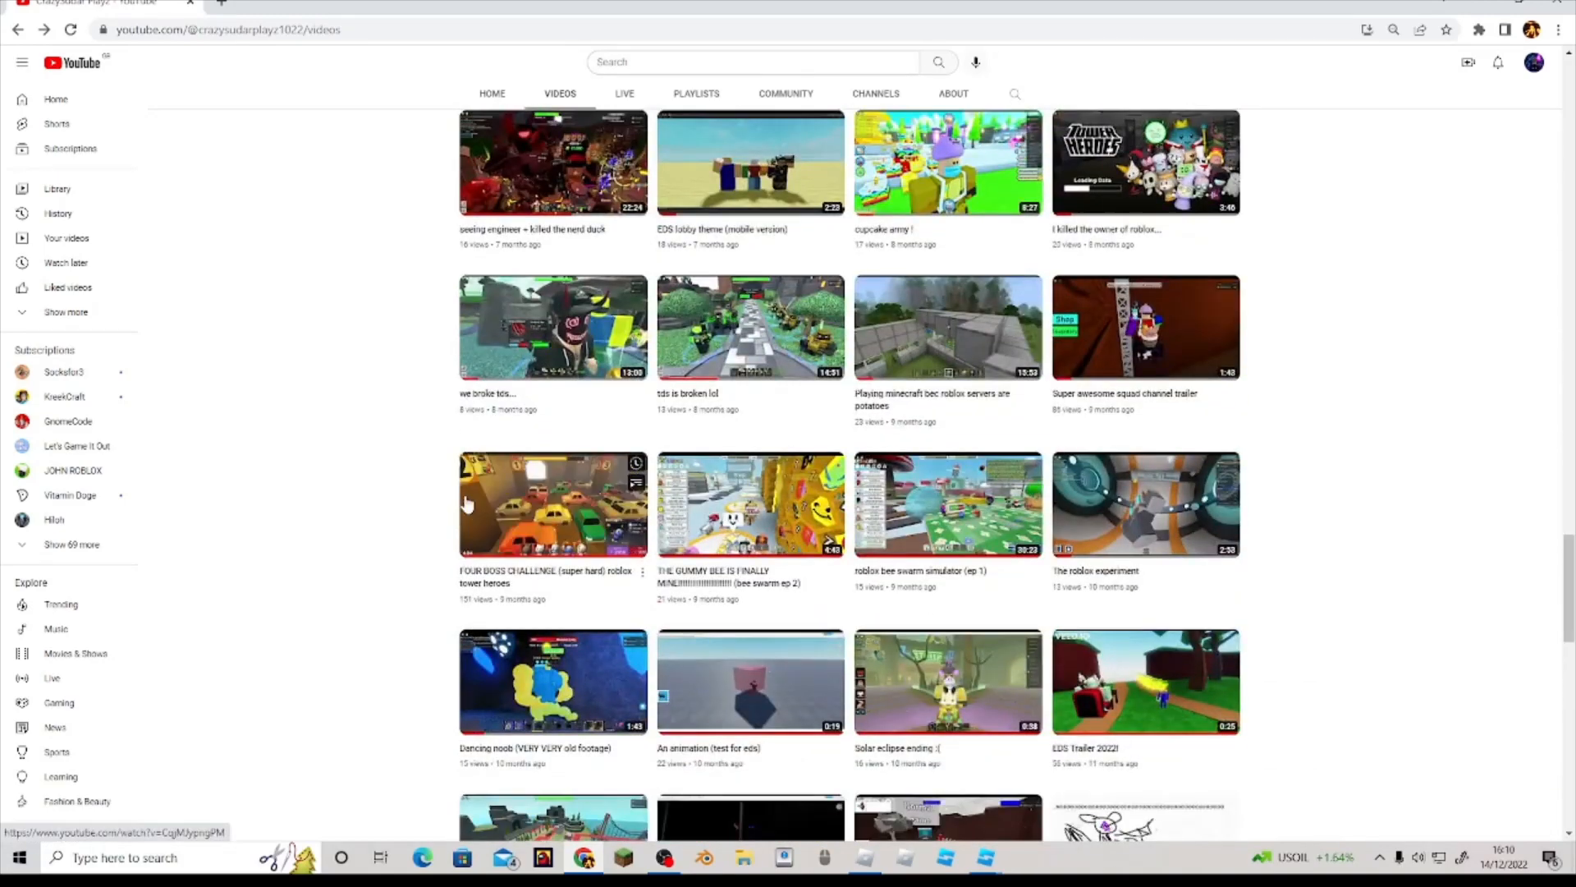
pyautogui.scroll(-3)
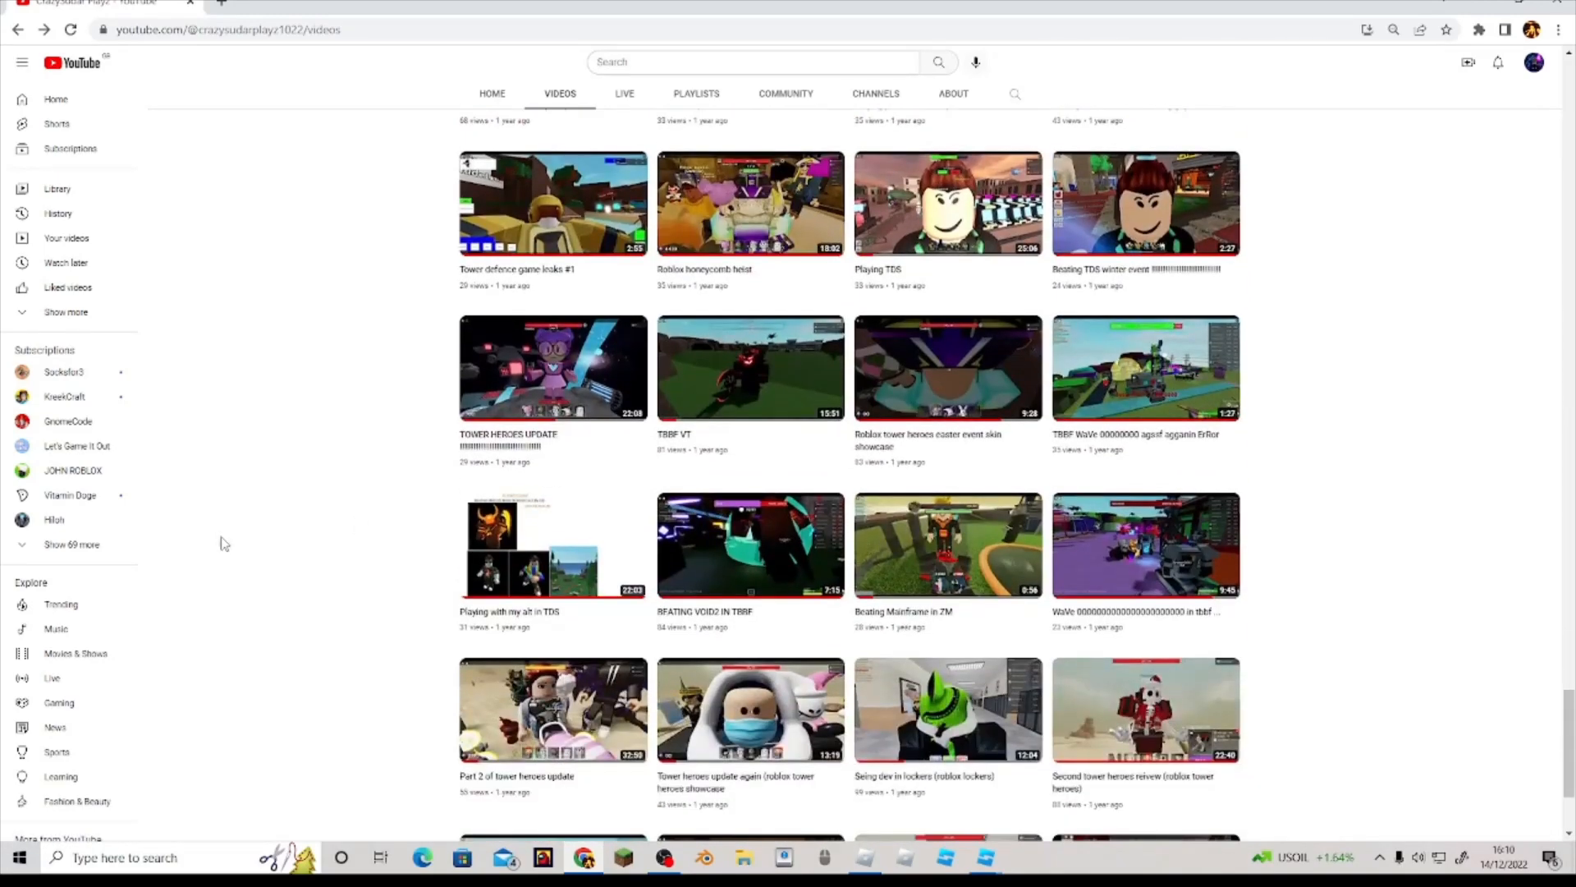
pyautogui.scroll(3)
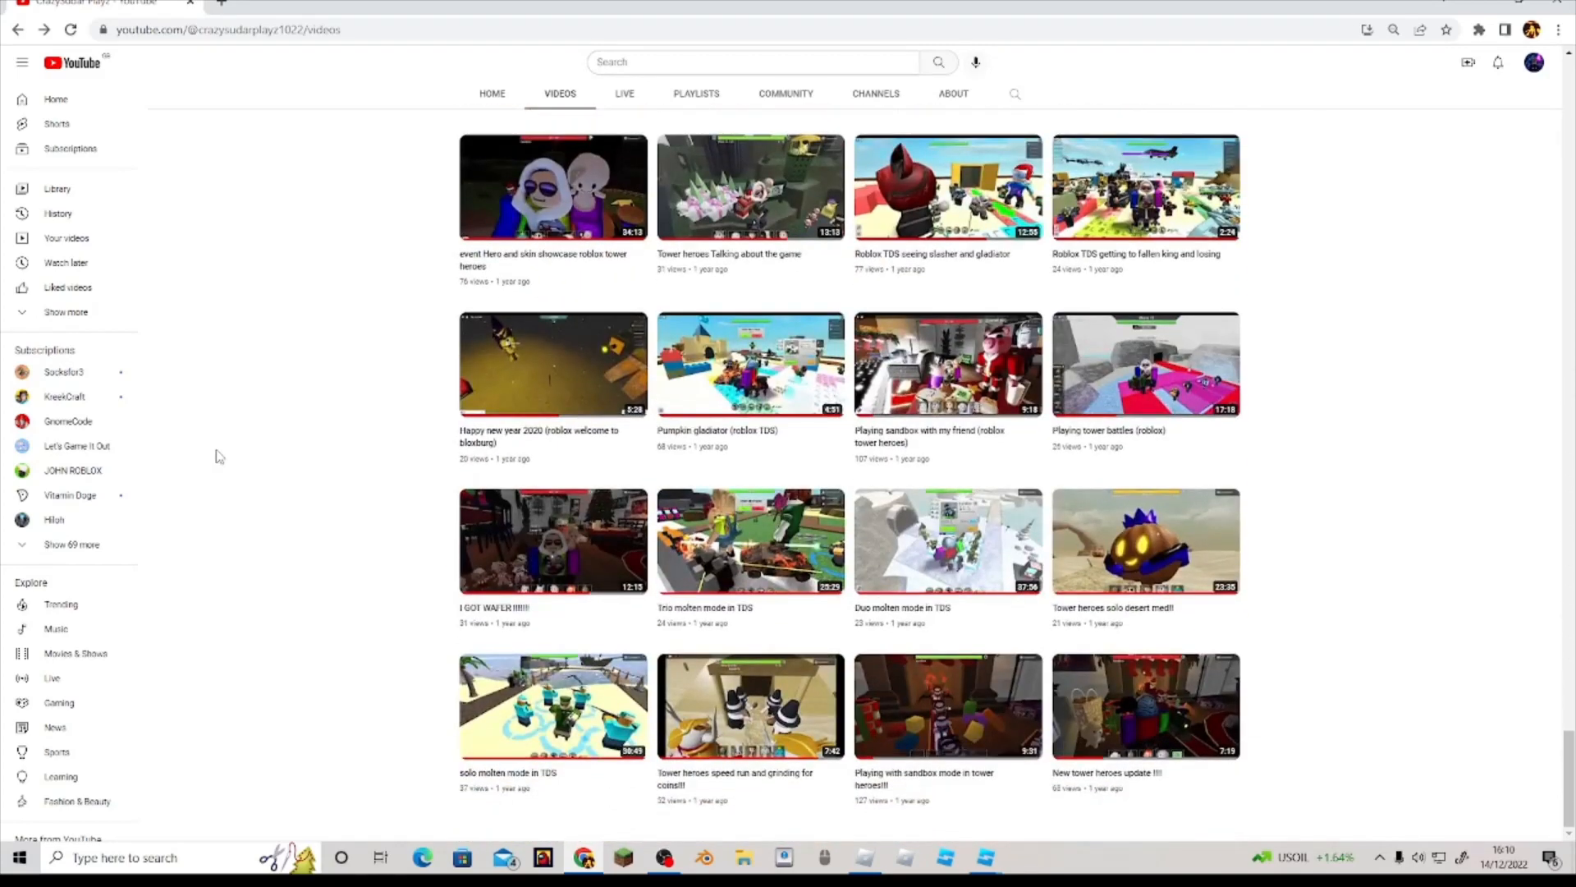
pyautogui.scroll(3)
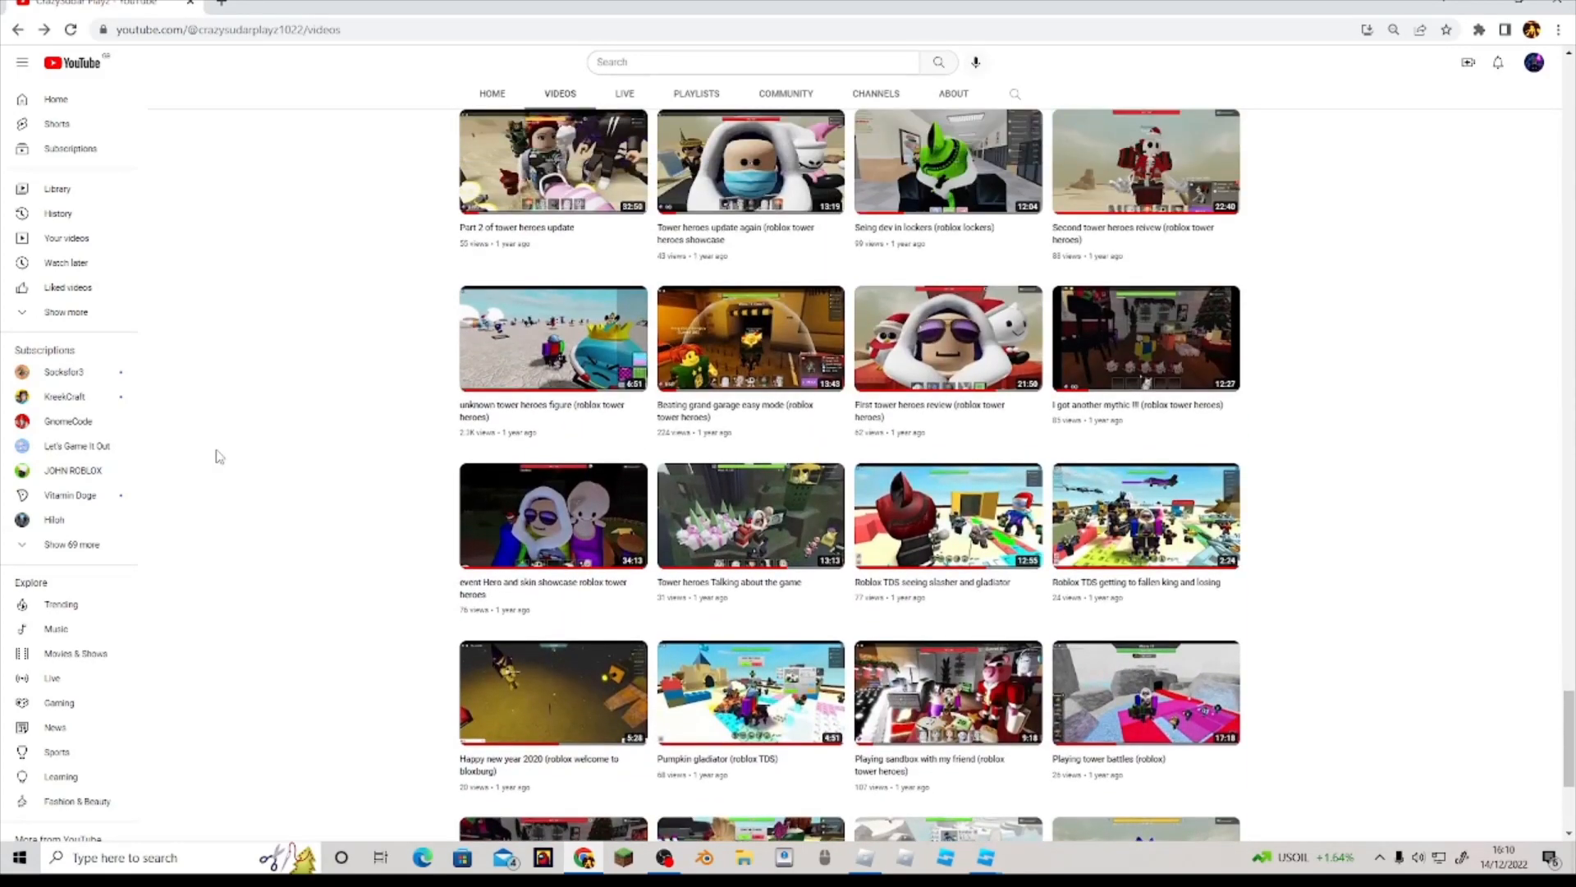
pyautogui.scroll(-3)
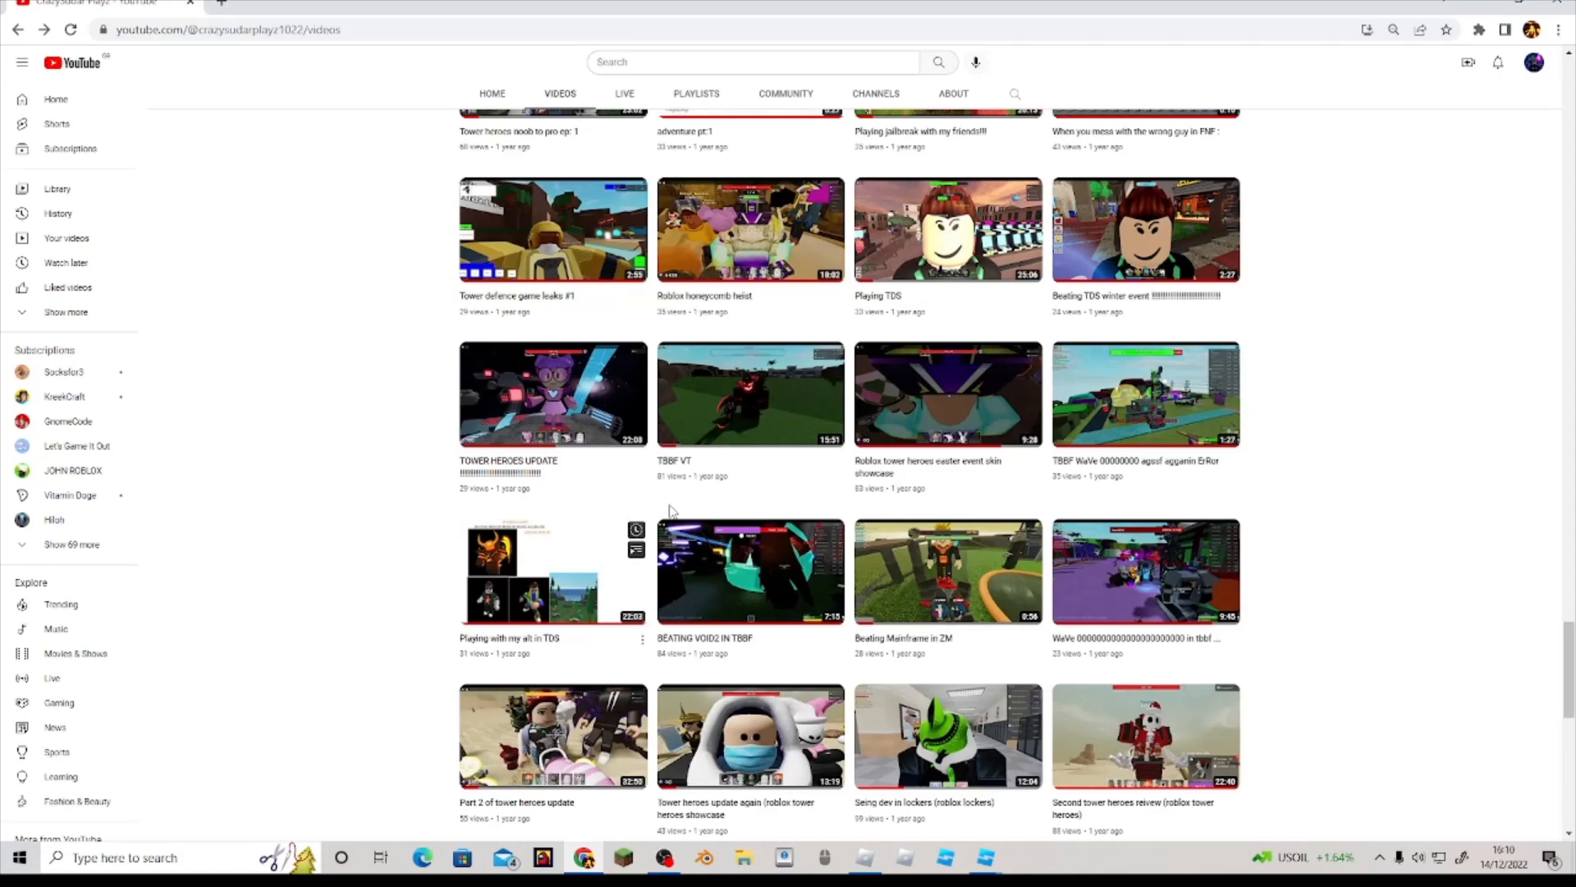
pyautogui.scroll(-3)
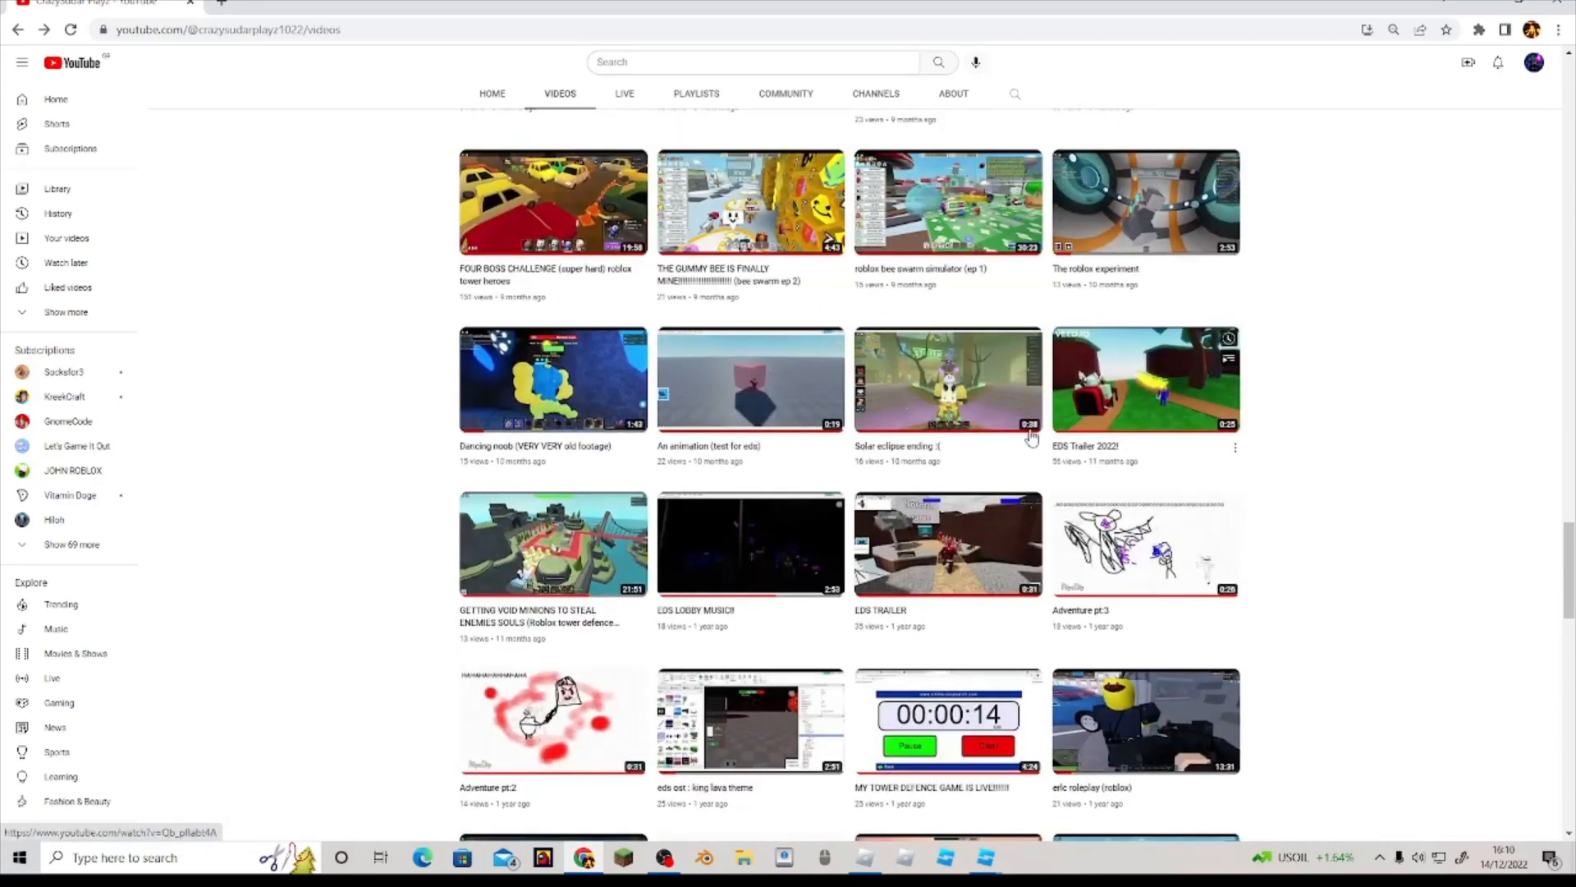
pyautogui.scroll(3)
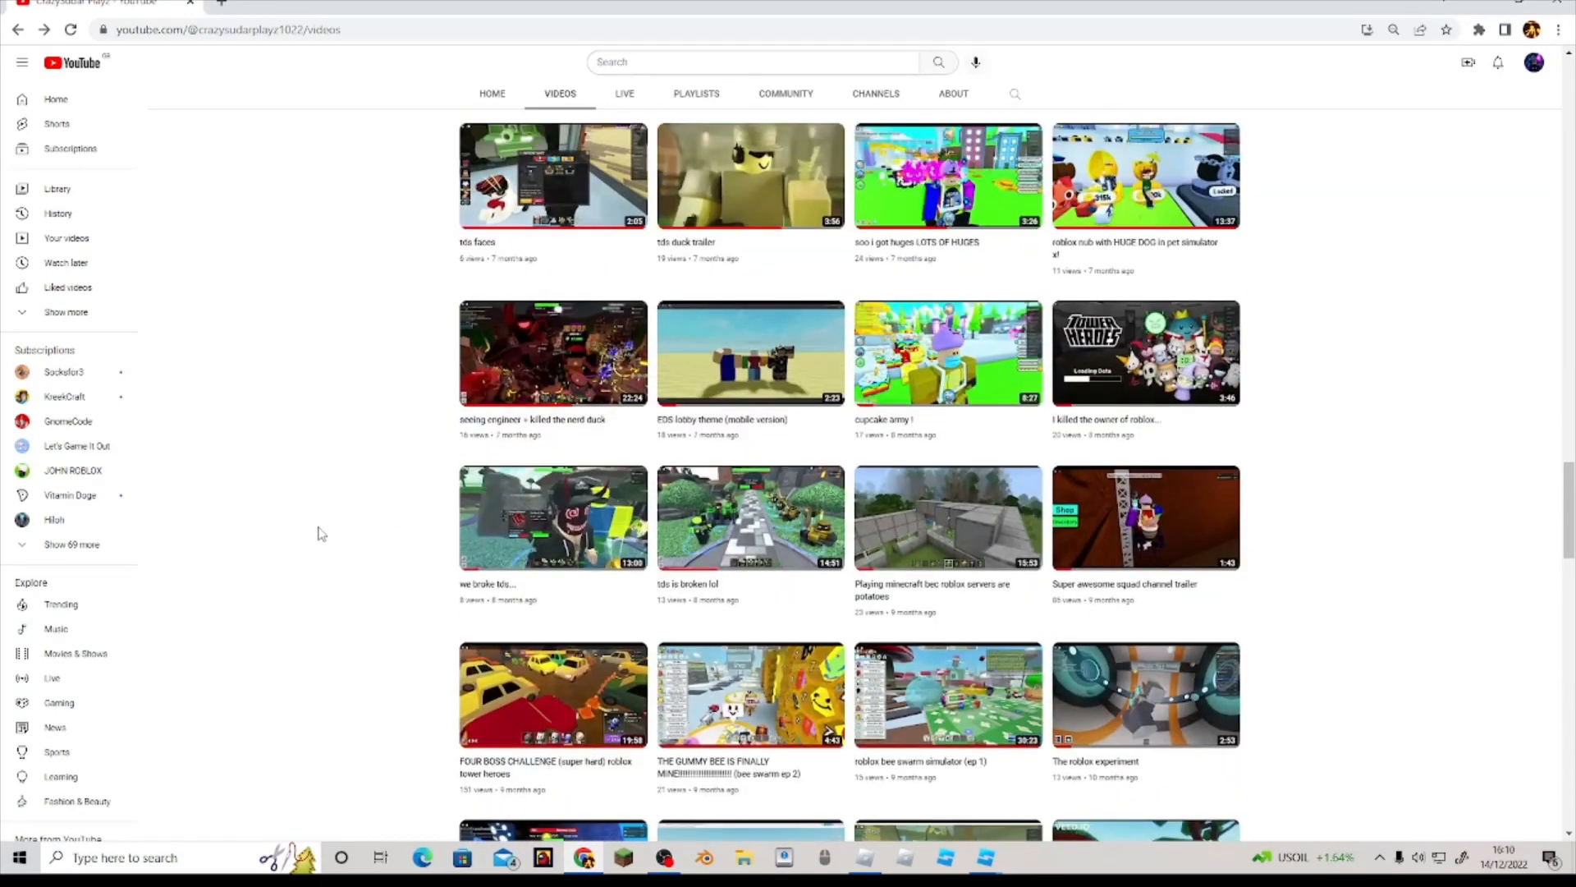
pyautogui.scroll(3)
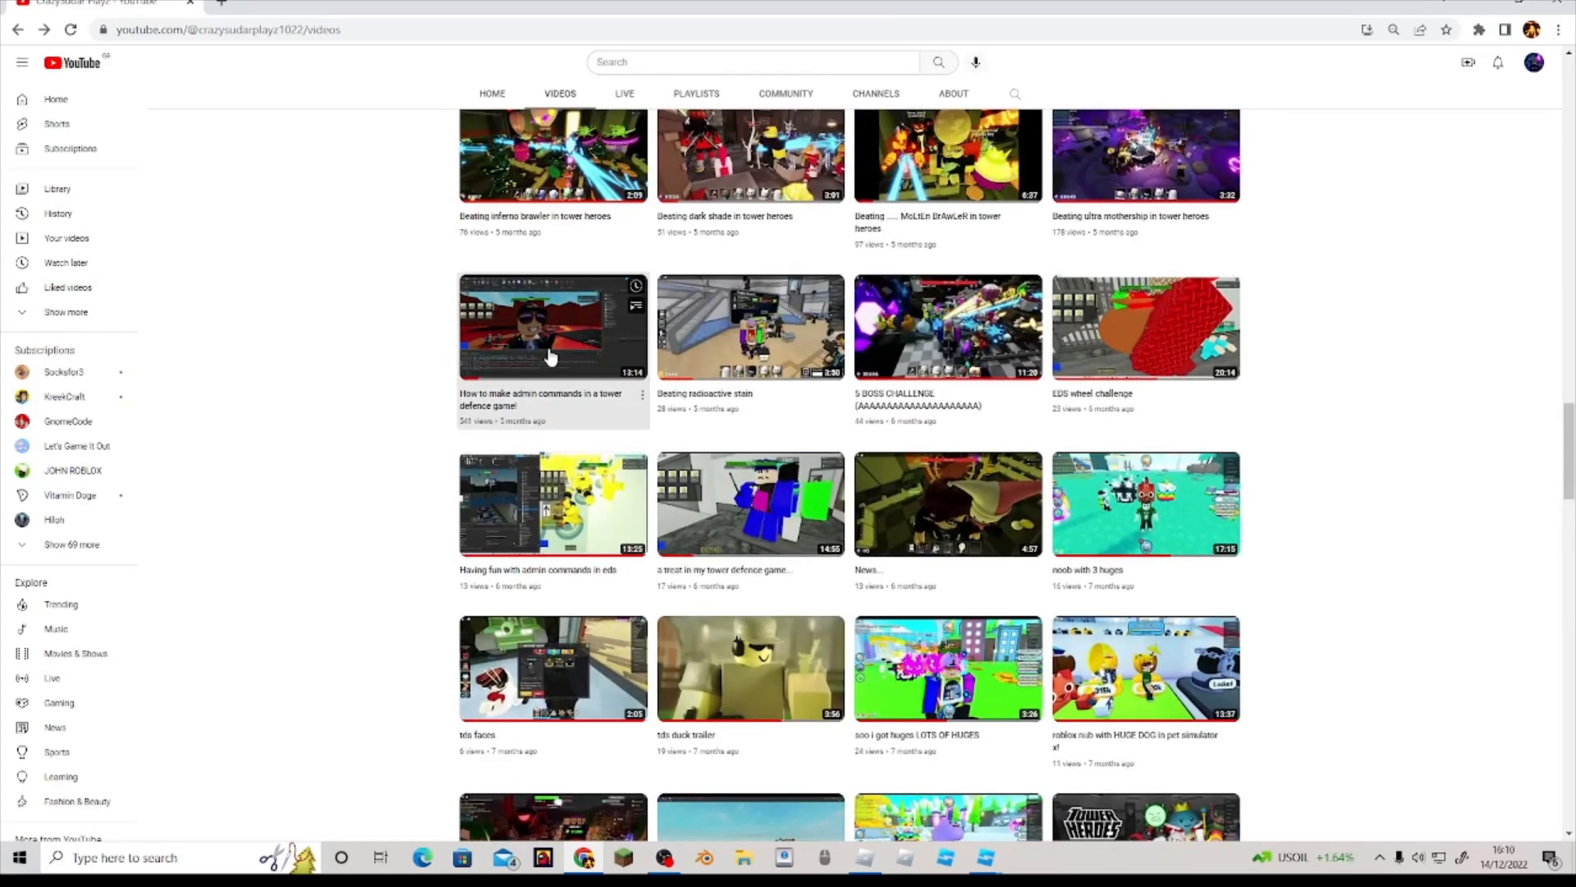
# Step: Open the 'How to make admin commands' tutorial, read its comments, and return to Studio
pyautogui.click(553, 325)
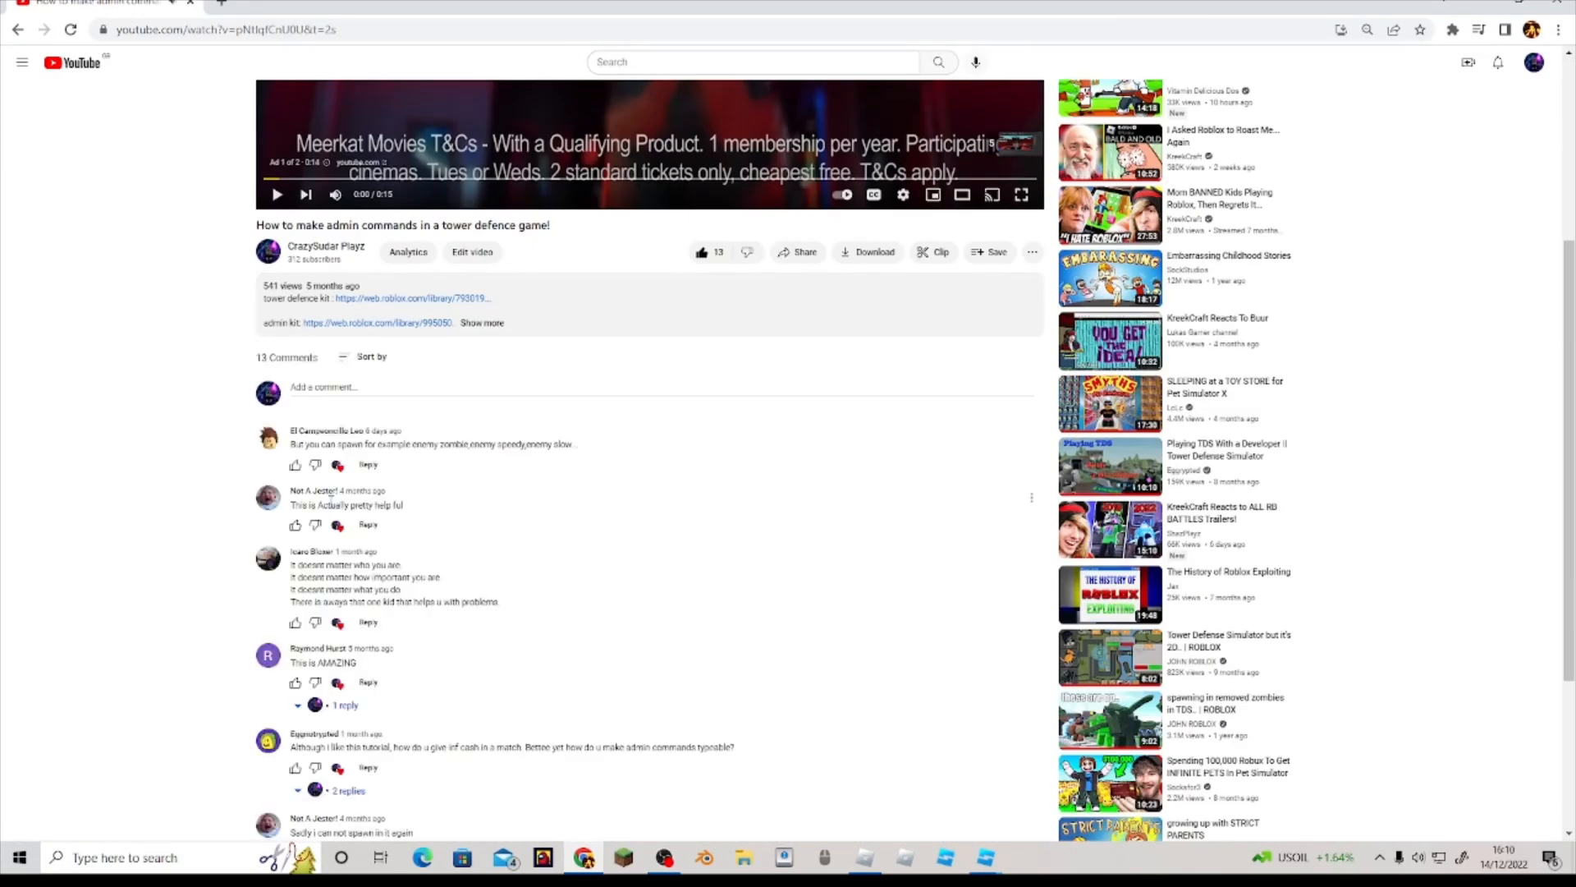
pyautogui.scroll(-3)
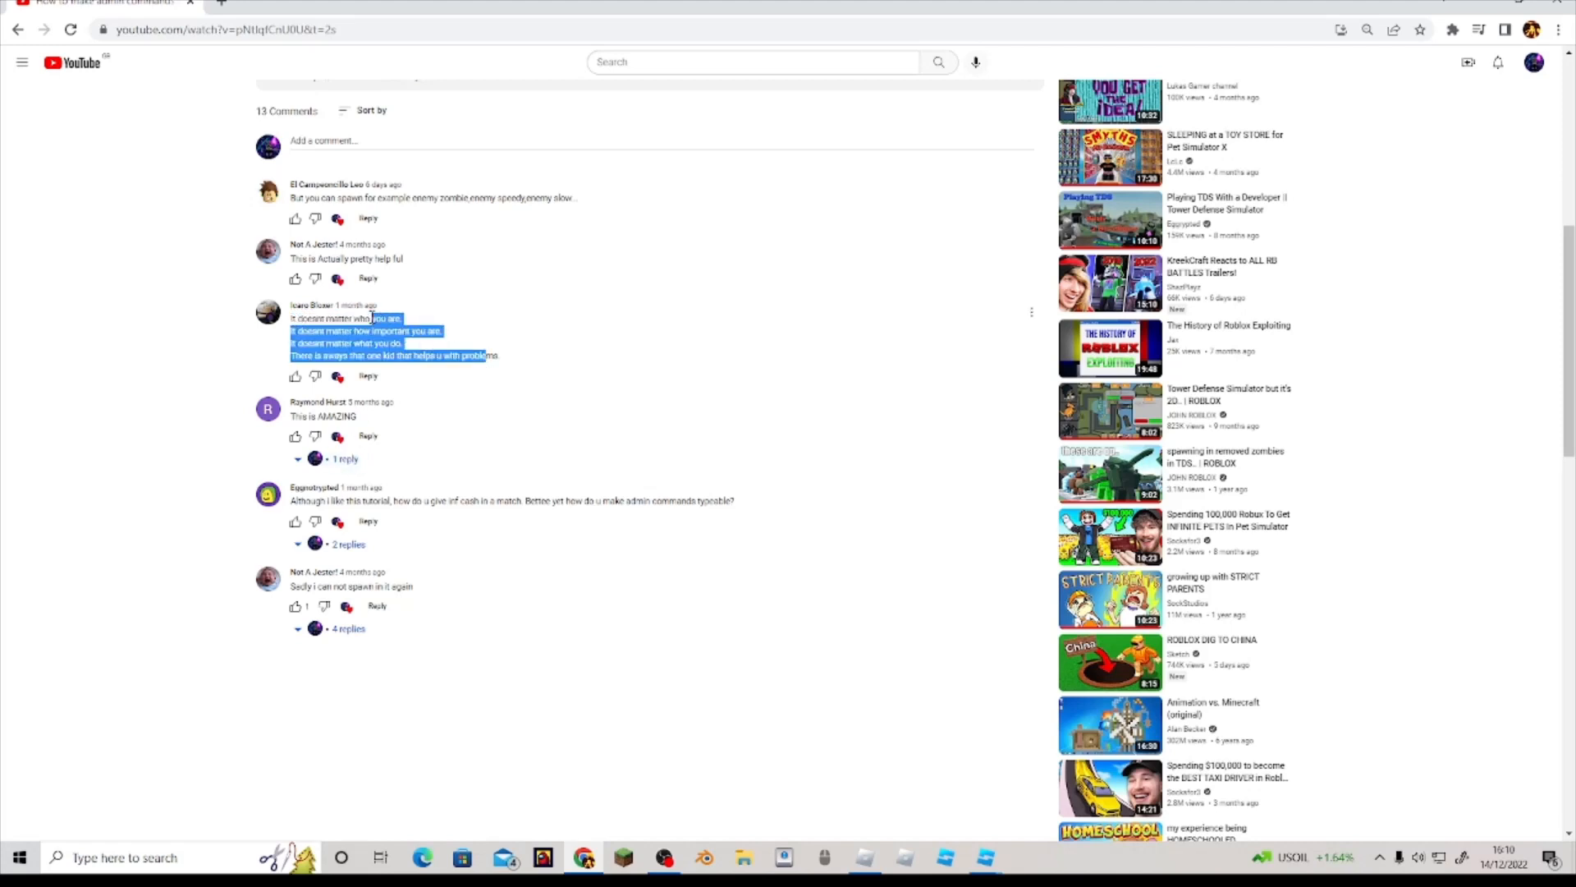
pyautogui.scroll(-3)
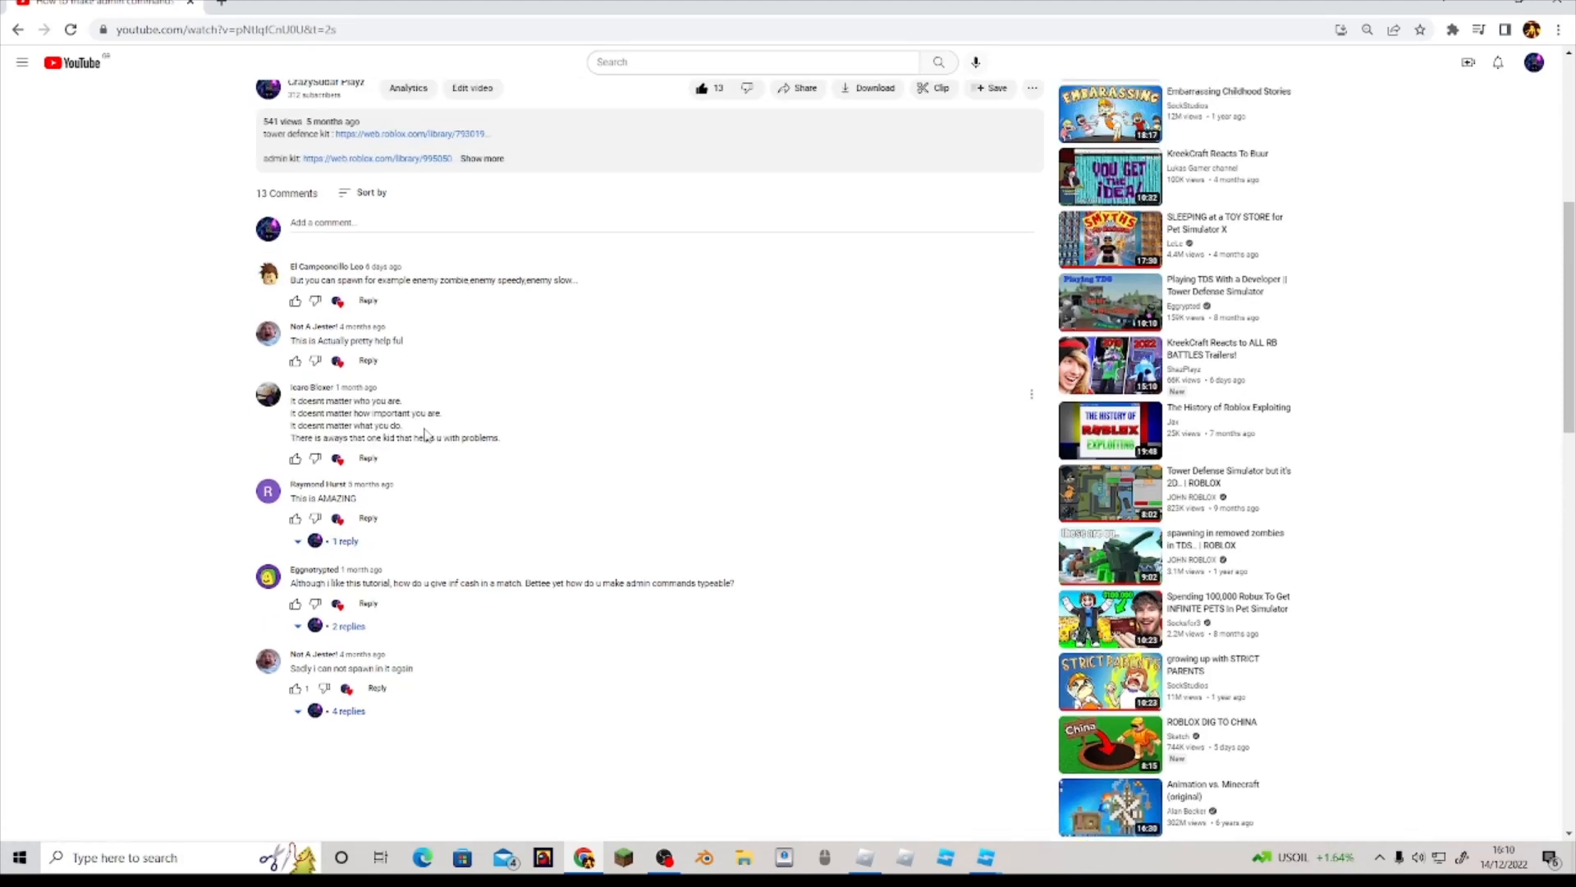
pyautogui.click(982, 857)
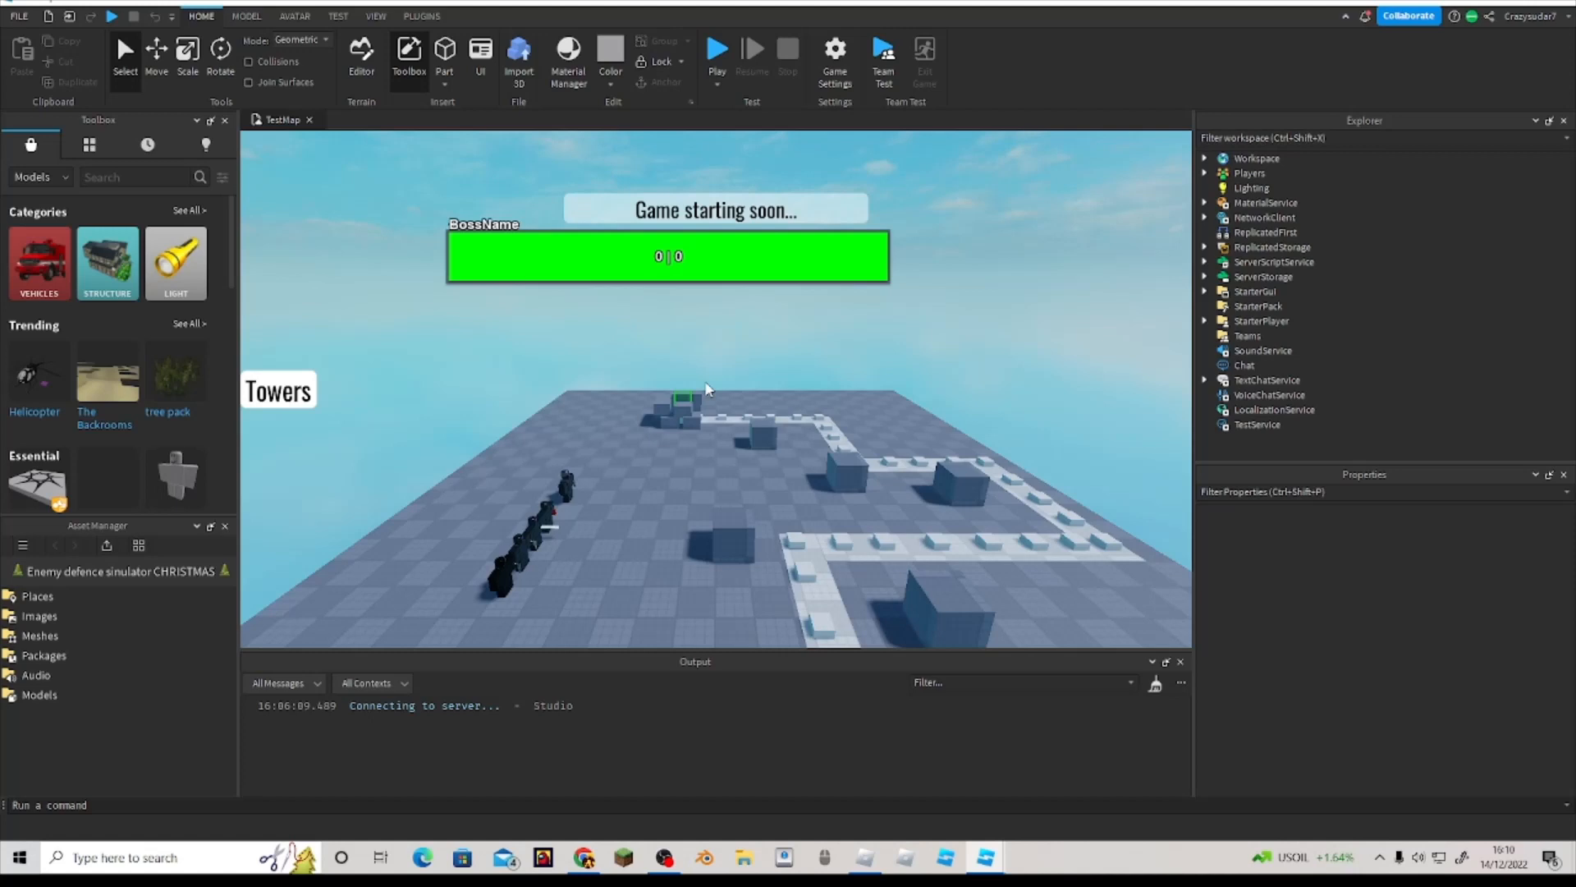
pyautogui.moveTo(867, 315)
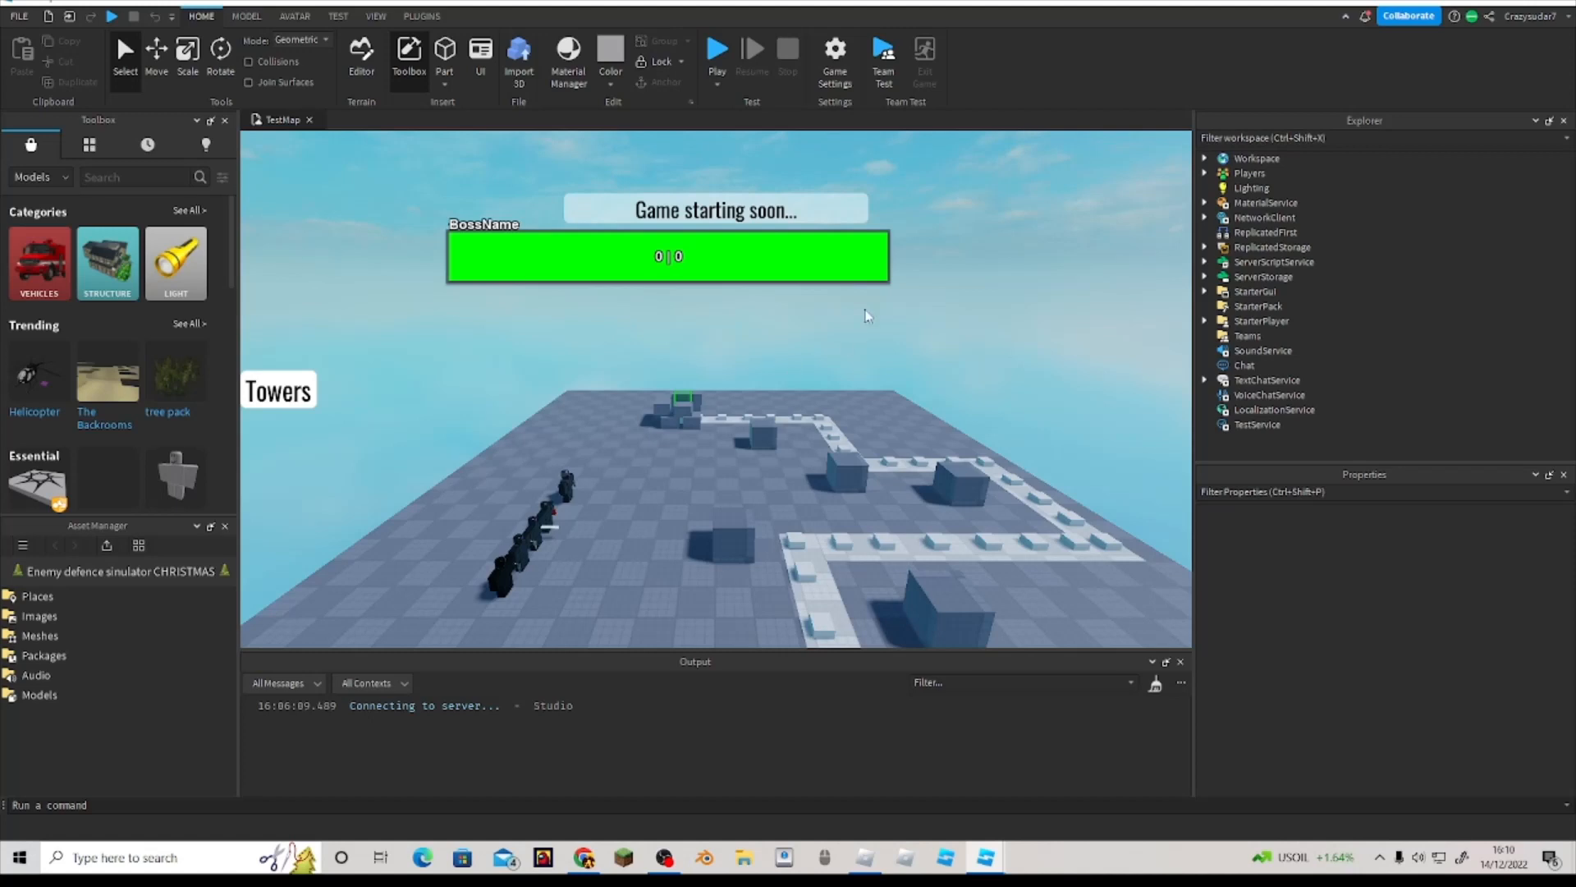
# Step: Expand Cmdr, playtest, and run spawn_enemy to spawn the King Corrupt boss, then stop
pyautogui.click(1205, 261)
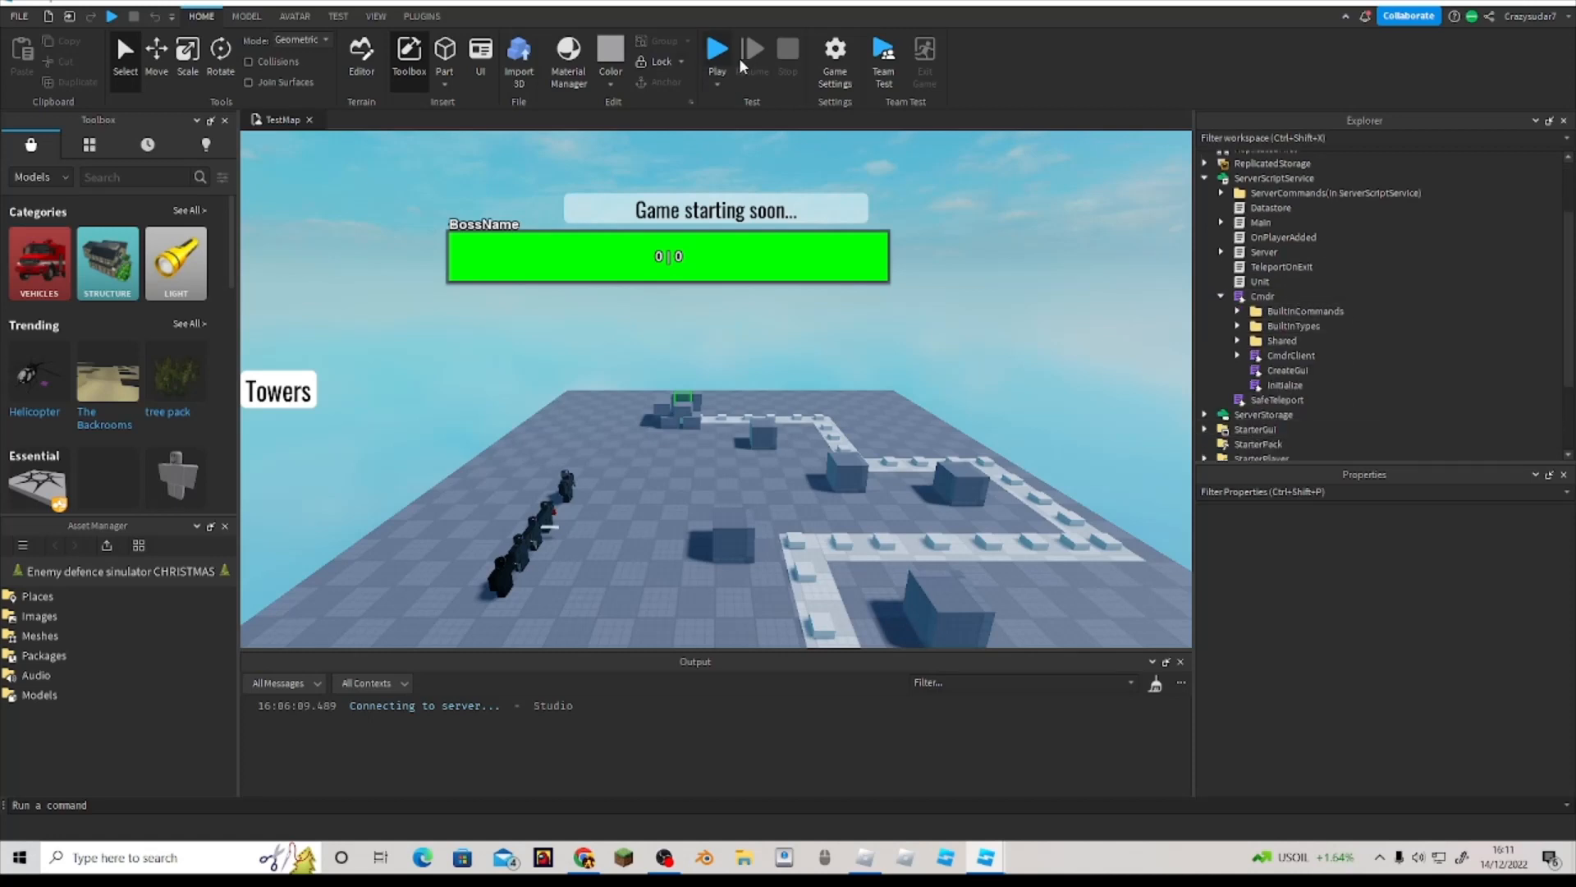
pyautogui.click(716, 47)
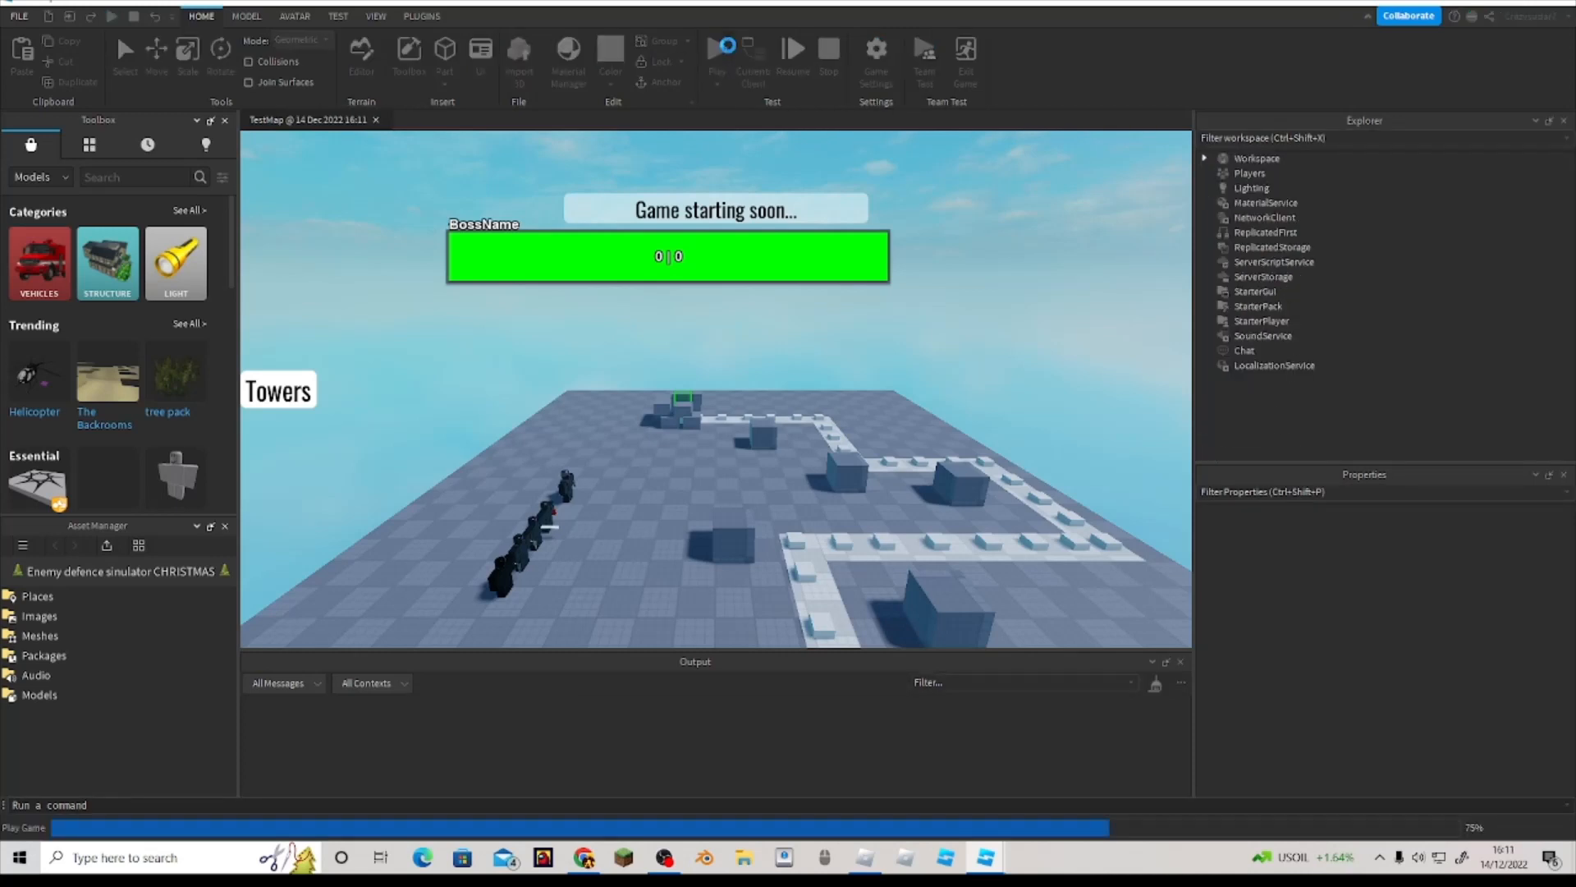
pyautogui.click(829, 52)
pyautogui.write('s')
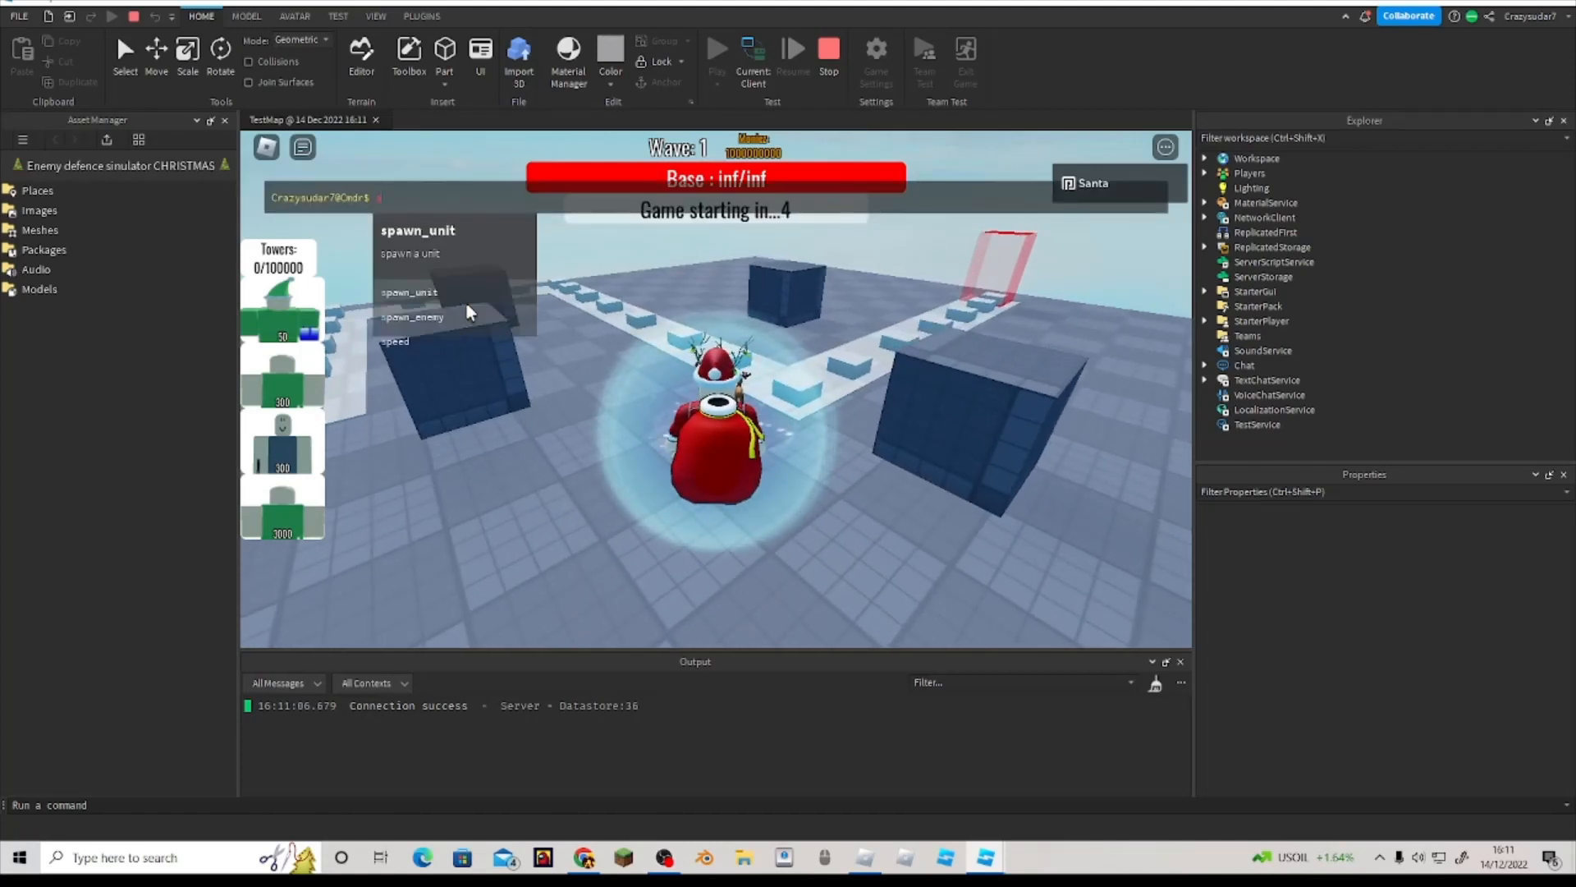
pyautogui.click(412, 315)
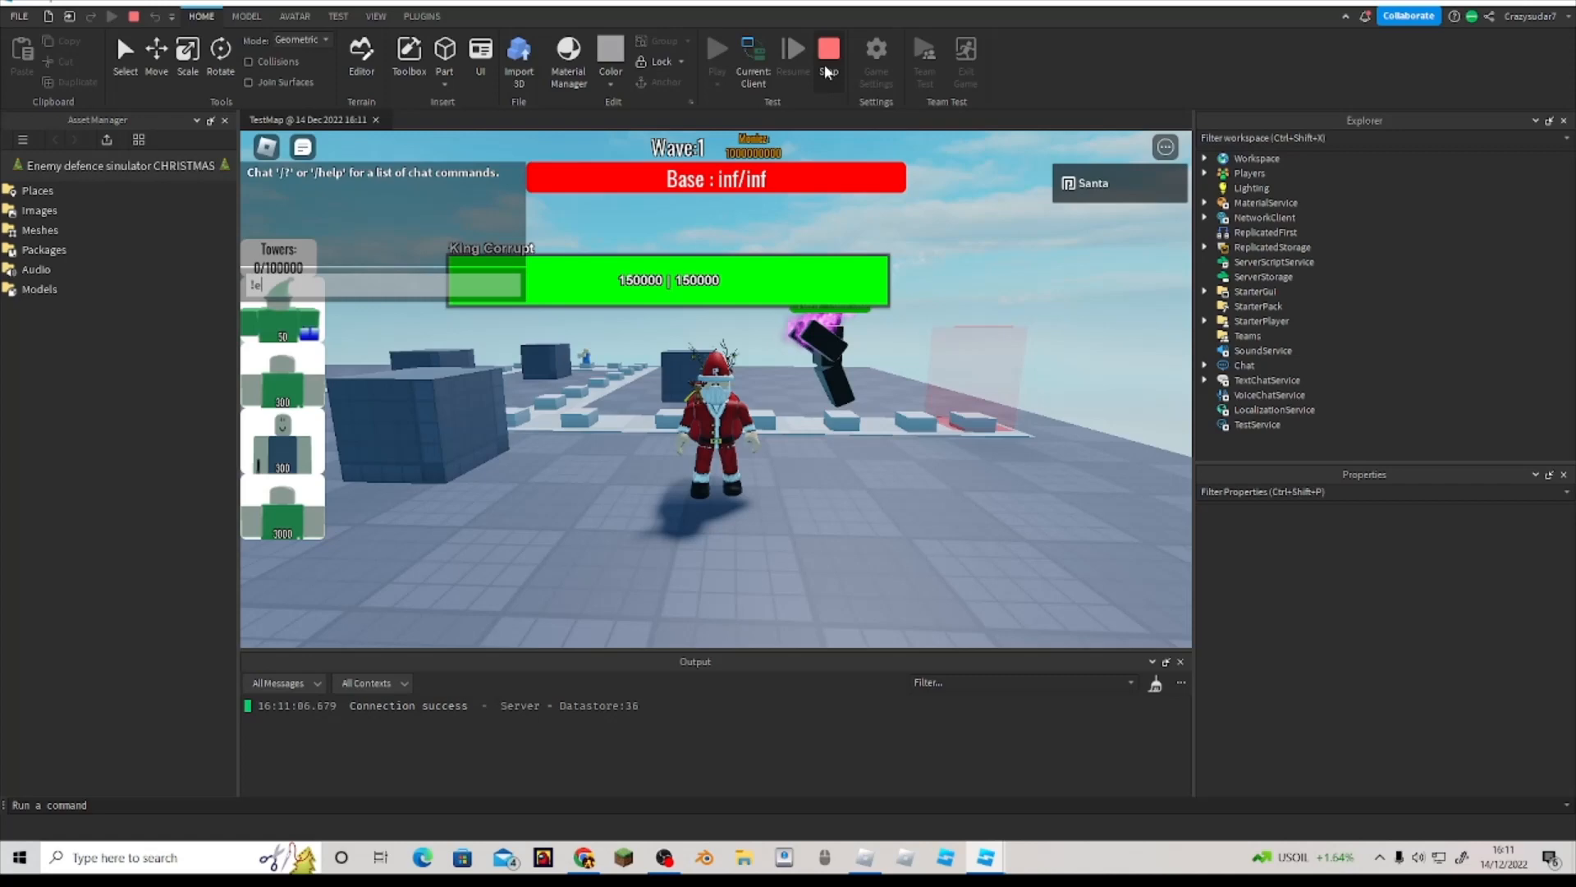
pyautogui.click(828, 48)
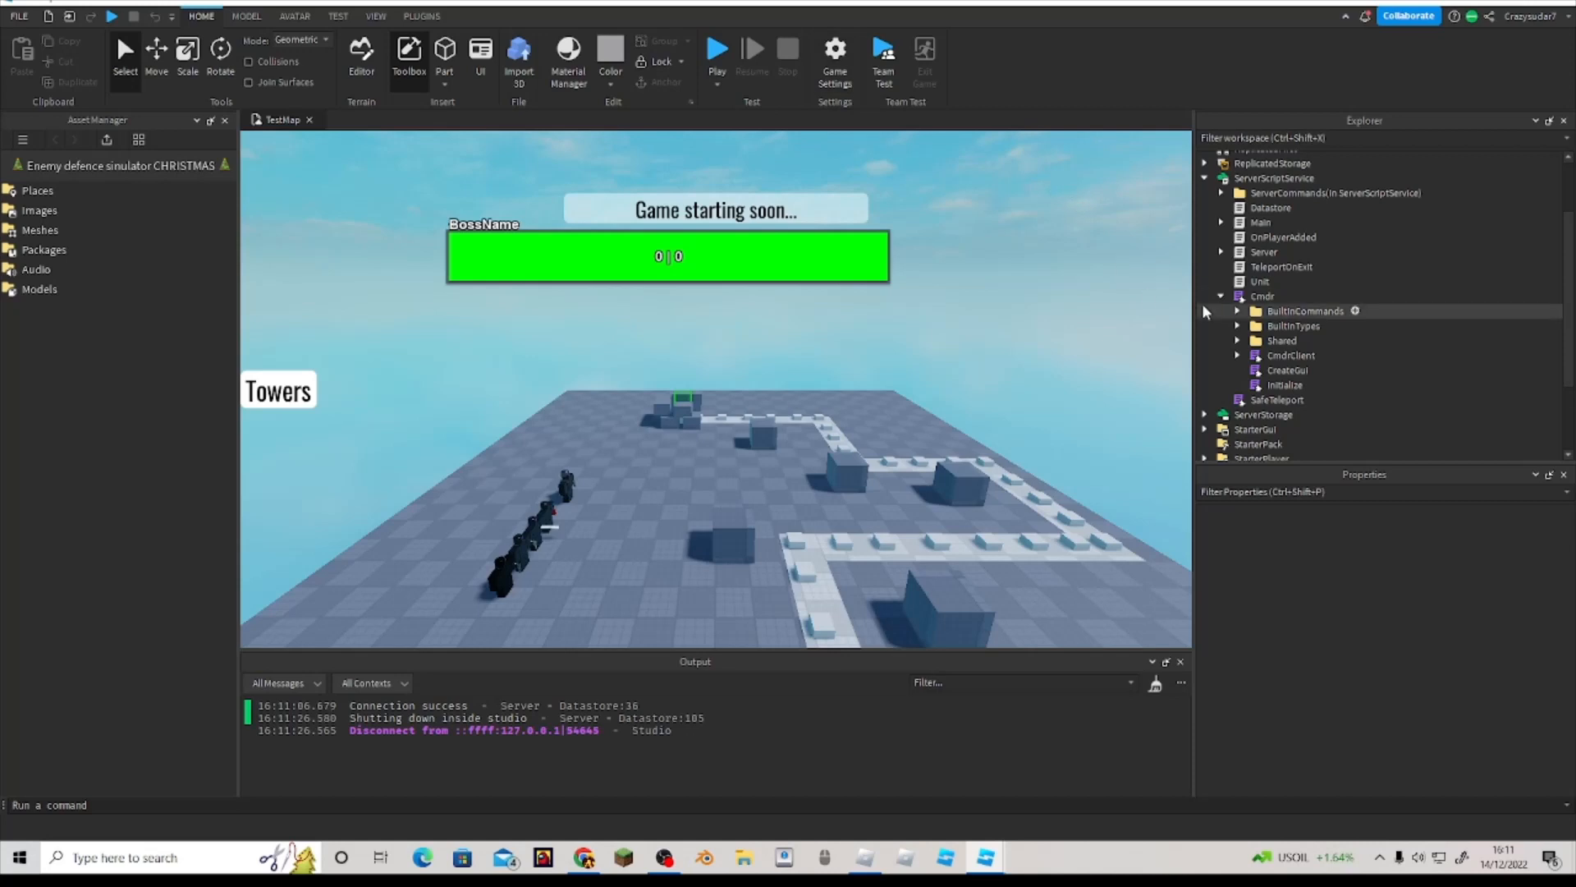
pyautogui.click(1263, 296)
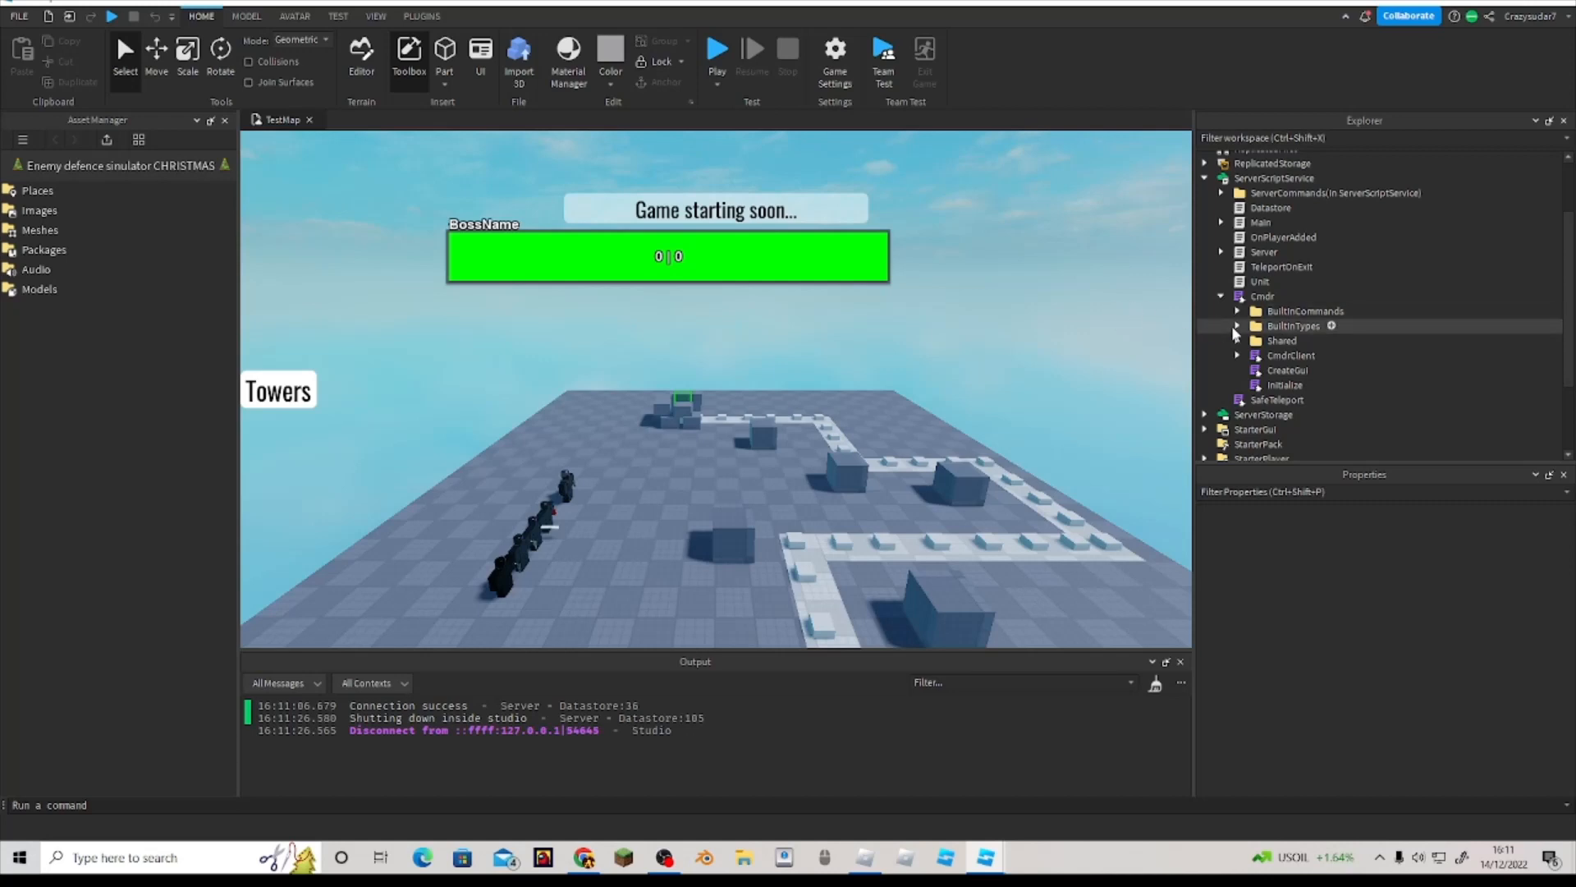
pyautogui.moveTo(1238, 338)
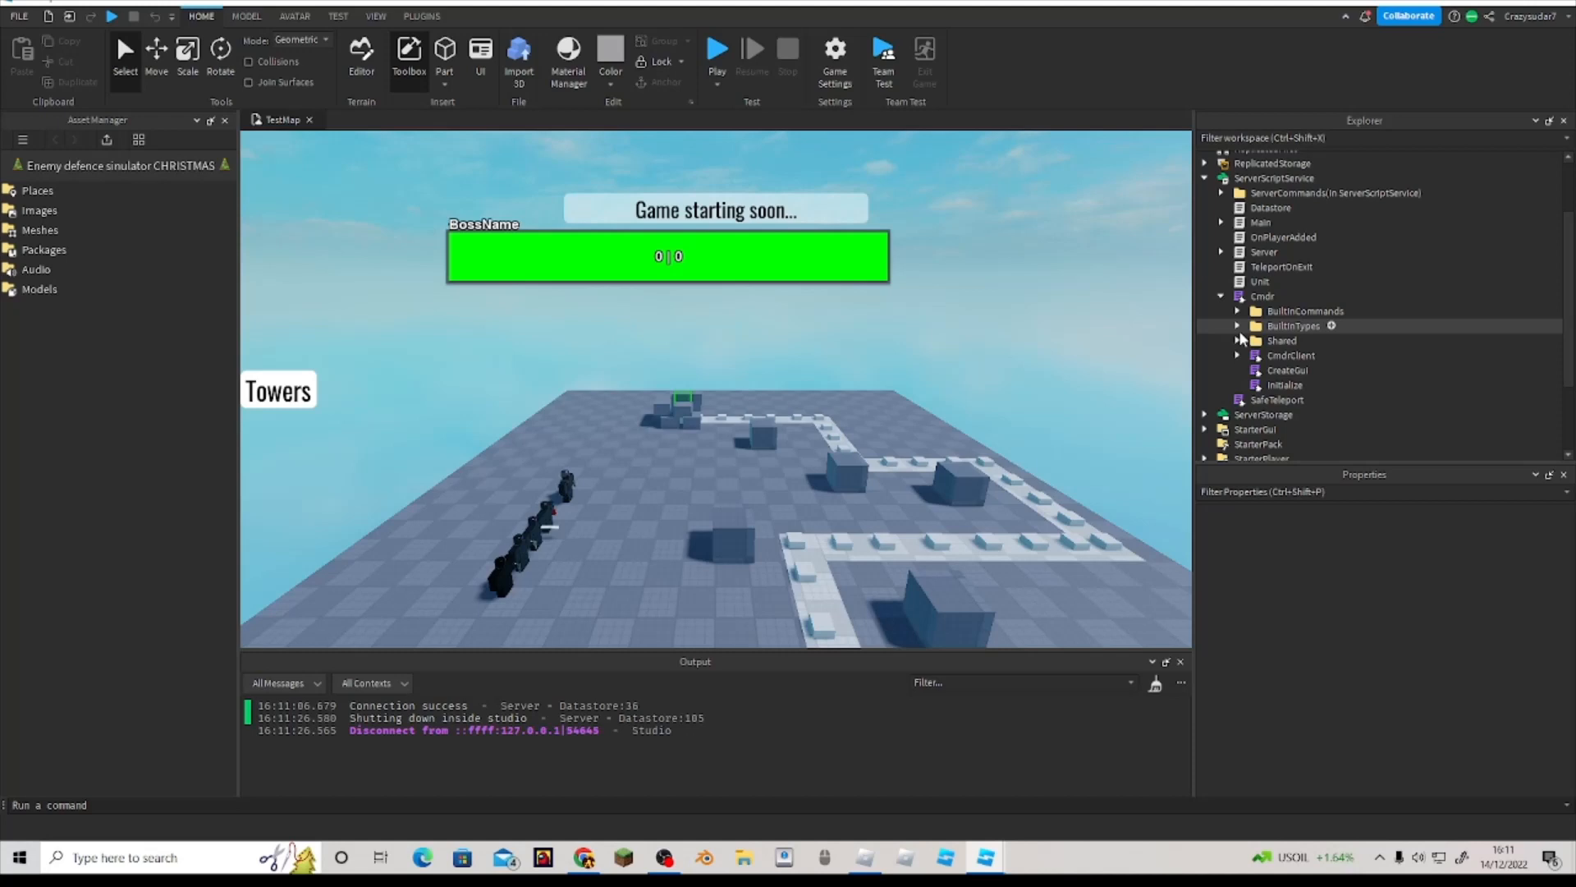
pyautogui.click(1238, 310)
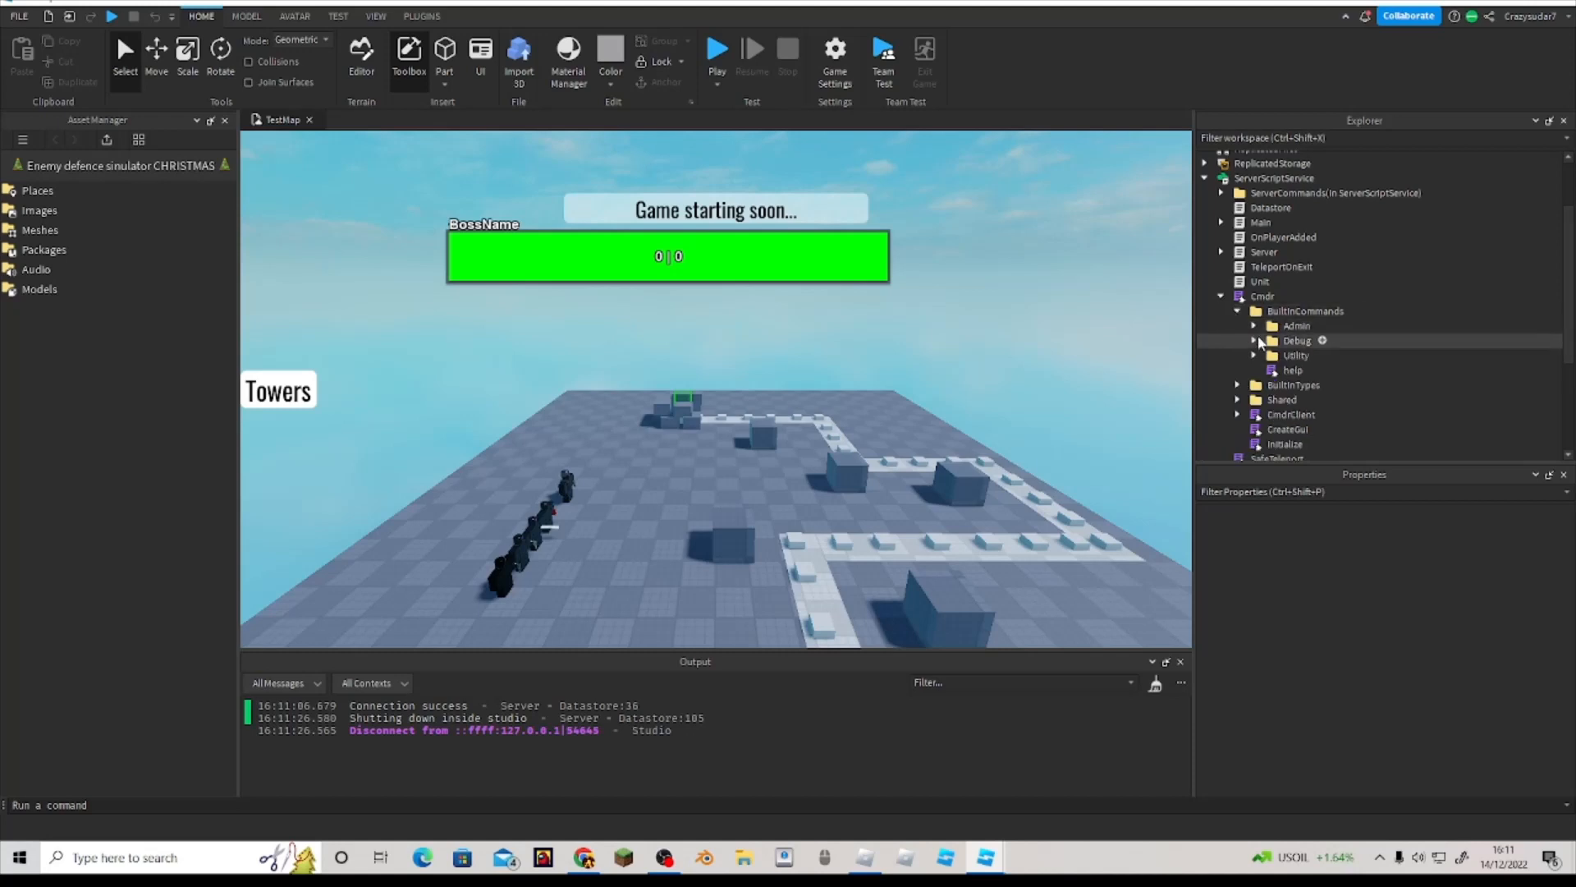
pyautogui.click(1256, 326)
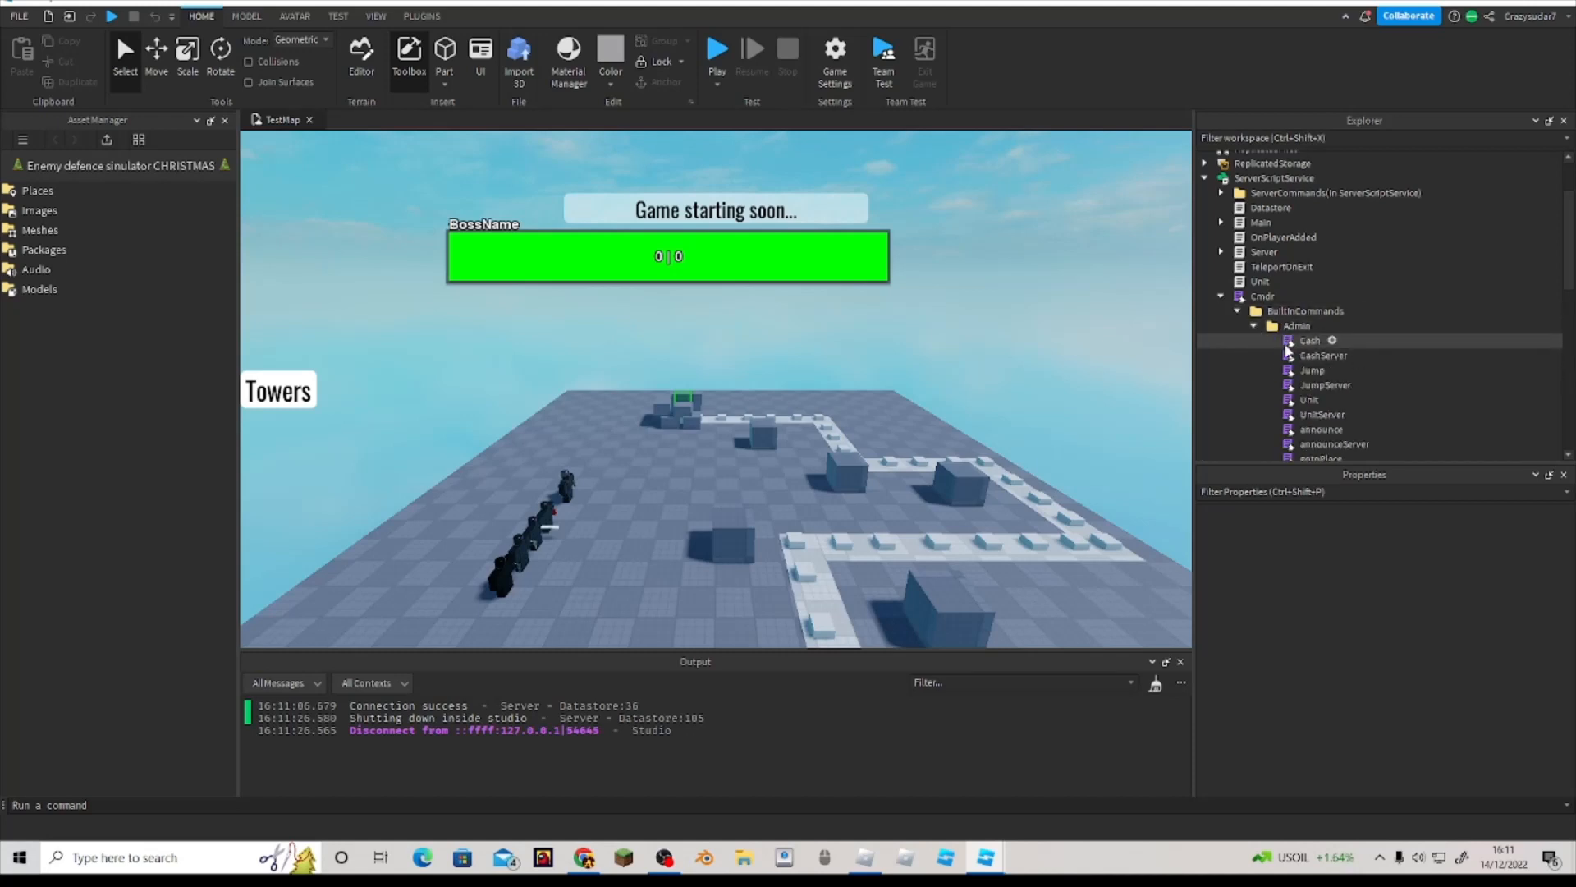
pyautogui.doubleClick(1322, 355)
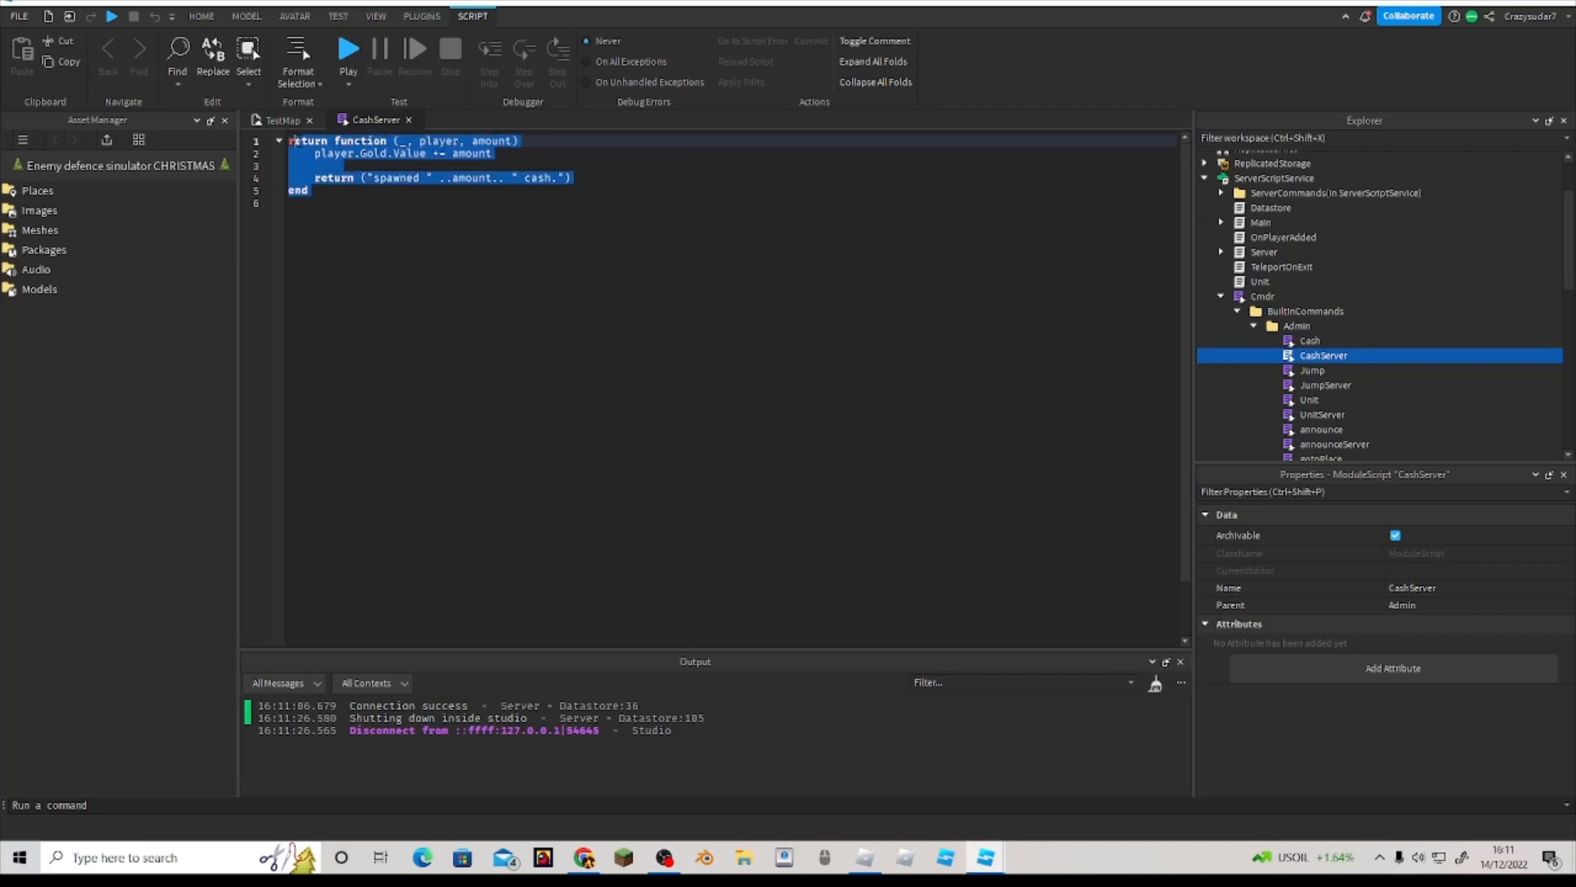
pyautogui.click(313, 189)
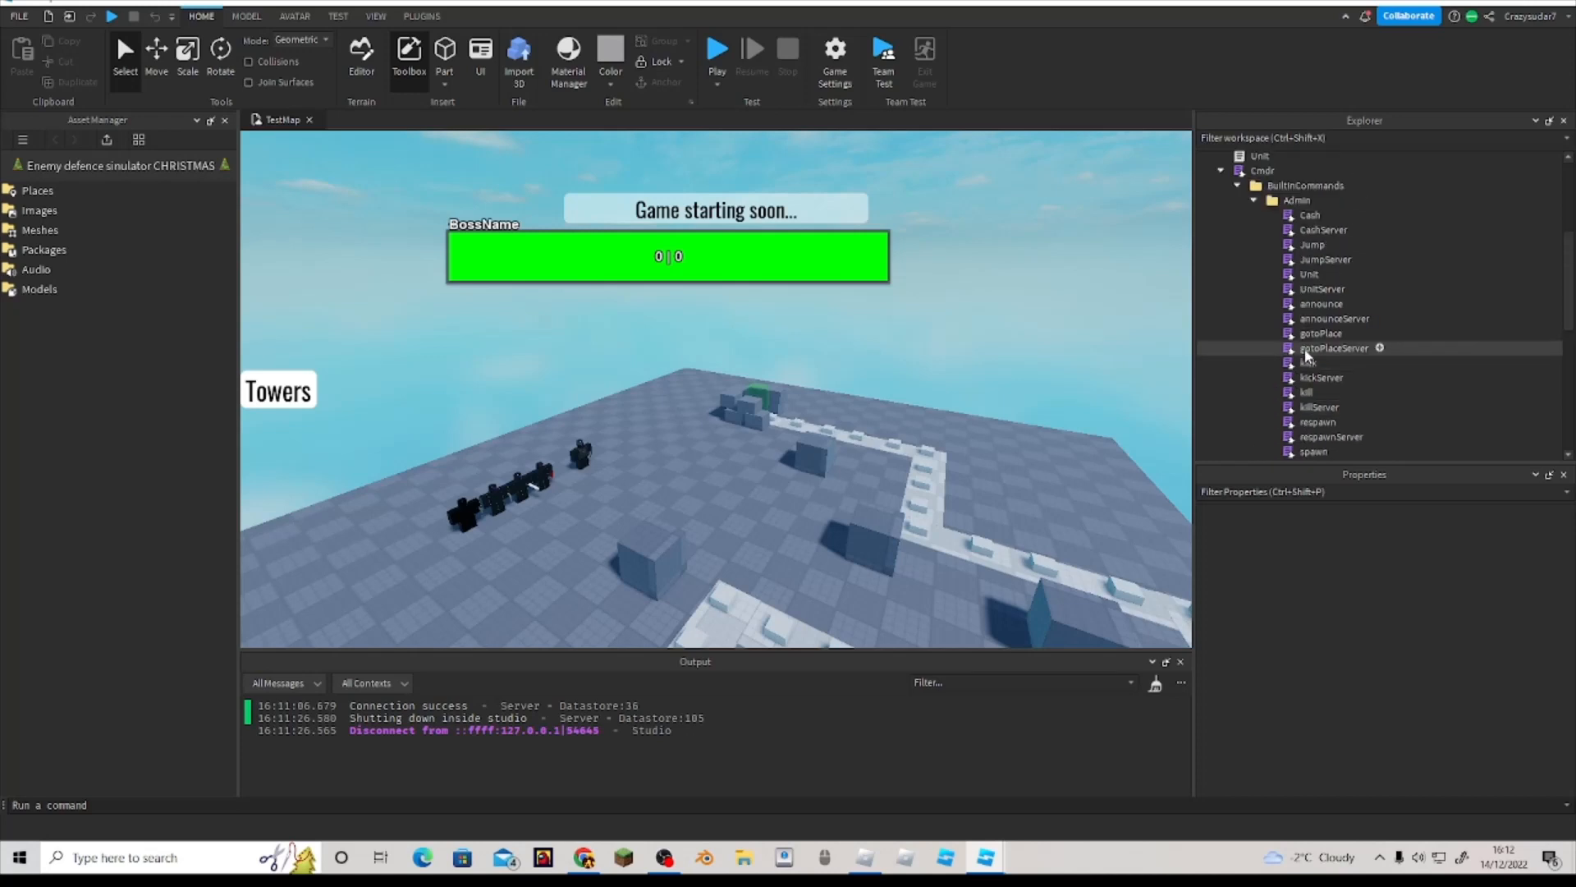
# Step: Scroll the Explorer to the spawn ModuleScript under Cmdr > BuiltInCommands > Admin
pyautogui.scroll(-3)
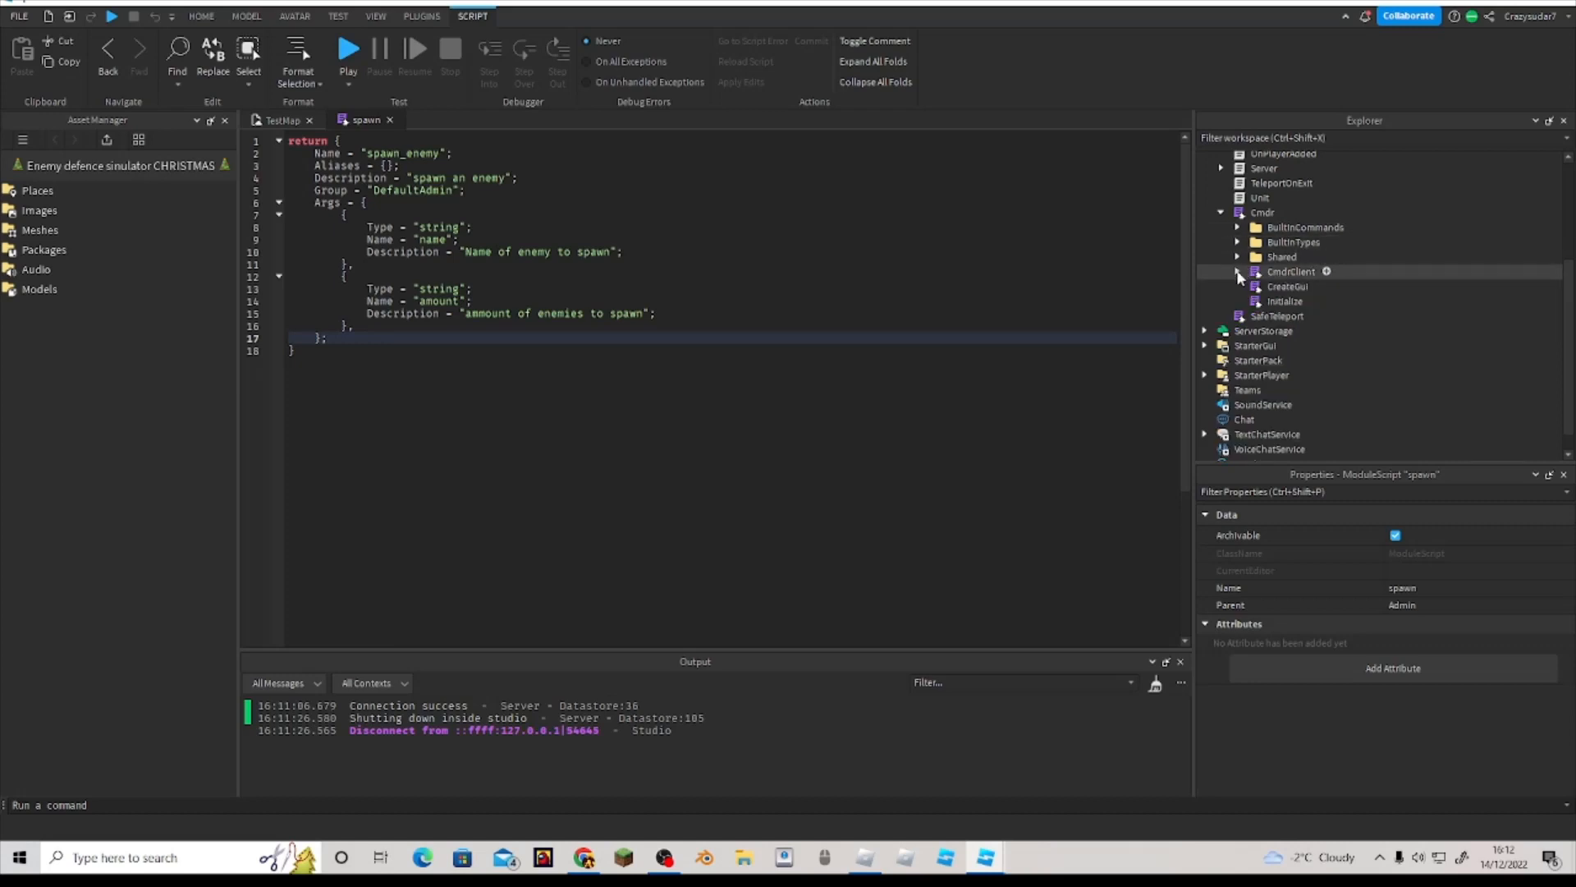
# Step: Change the spawn_enemy description to 'spawn any enemy' and commit the script edits
pyautogui.click(1237, 228)
pyautogui.write('y')
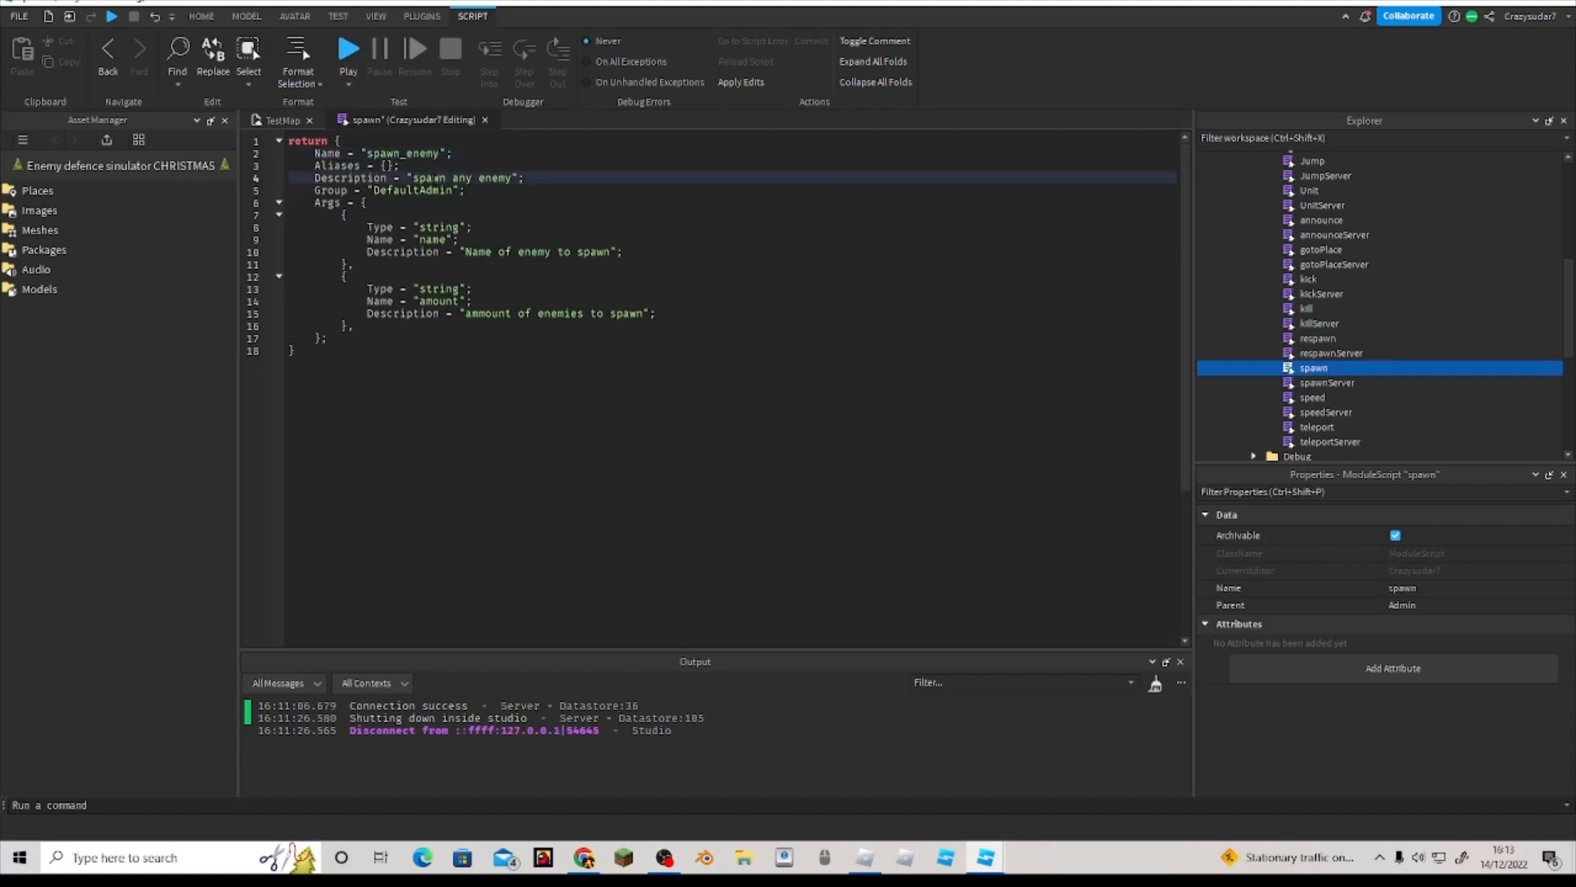
pyautogui.click(510, 252)
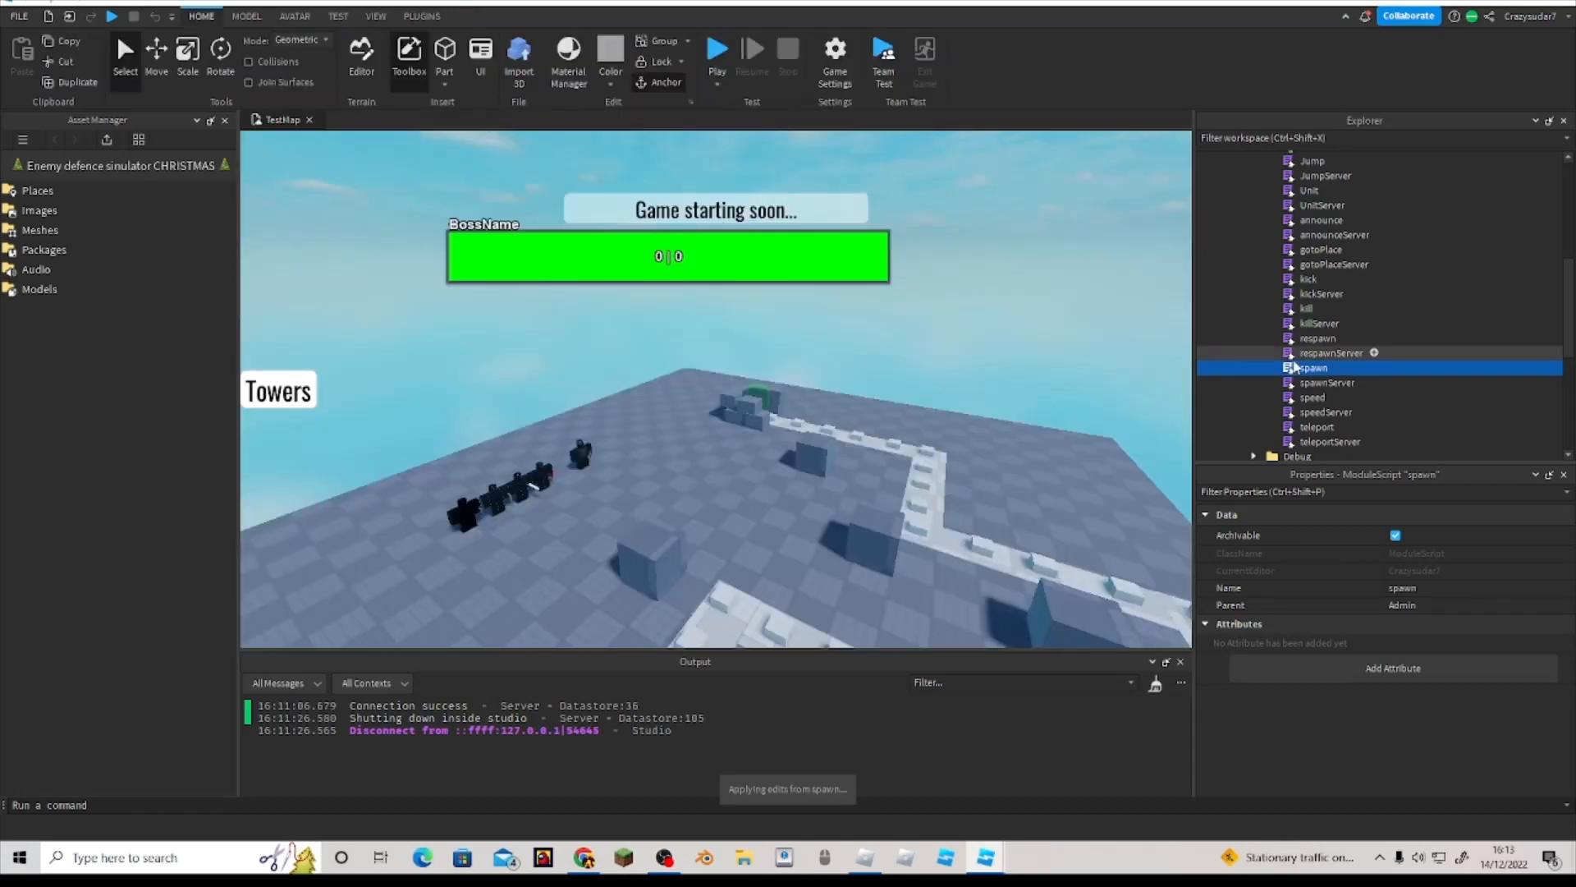
# Step: Open spawnServer and look through its partial-name enemy lookup and spawn code
pyautogui.doubleClick(1327, 381)
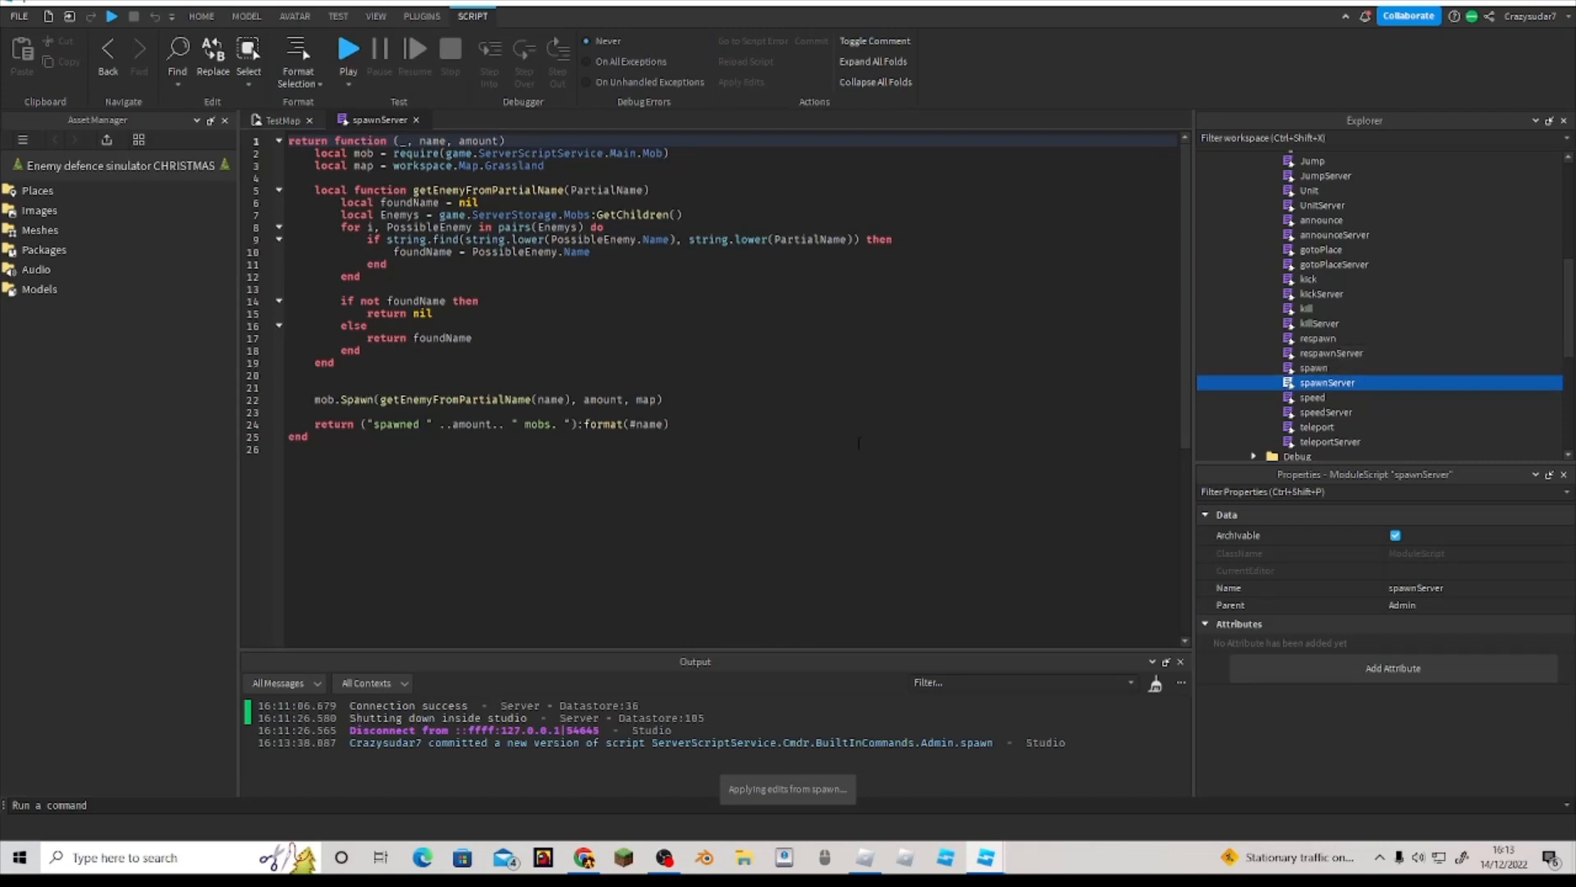
pyautogui.press('ctrl+a')
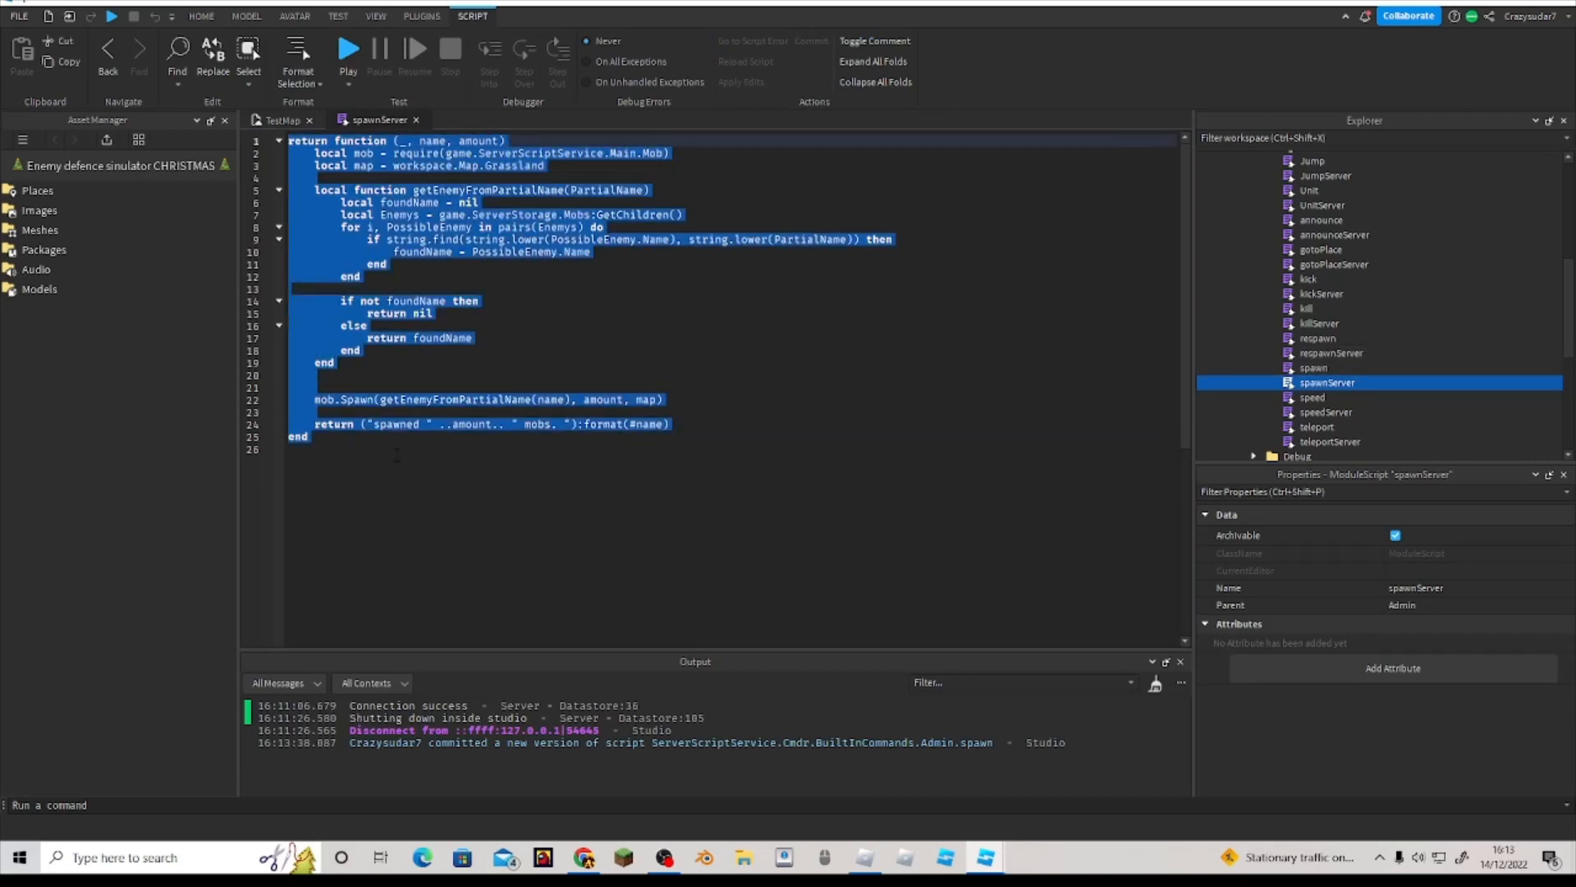
pyautogui.click(403, 449)
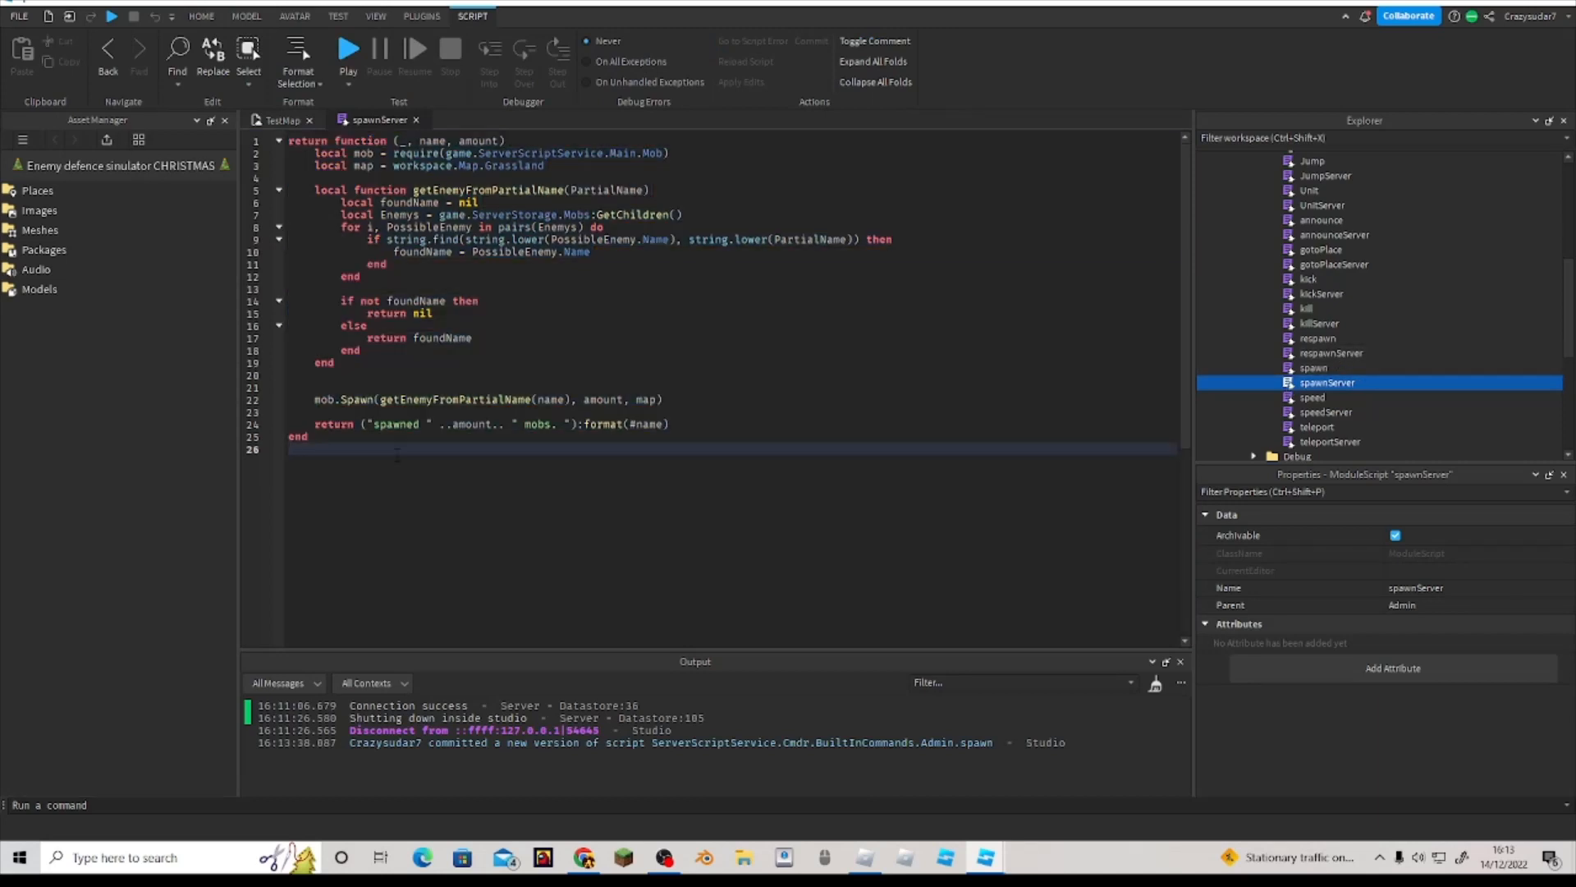
pyautogui.moveTo(367, 238); pyautogui.dragTo(471, 337)
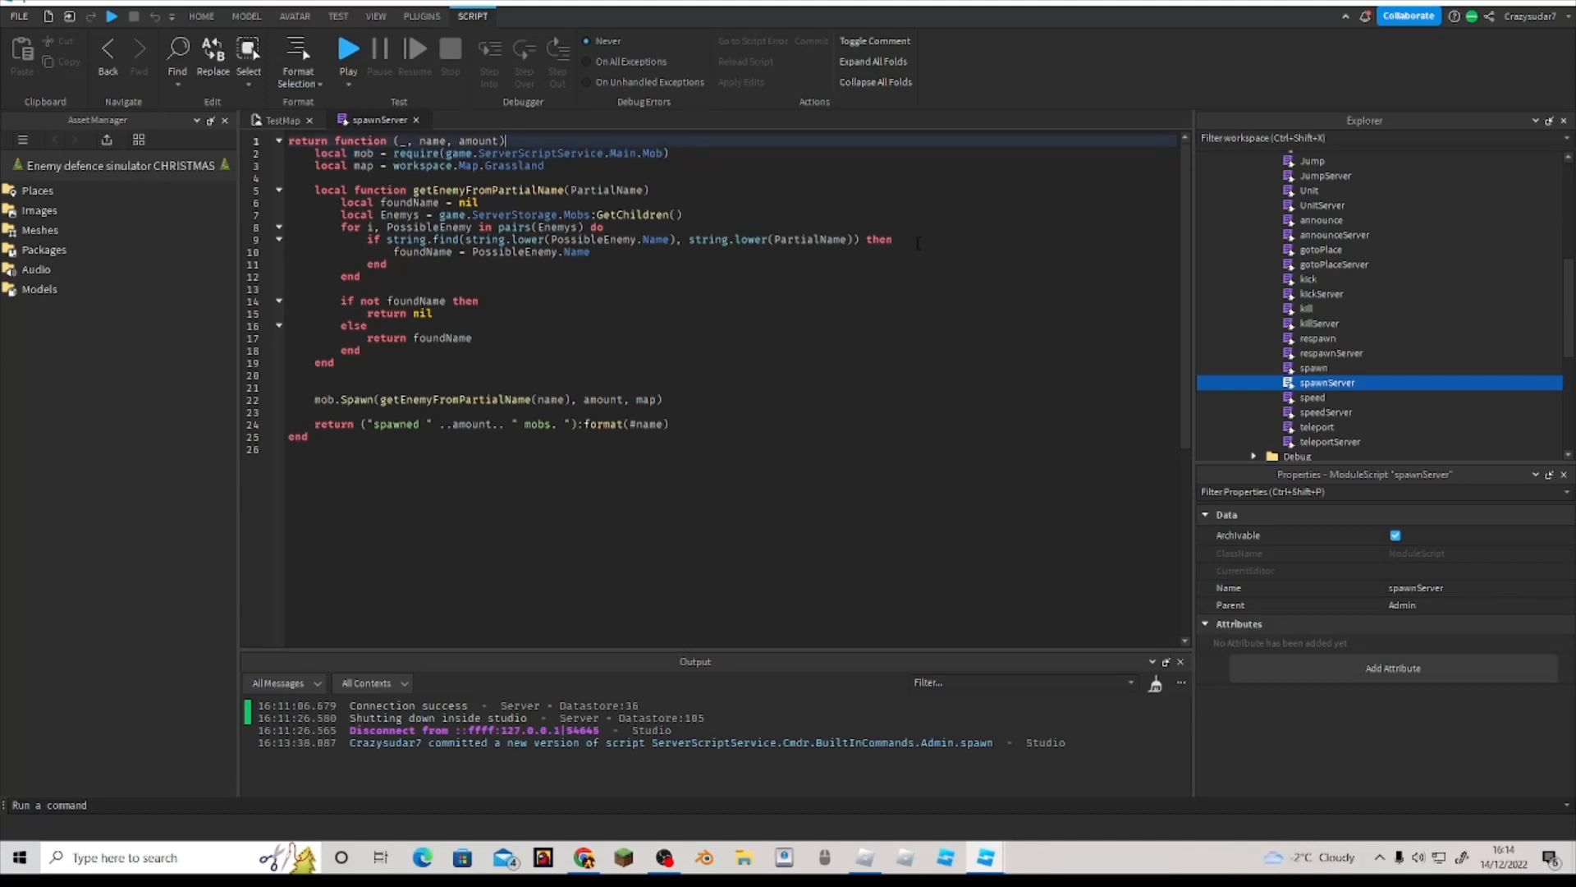
pyautogui.scroll(-3)
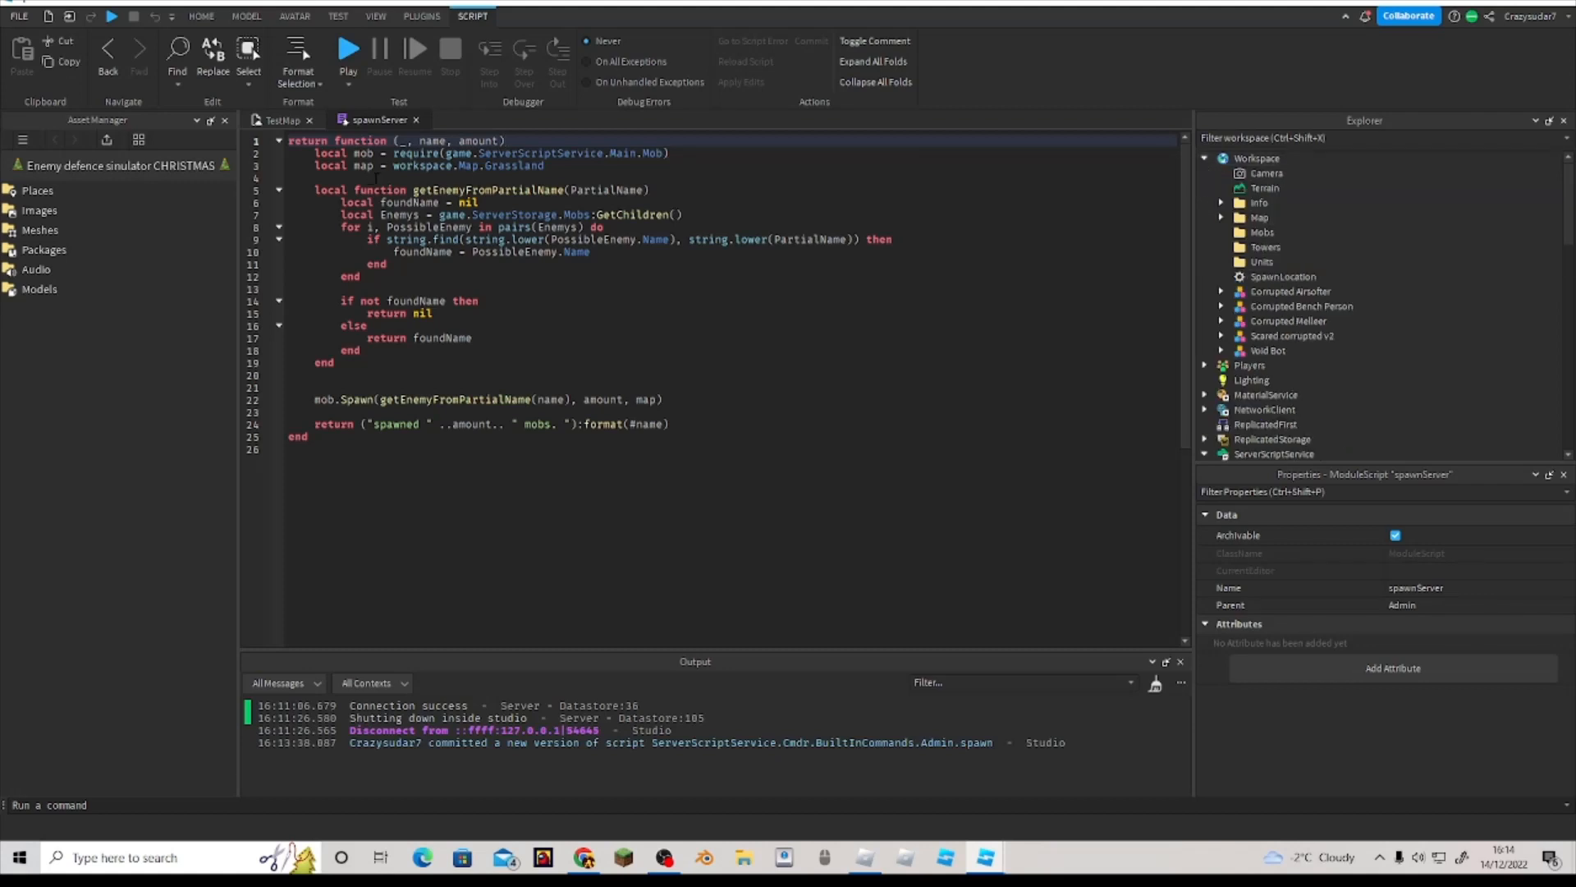
# Step: Check the Map folder, then reword spawnServer's return message to include the enemy name
pyautogui.click(1239, 232)
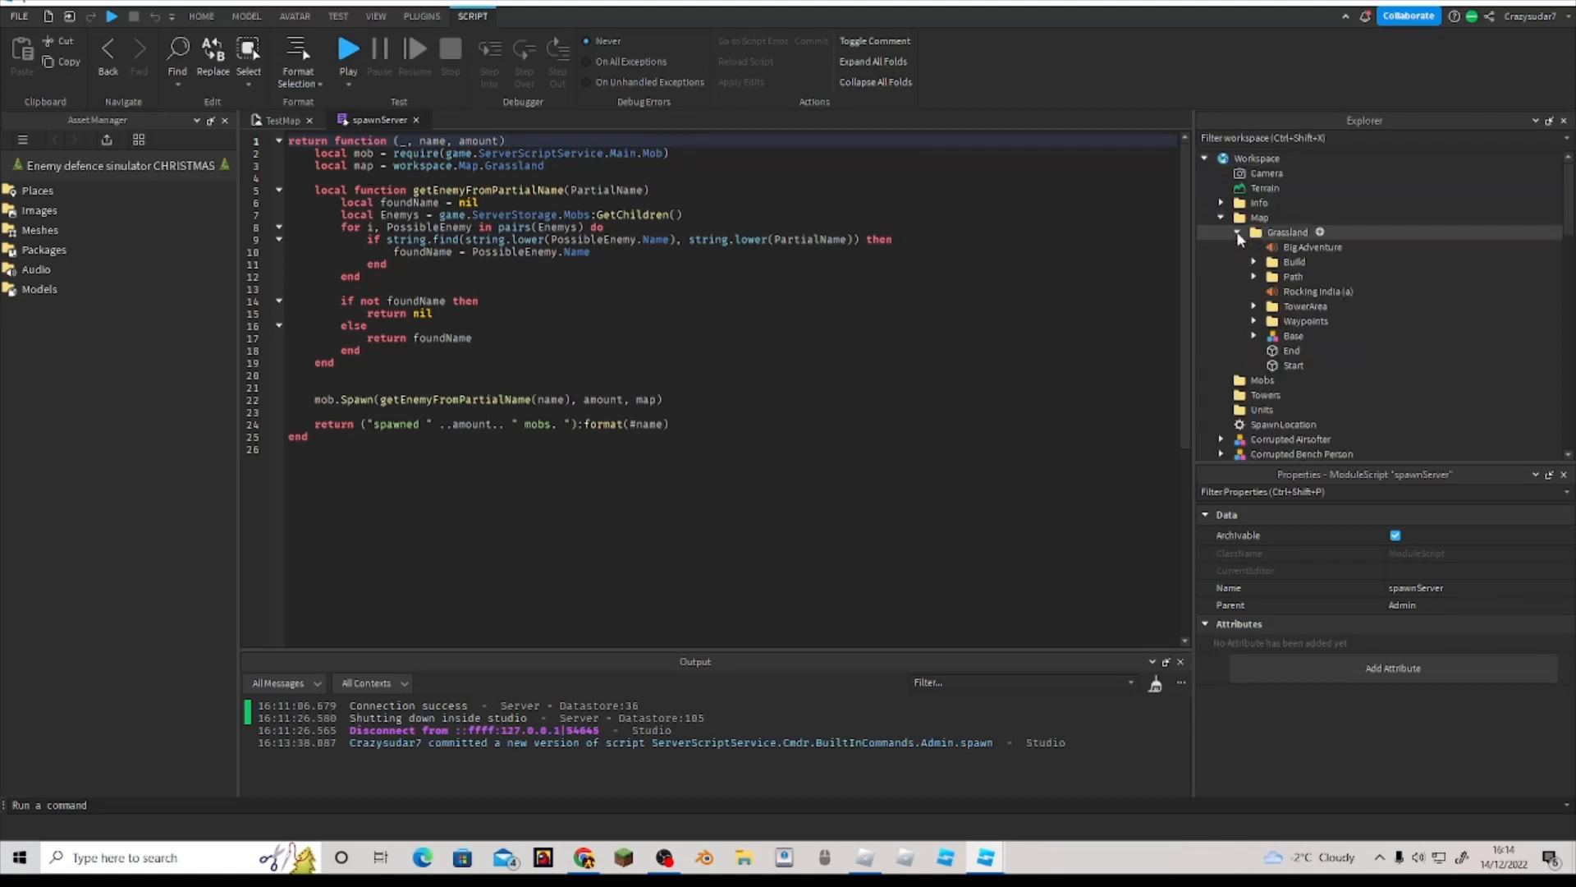
pyautogui.click(1222, 217)
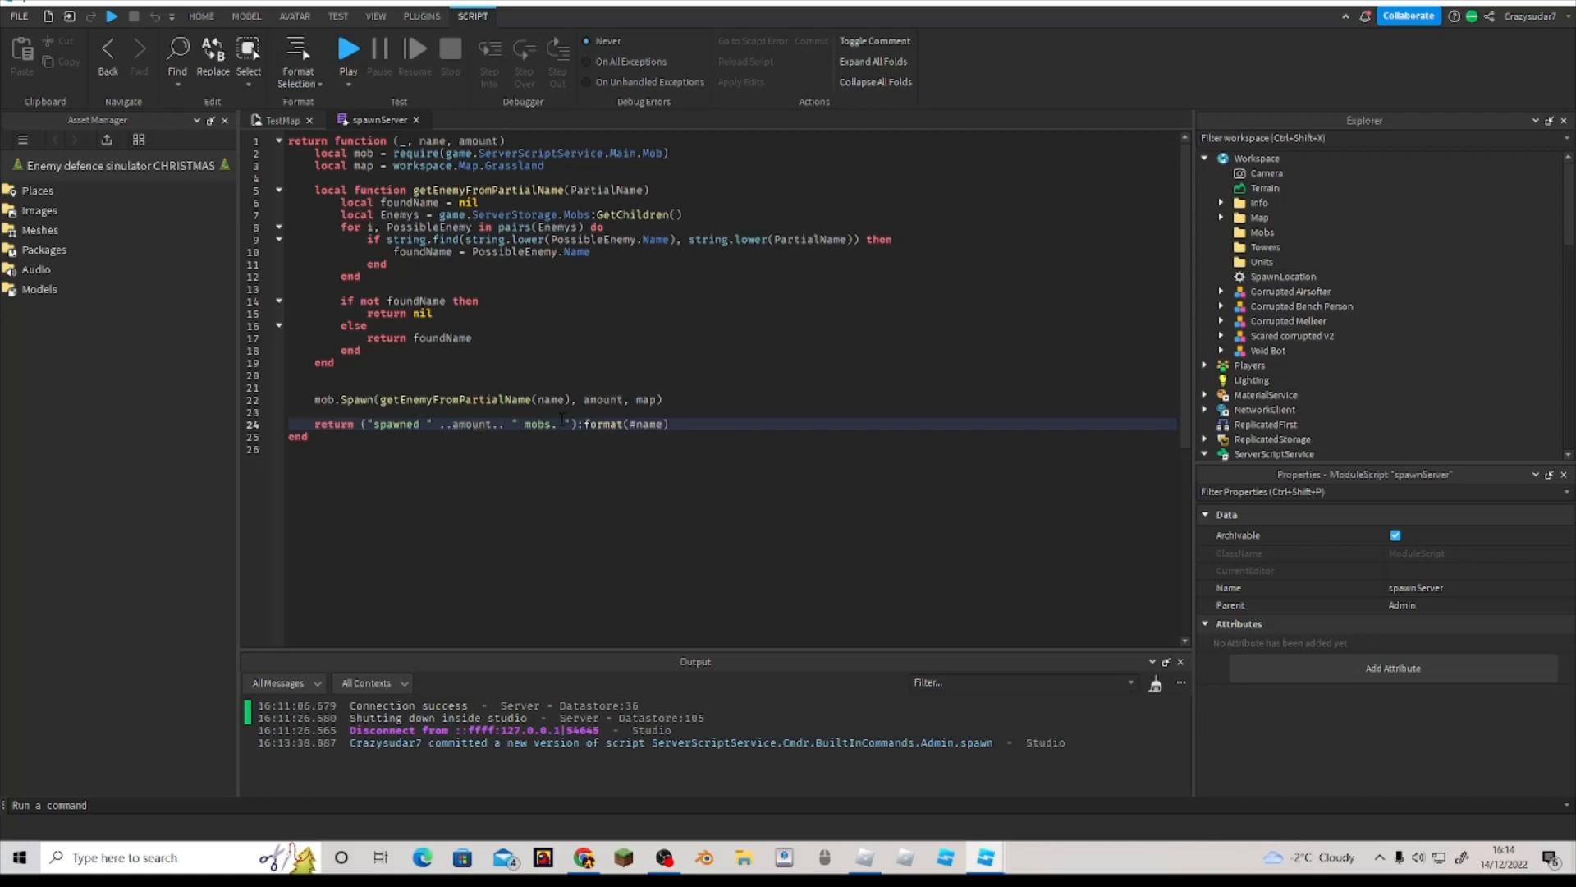
pyautogui.doubleClick(540, 424)
pyautogui.write('name')
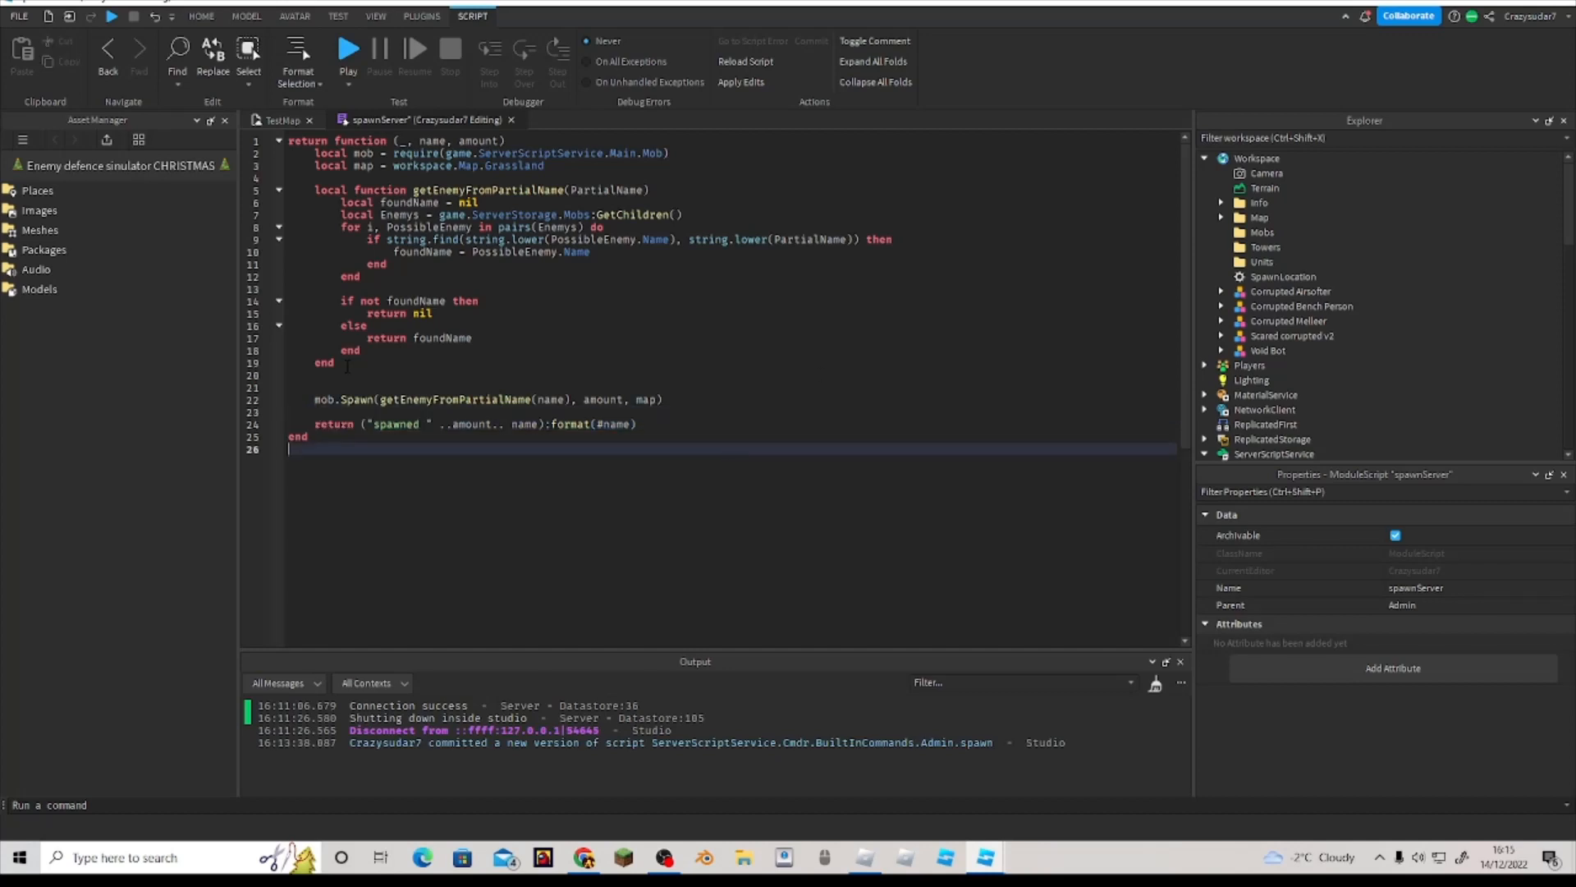
pyautogui.moveTo(315, 153); pyautogui.dragTo(337, 362)
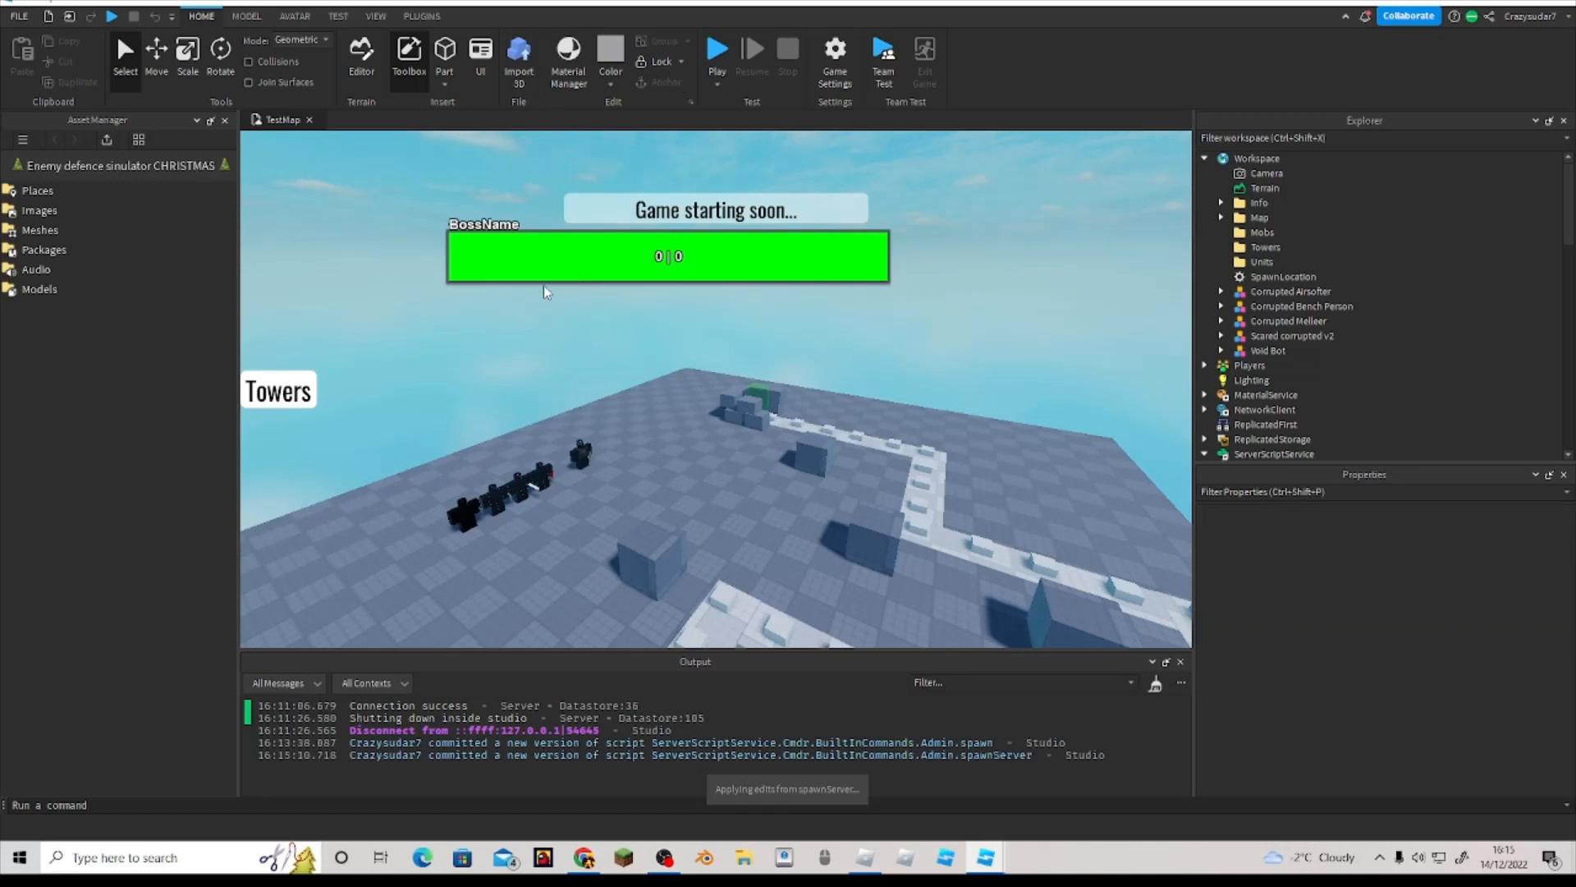
pyautogui.click(716, 49)
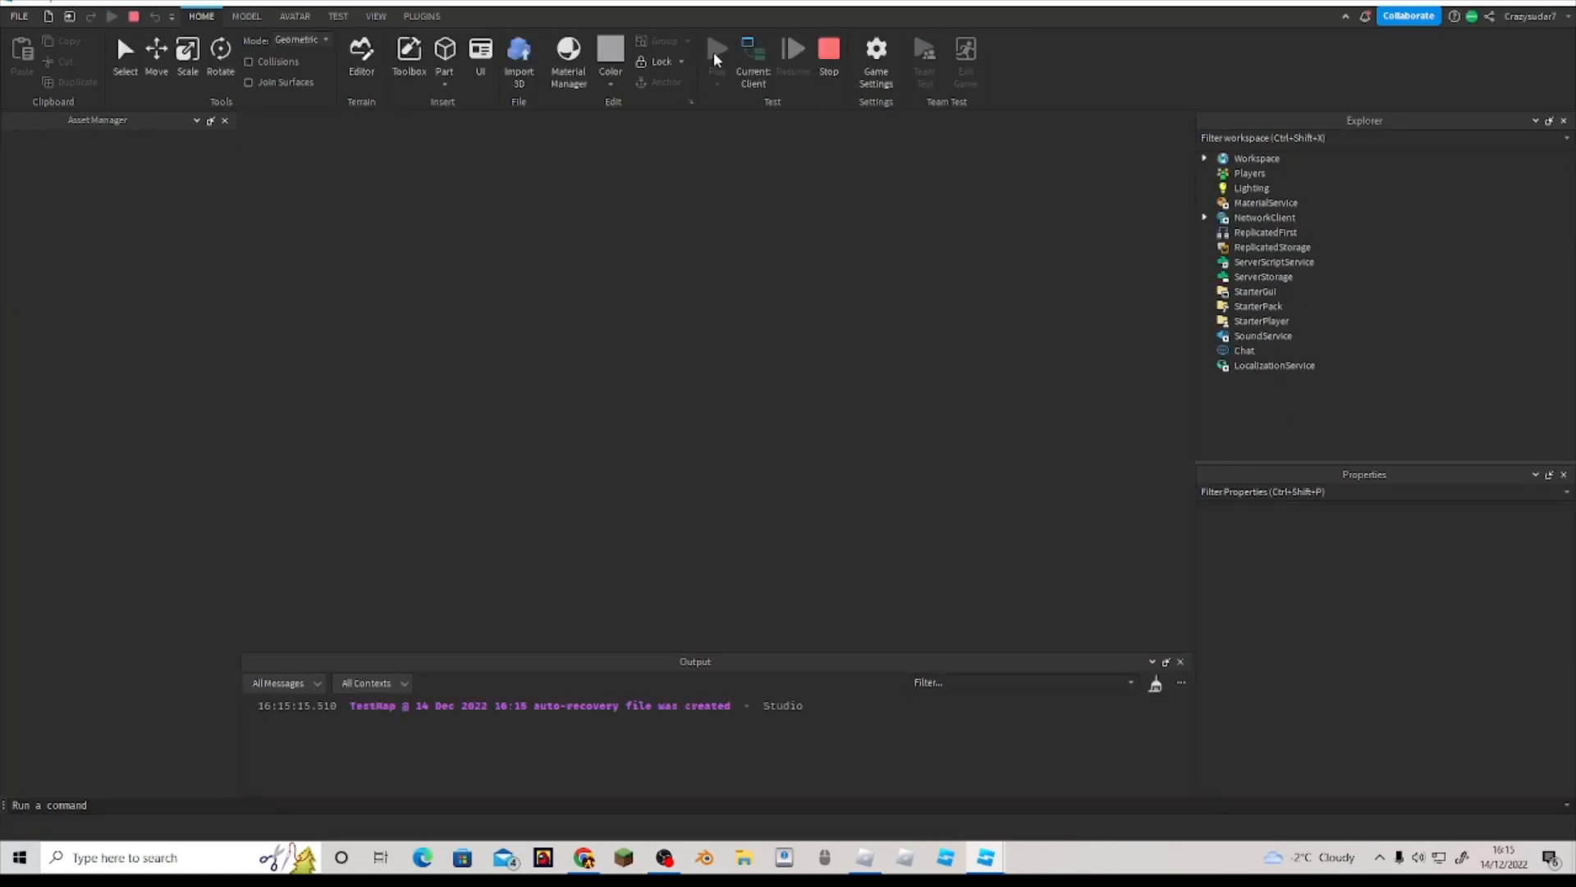
# Step: Start a playtest and spawn five chocolate cake enemies with spawn_enemy choco 5
pyautogui.click(717, 48)
pyautogui.write('spawn_enemy')
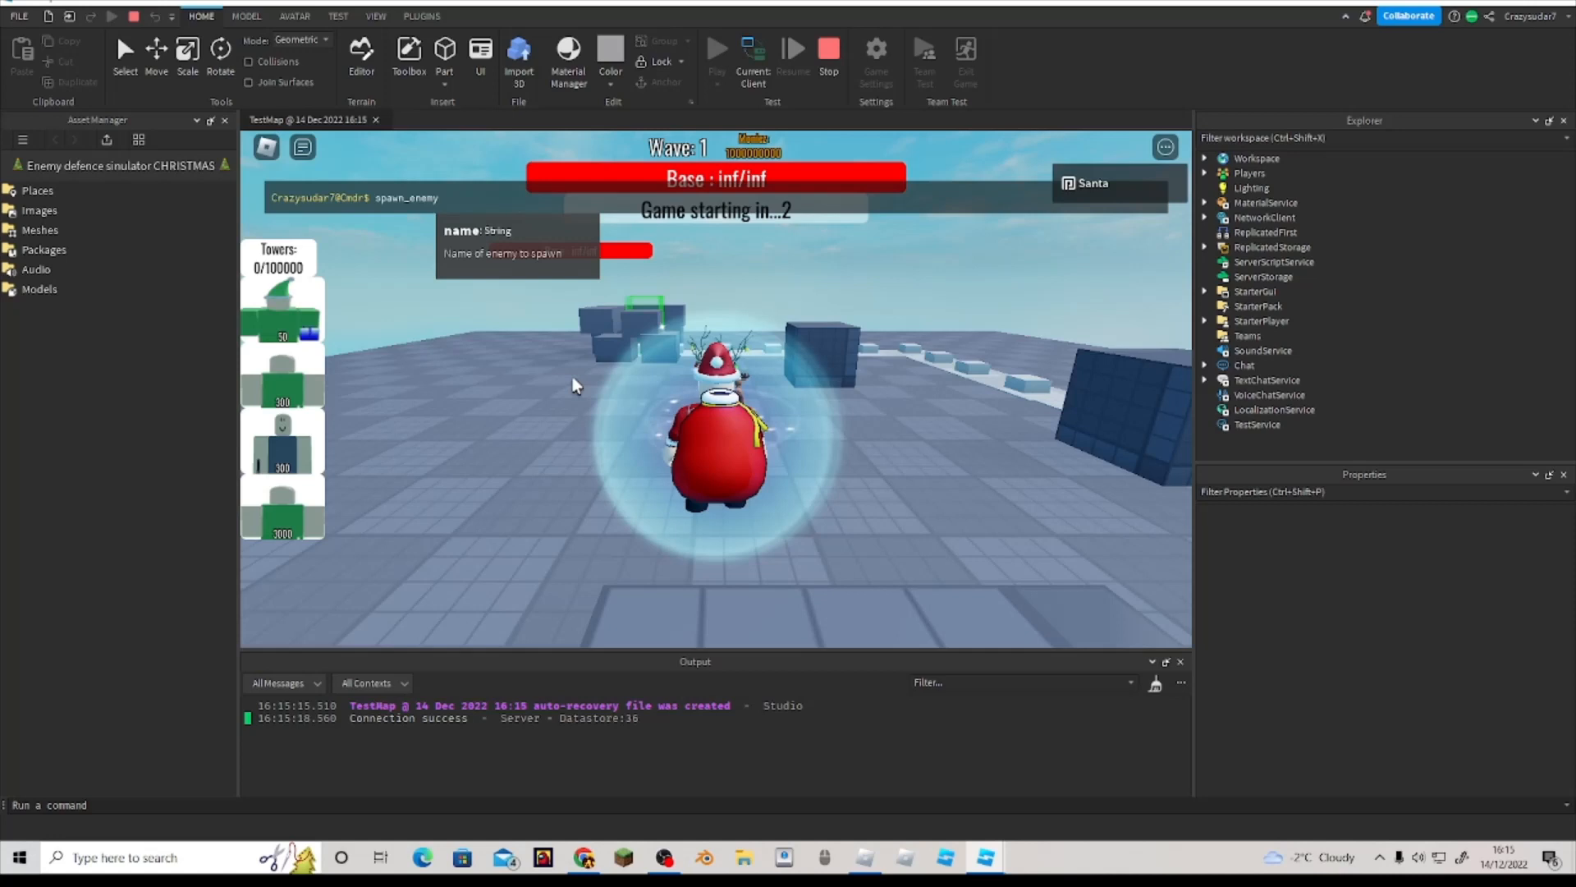
pyautogui.write('ik')
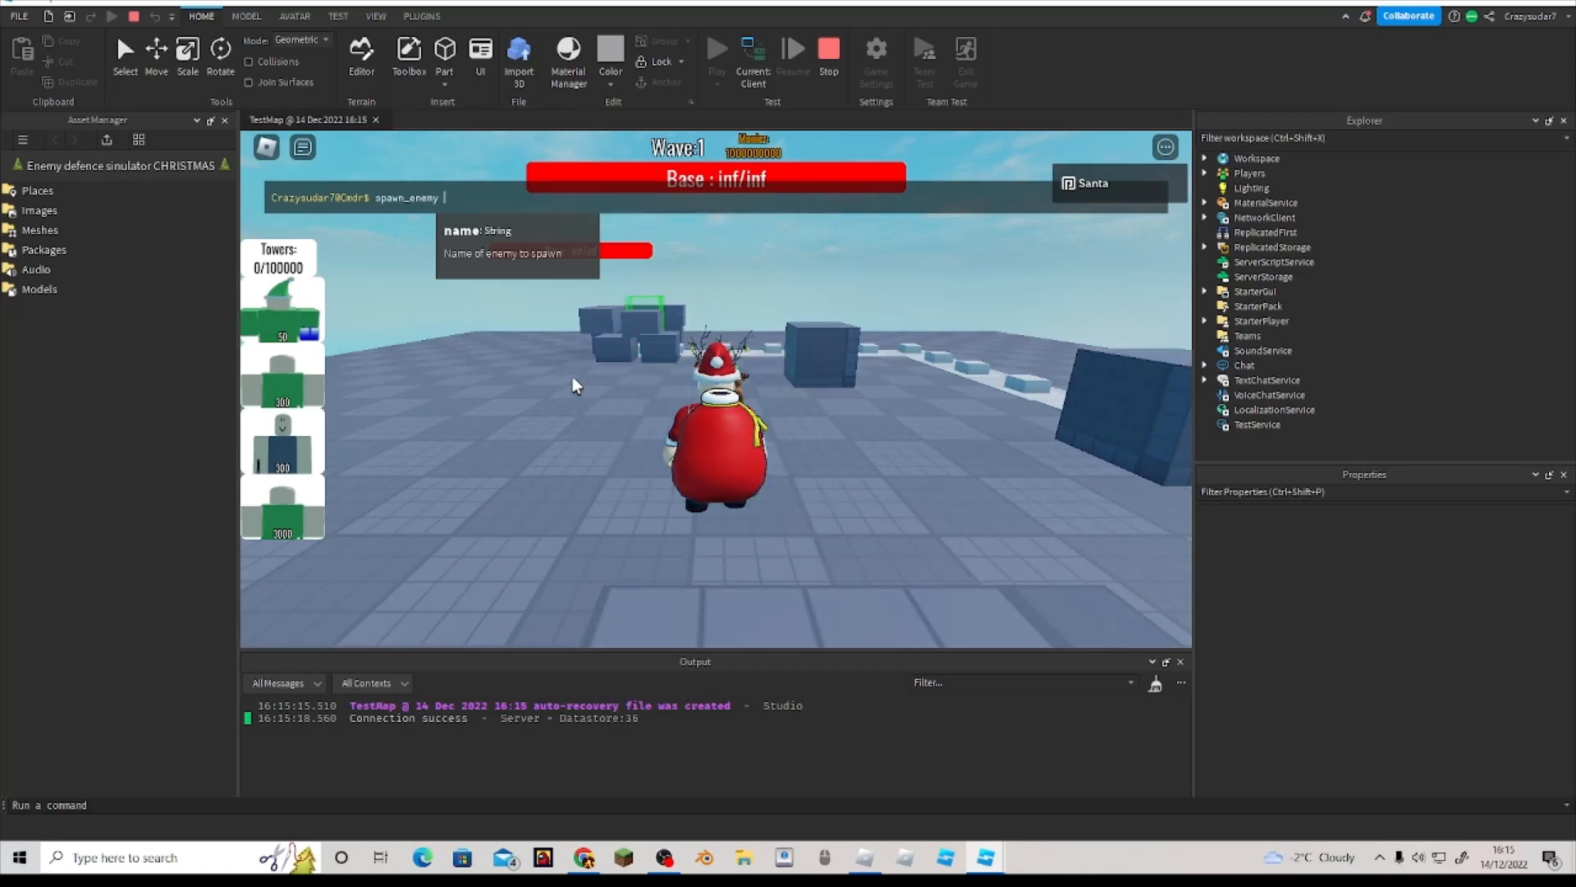
pyautogui.write('chco')
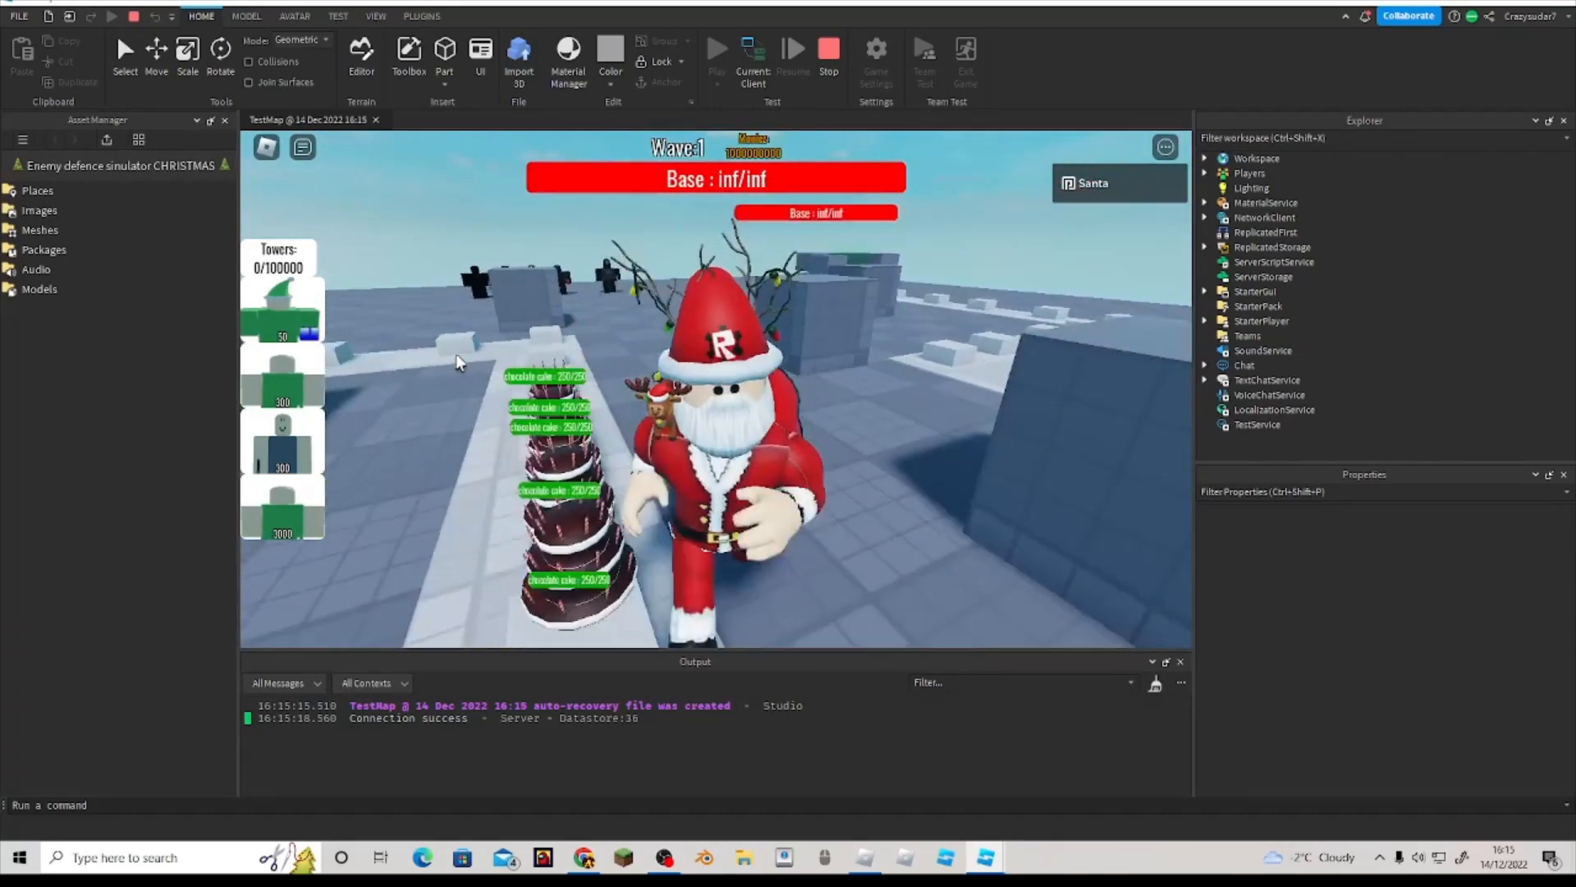
# Step: Try the speed command in the Cmdr console, then stop the playtest
pyautogui.write('sp')
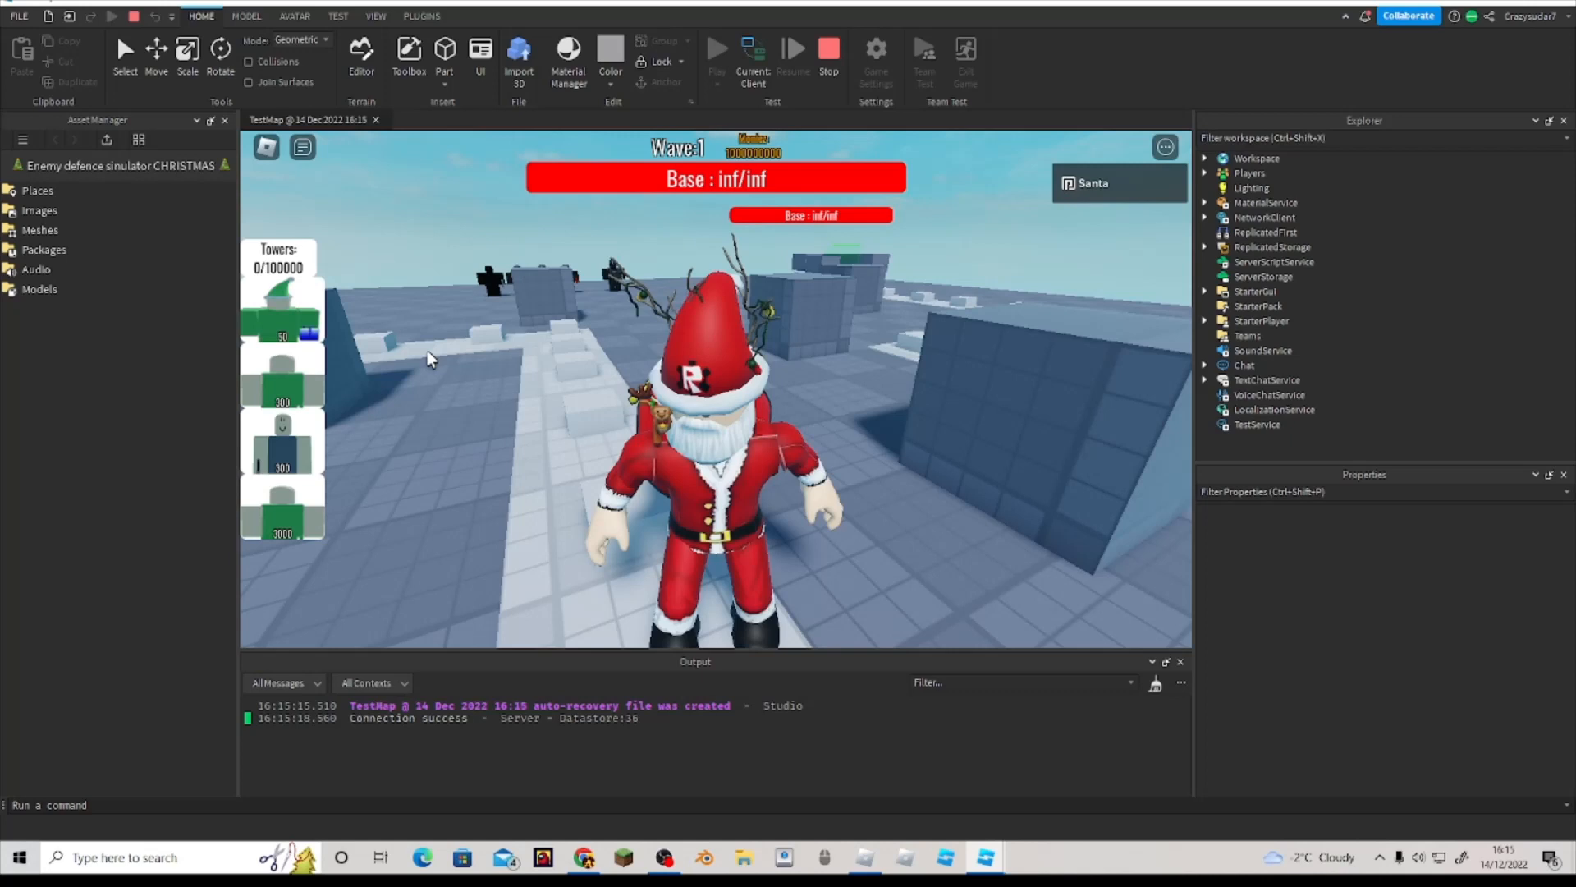
pyautogui.write('speed')
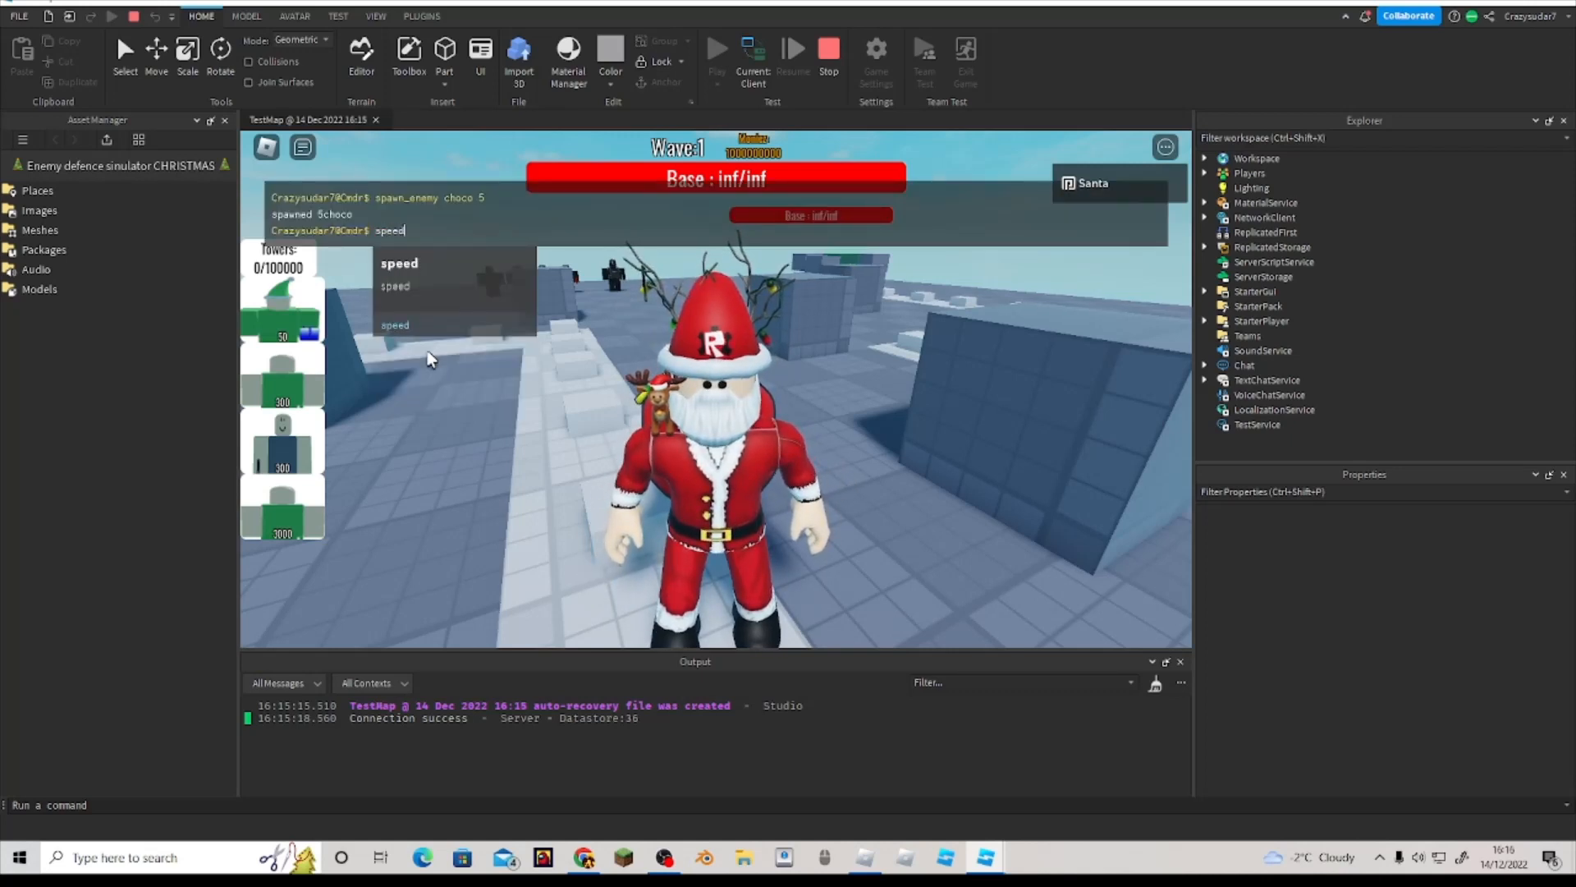
pyautogui.write('Crazy')
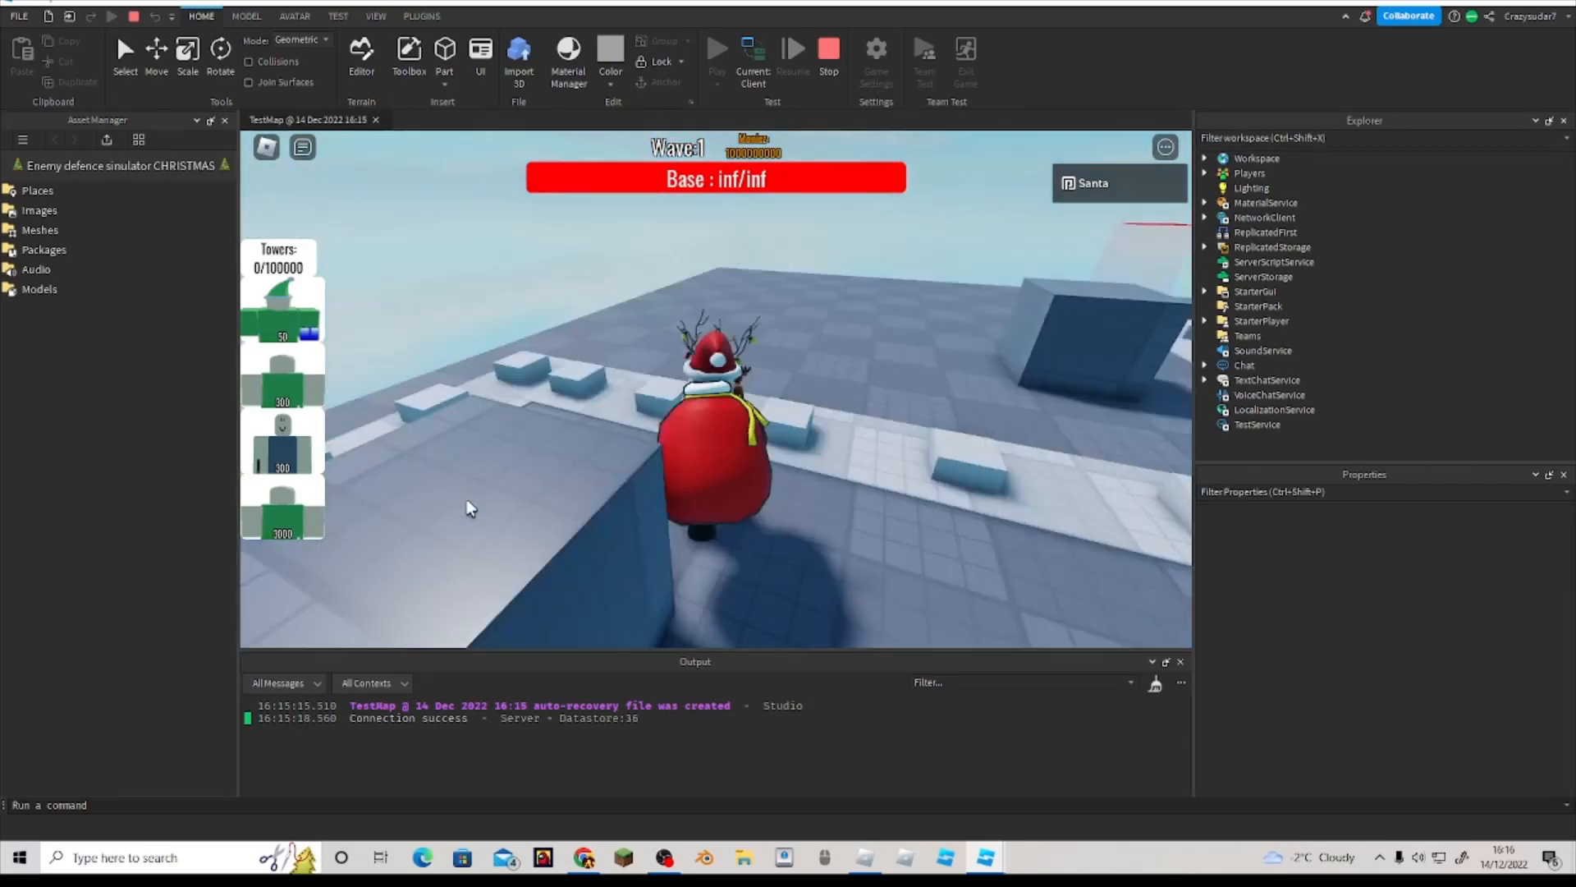
pyautogui.click(828, 48)
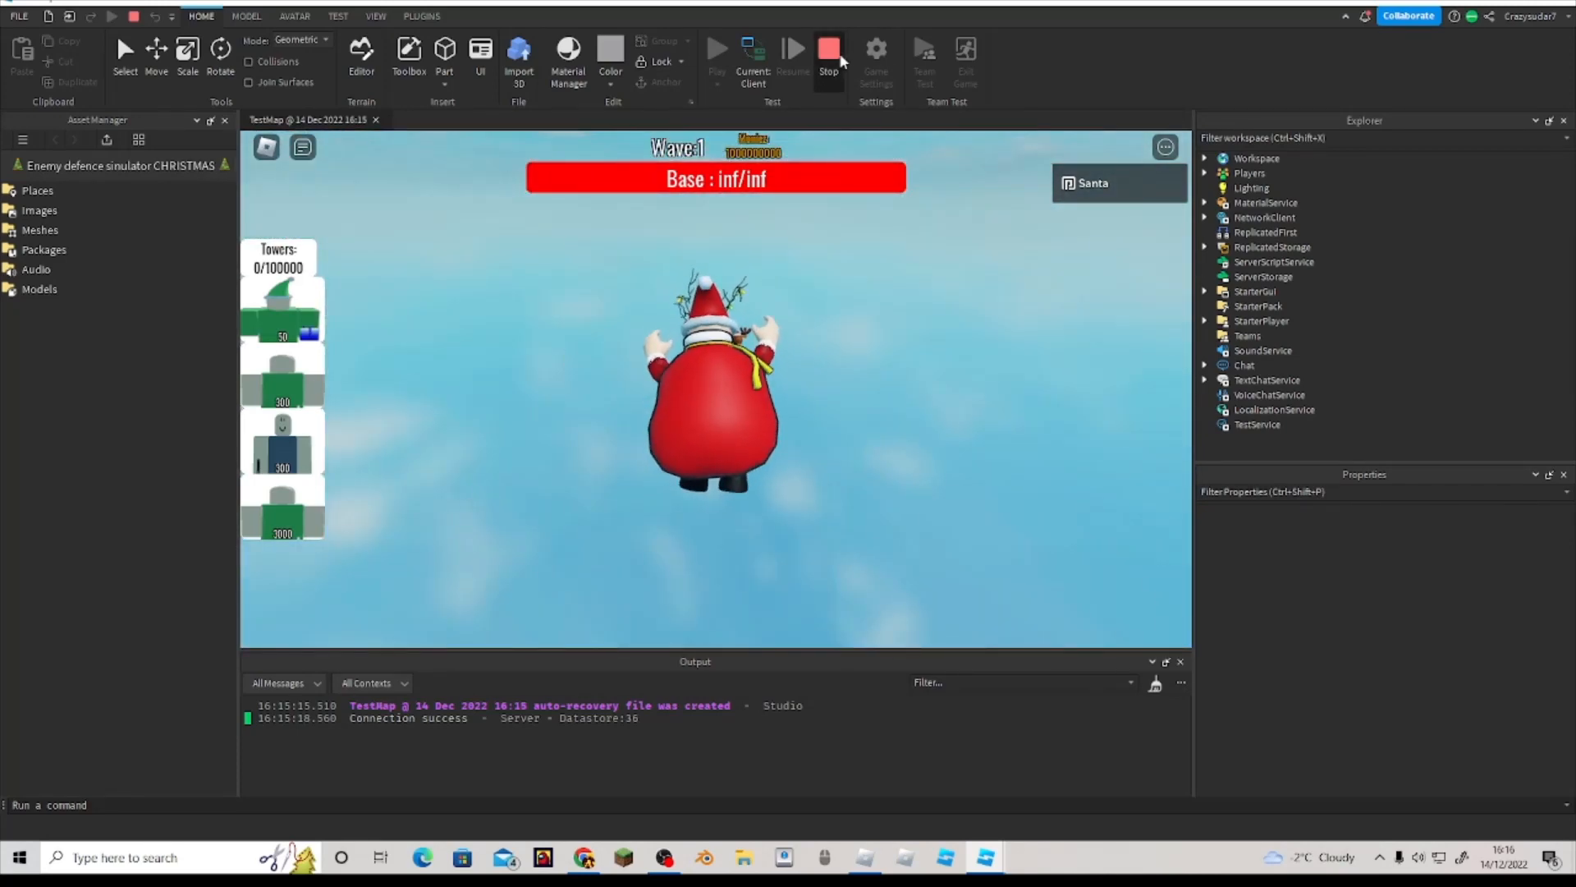
pyautogui.click(828, 53)
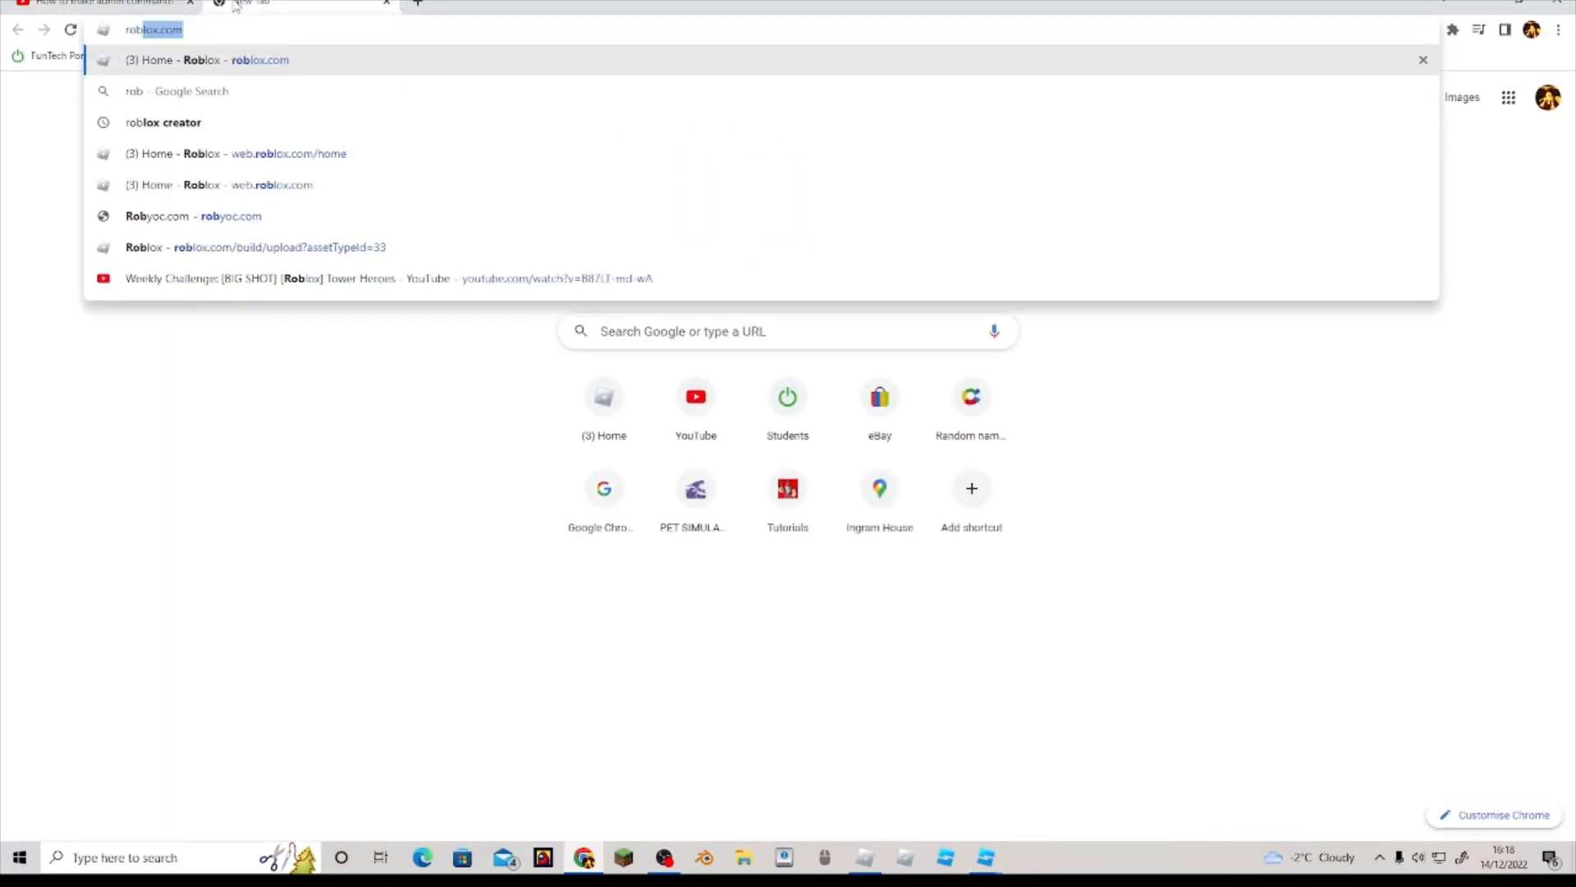
pyautogui.write('roblox cmd')
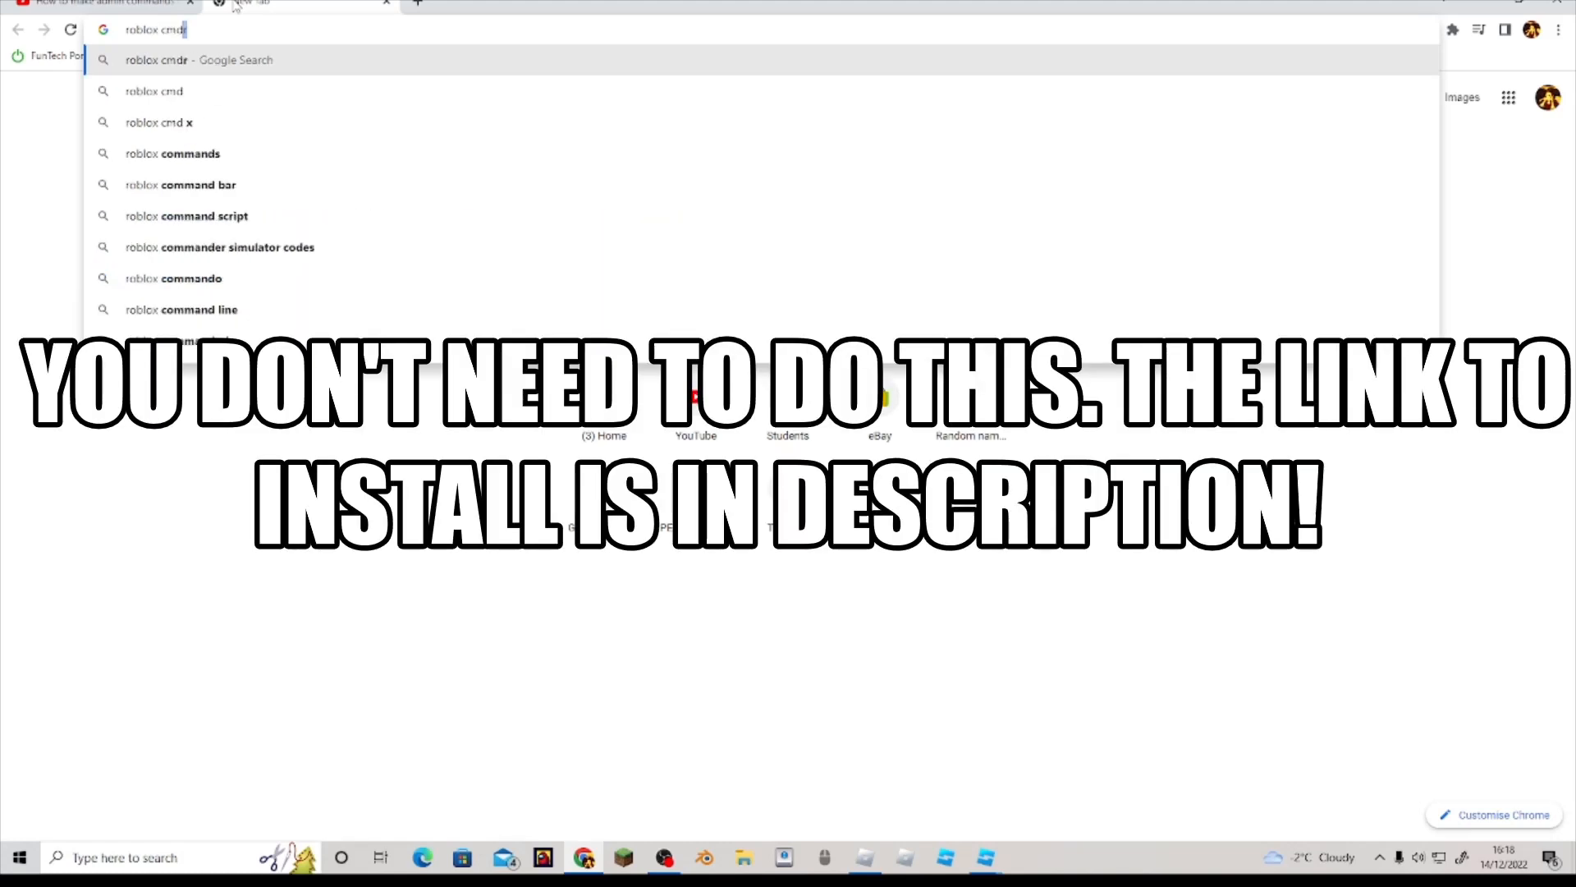
pyautogui.click(198, 59)
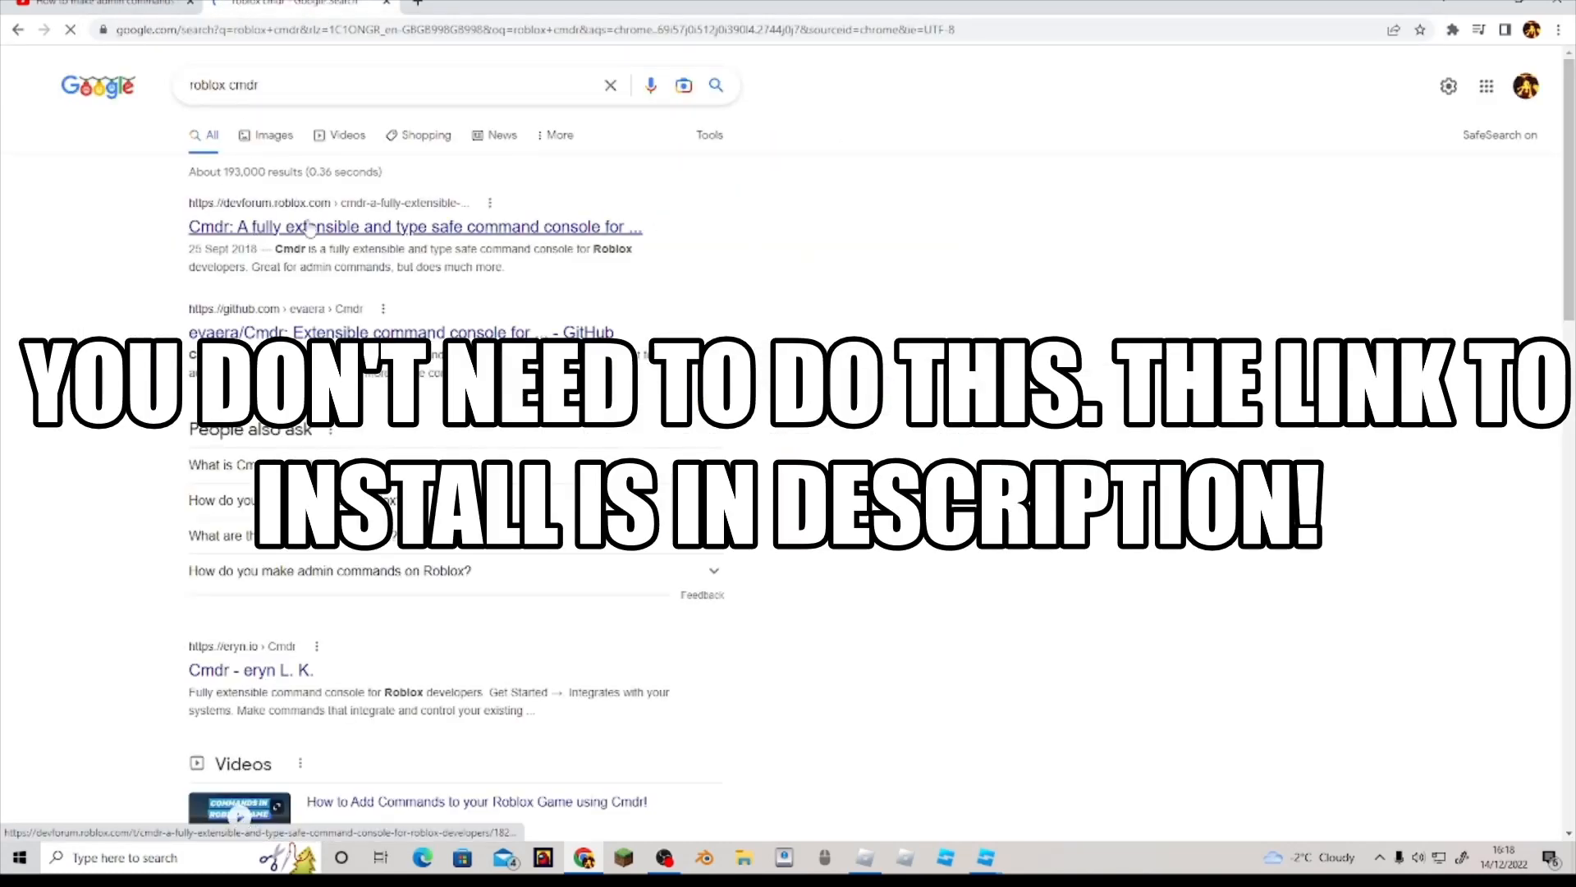
pyautogui.click(414, 227)
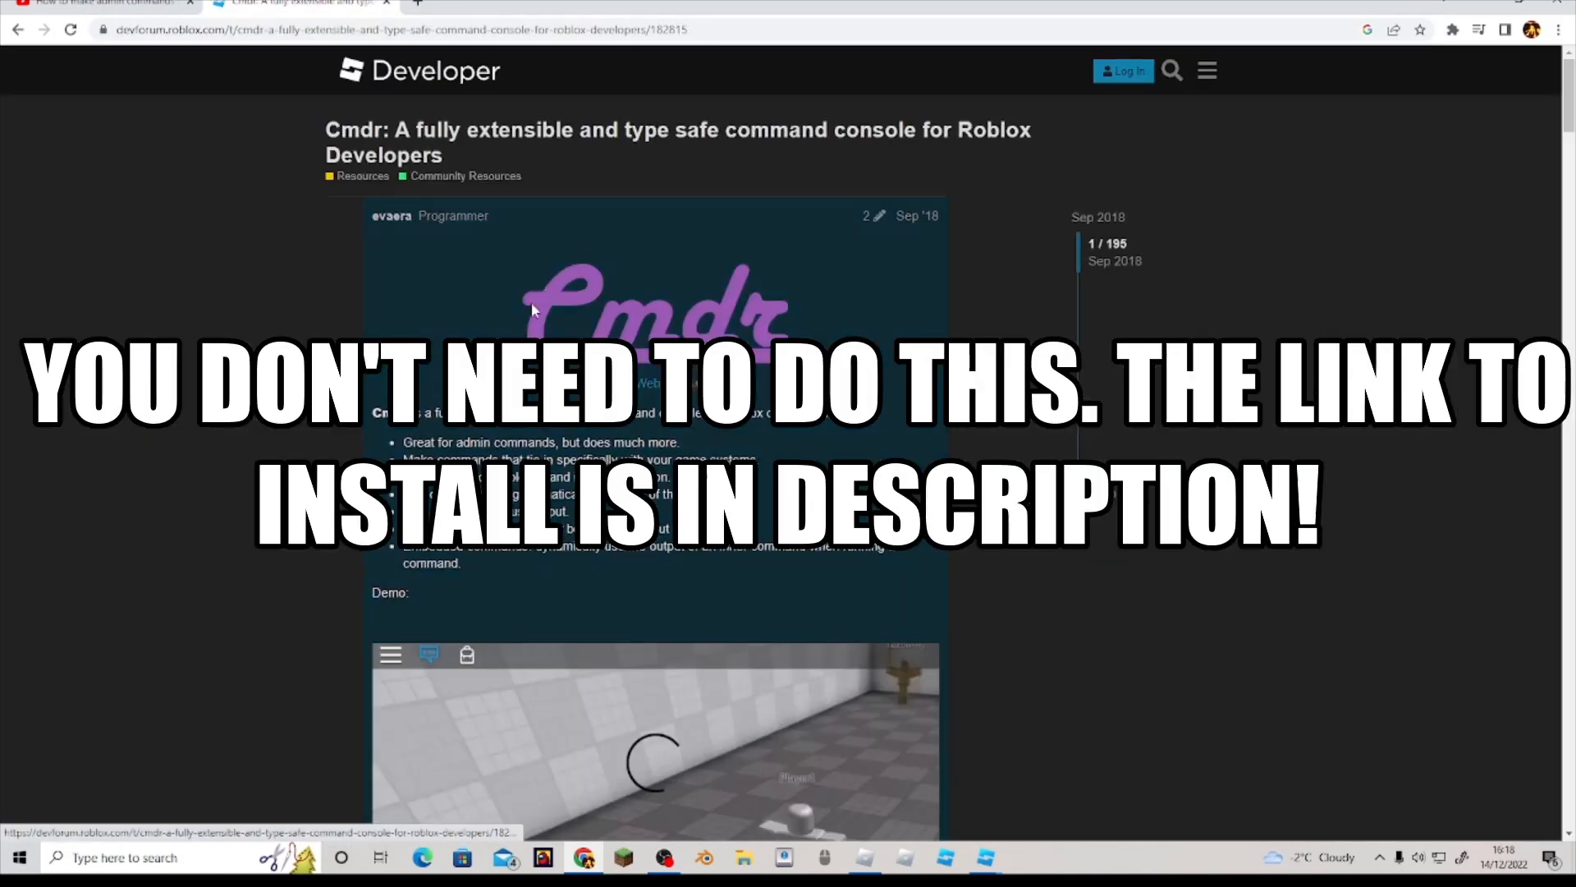
pyautogui.scroll(-3)
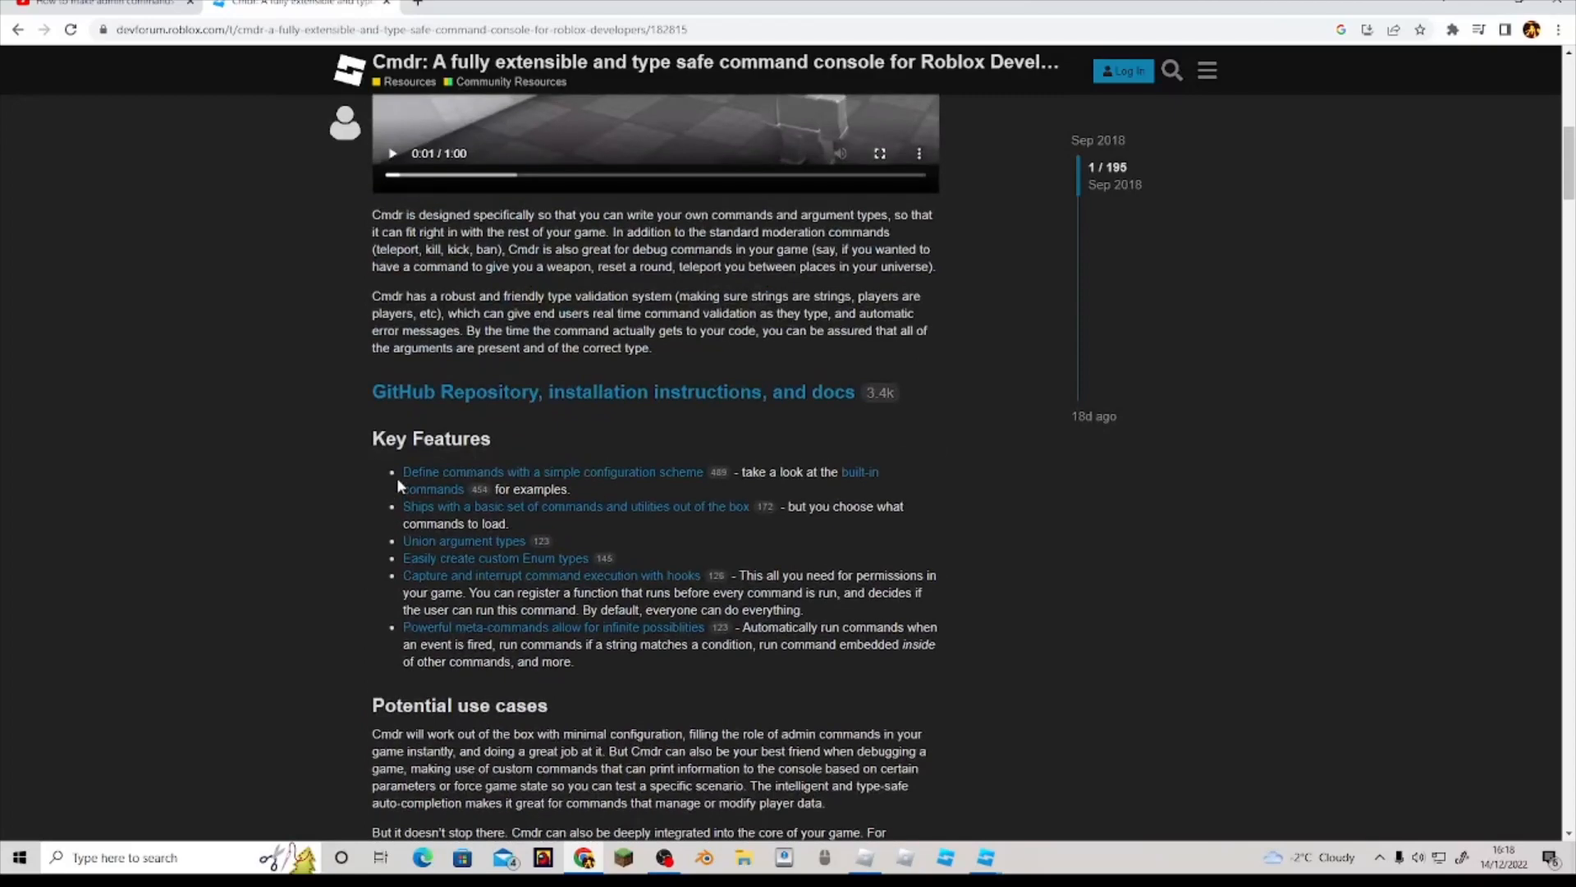
pyautogui.scroll(-3)
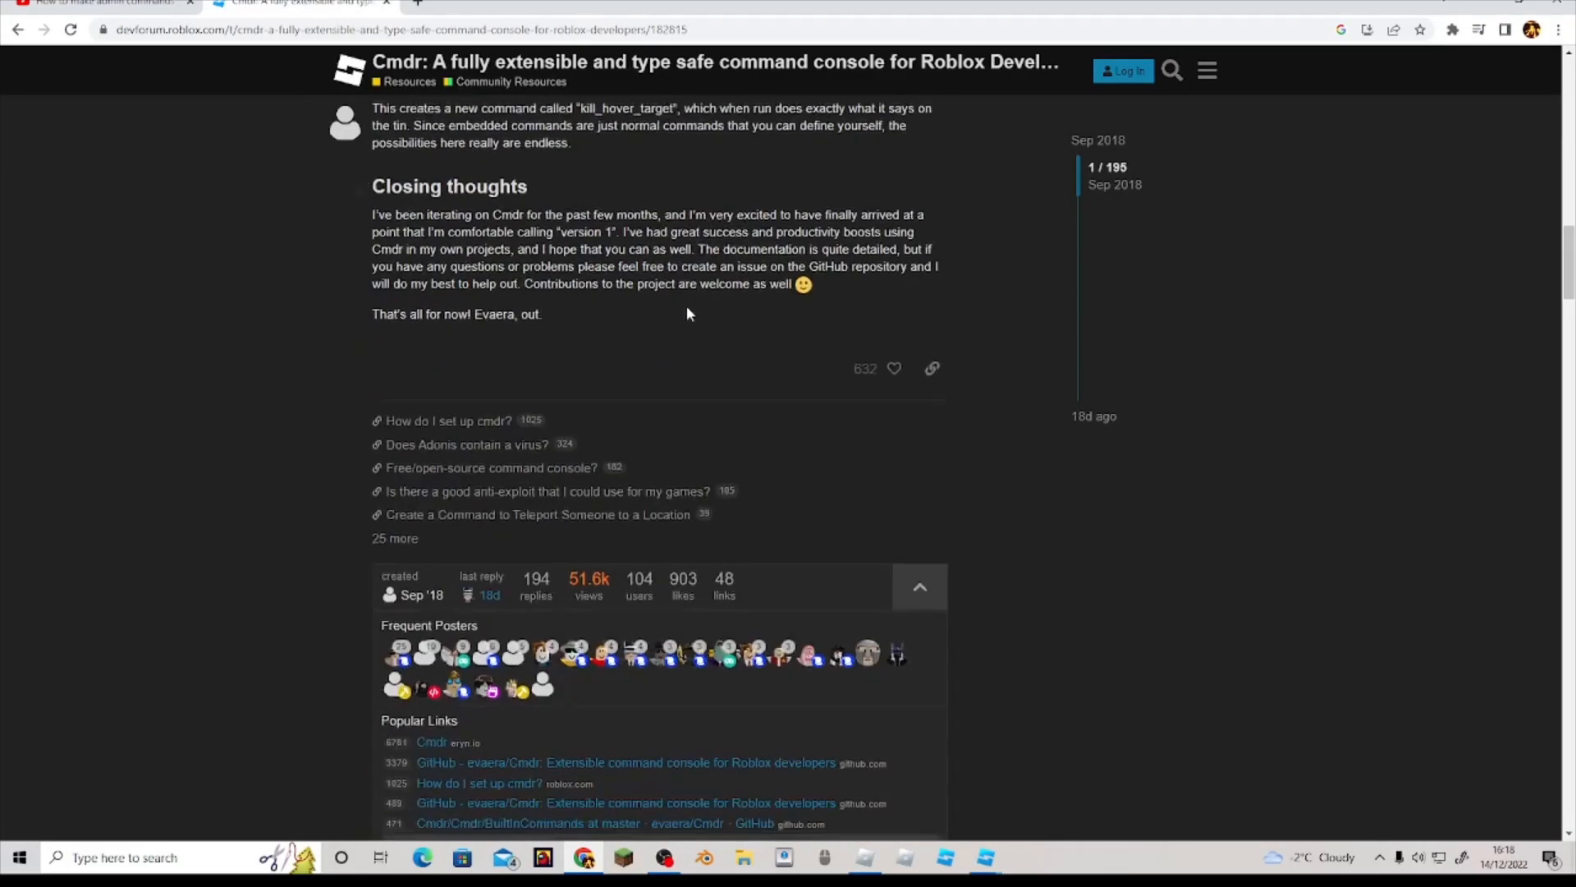
pyautogui.scroll(-3)
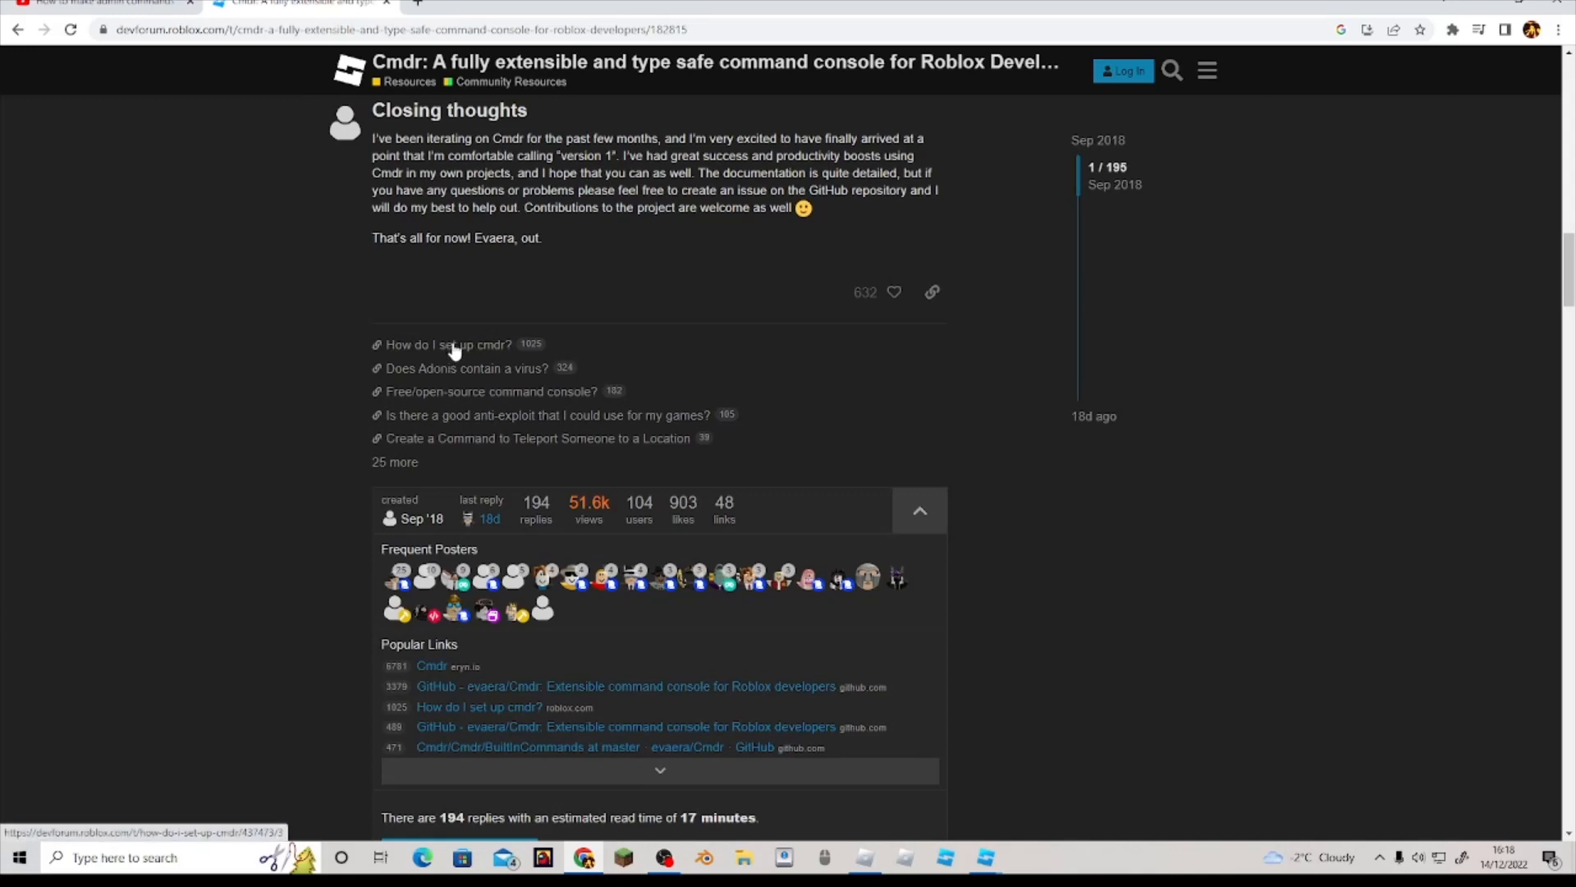
pyautogui.click(445, 344)
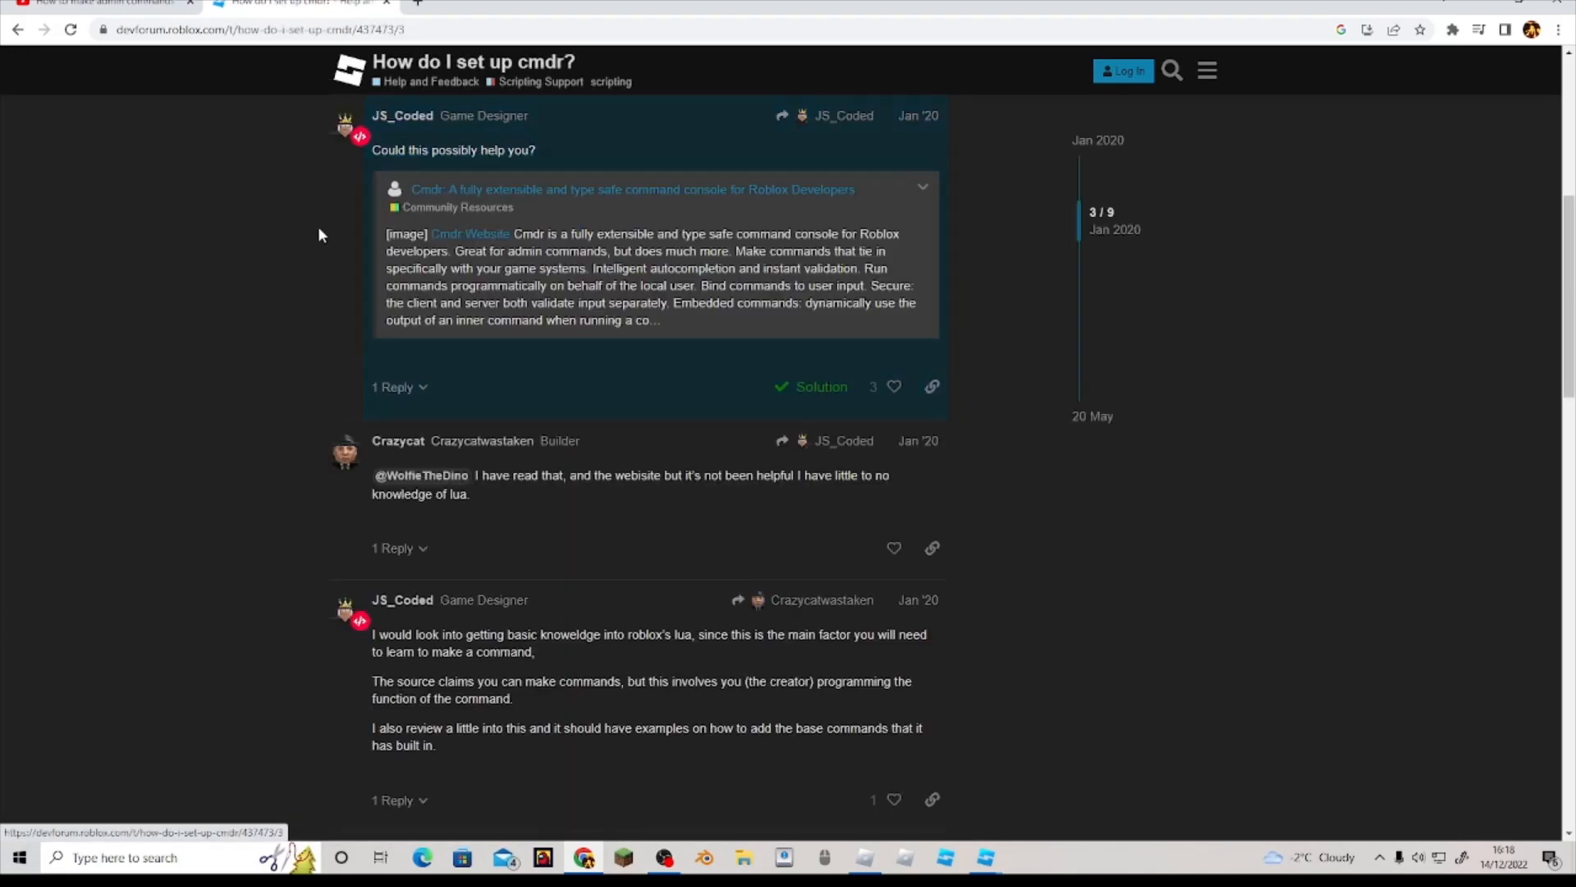
pyautogui.moveTo(589, 233); pyautogui.dragTo(633, 268)
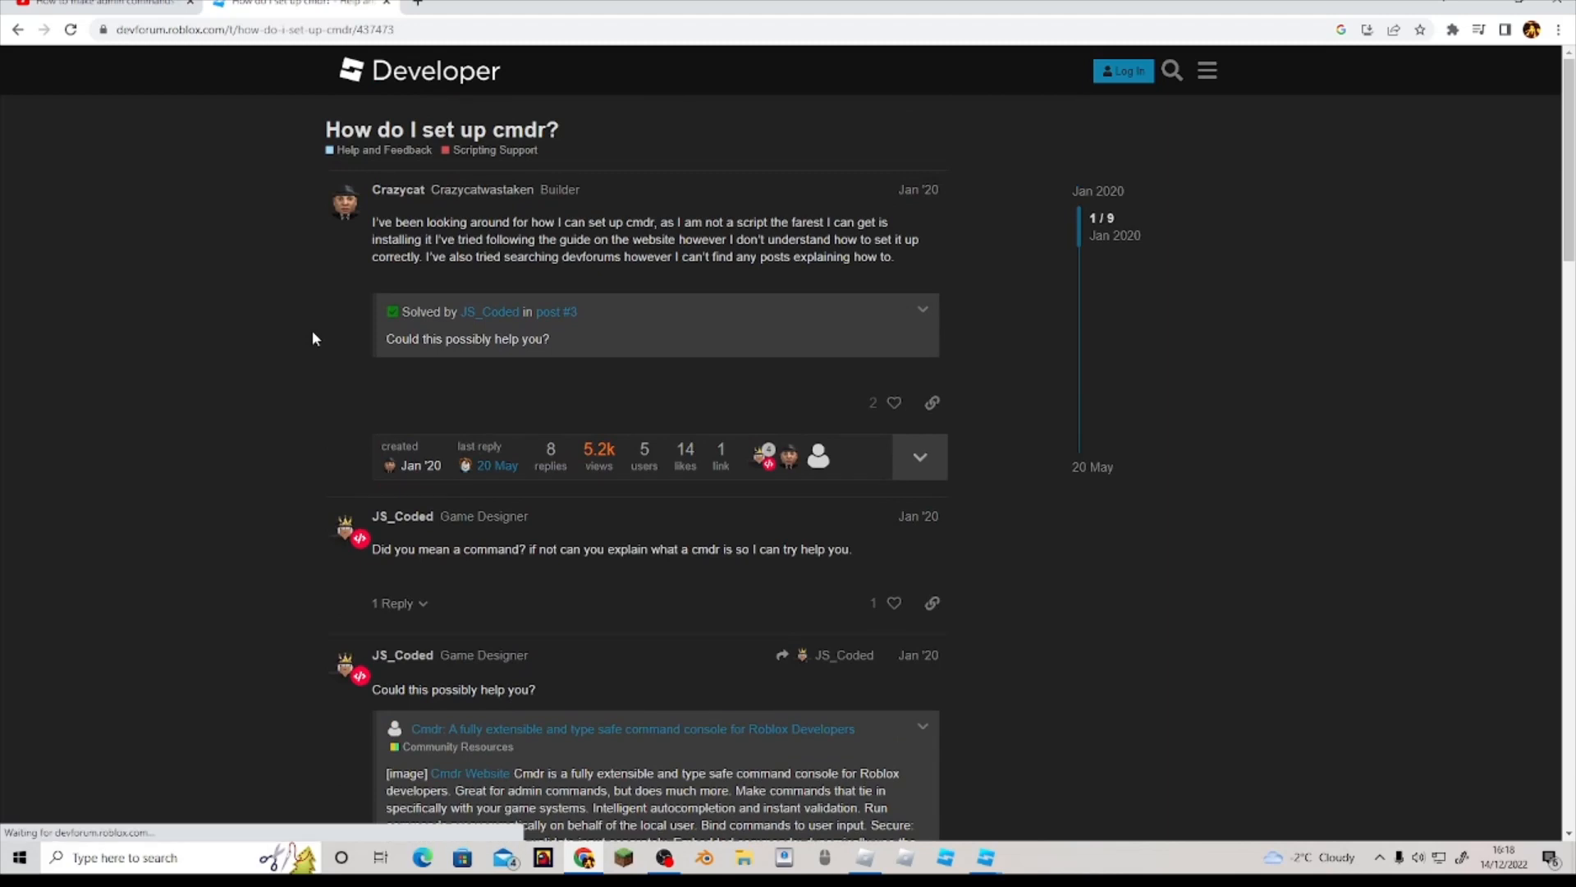
pyautogui.click(631, 728)
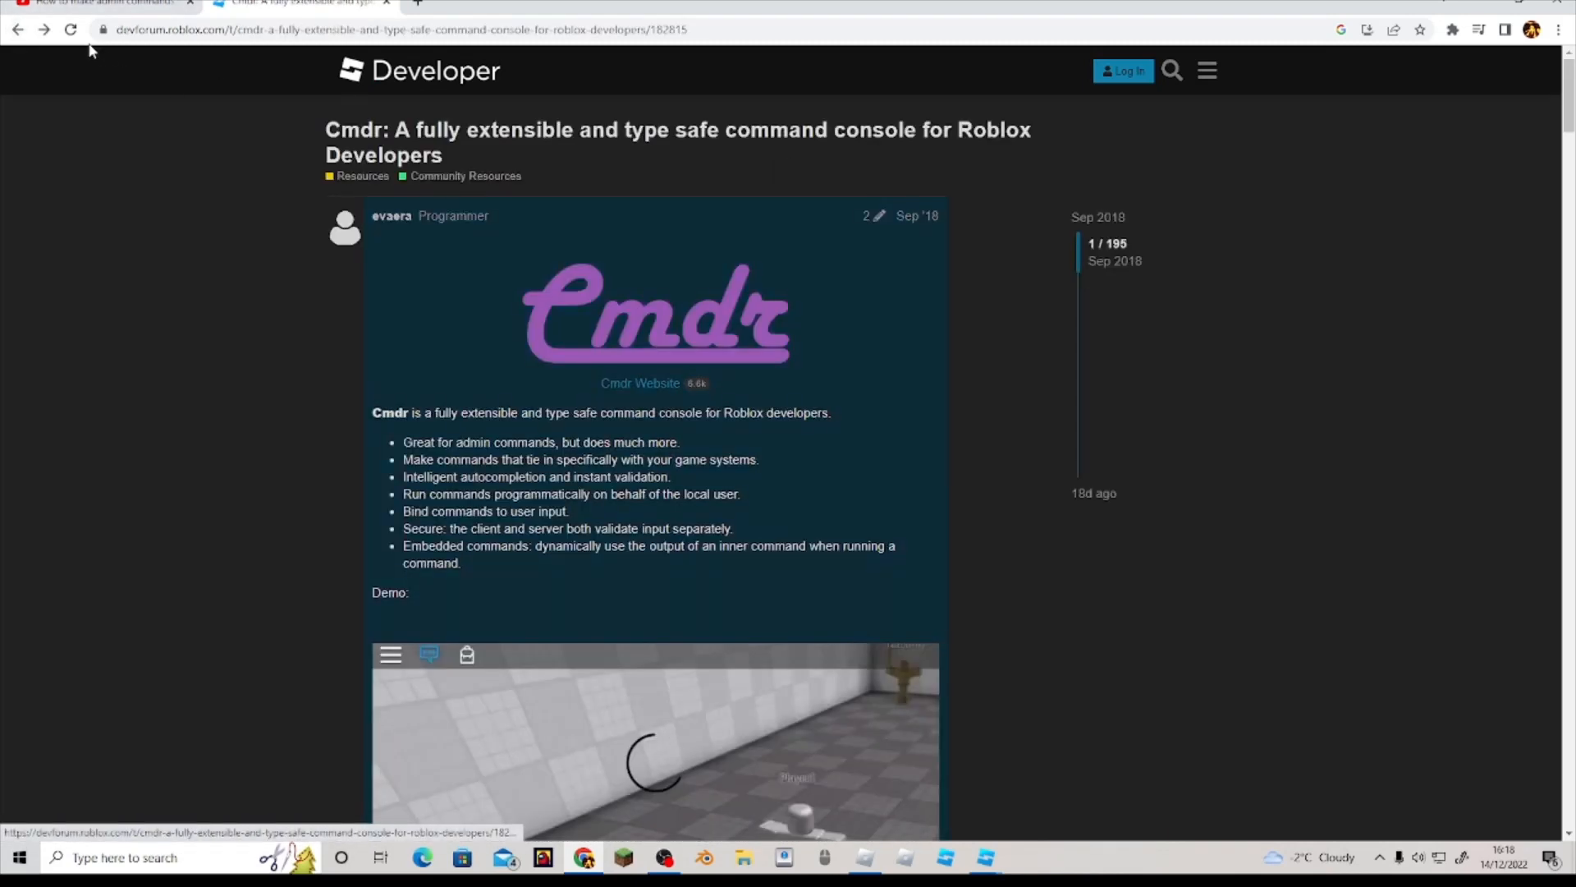
pyautogui.moveTo(640, 383)
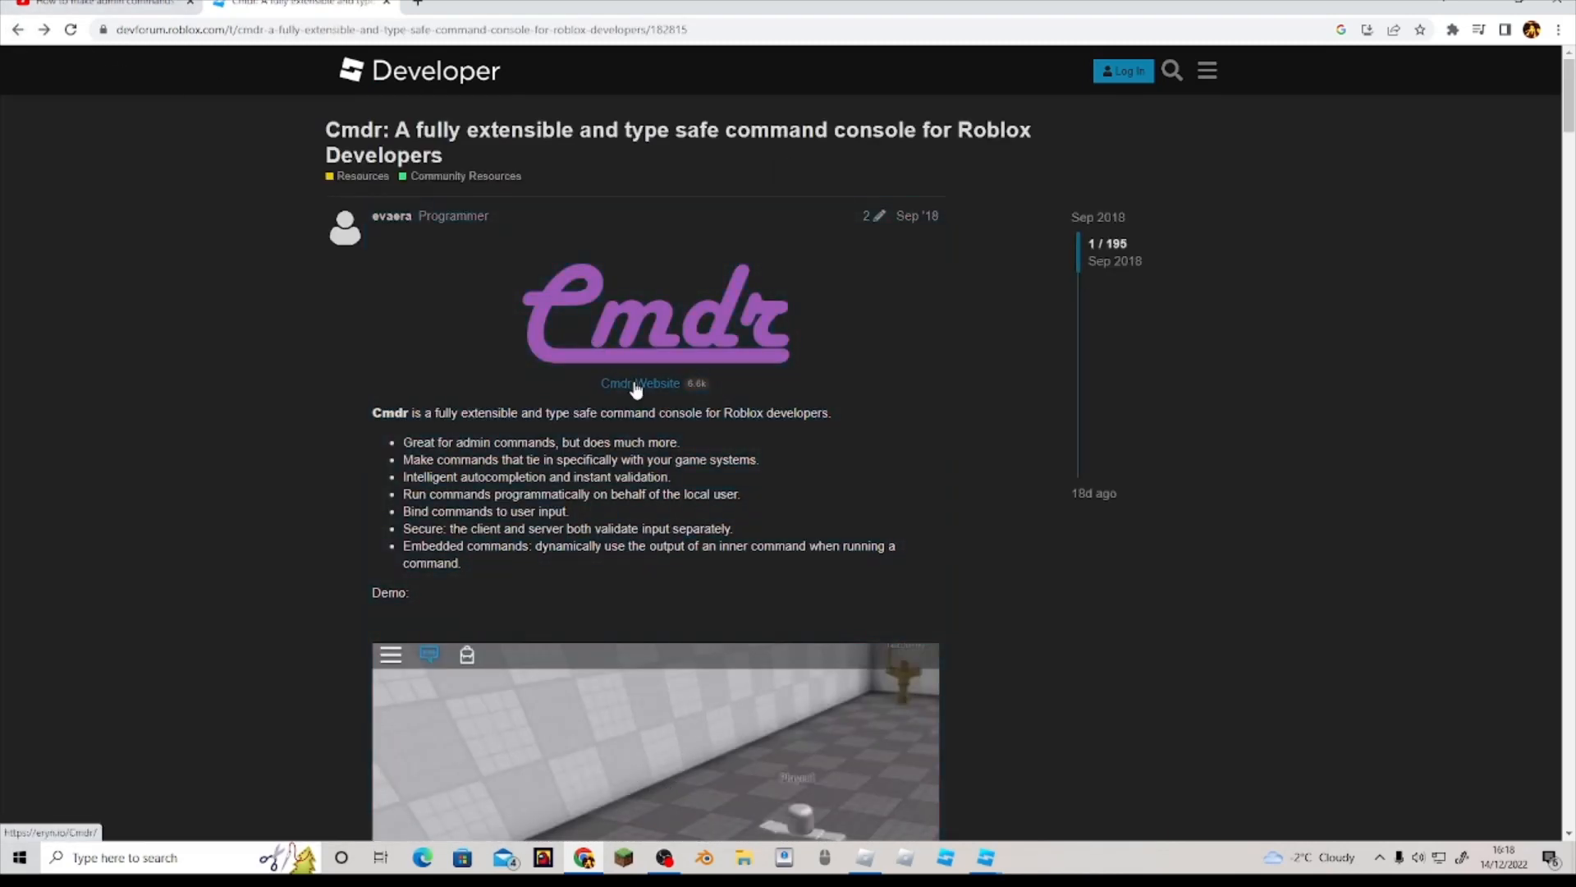
# Step: Follow the Cmdr website's Get Started guide to the v1.9.0 release and download Cmdr.rbxm
pyautogui.click(640, 383)
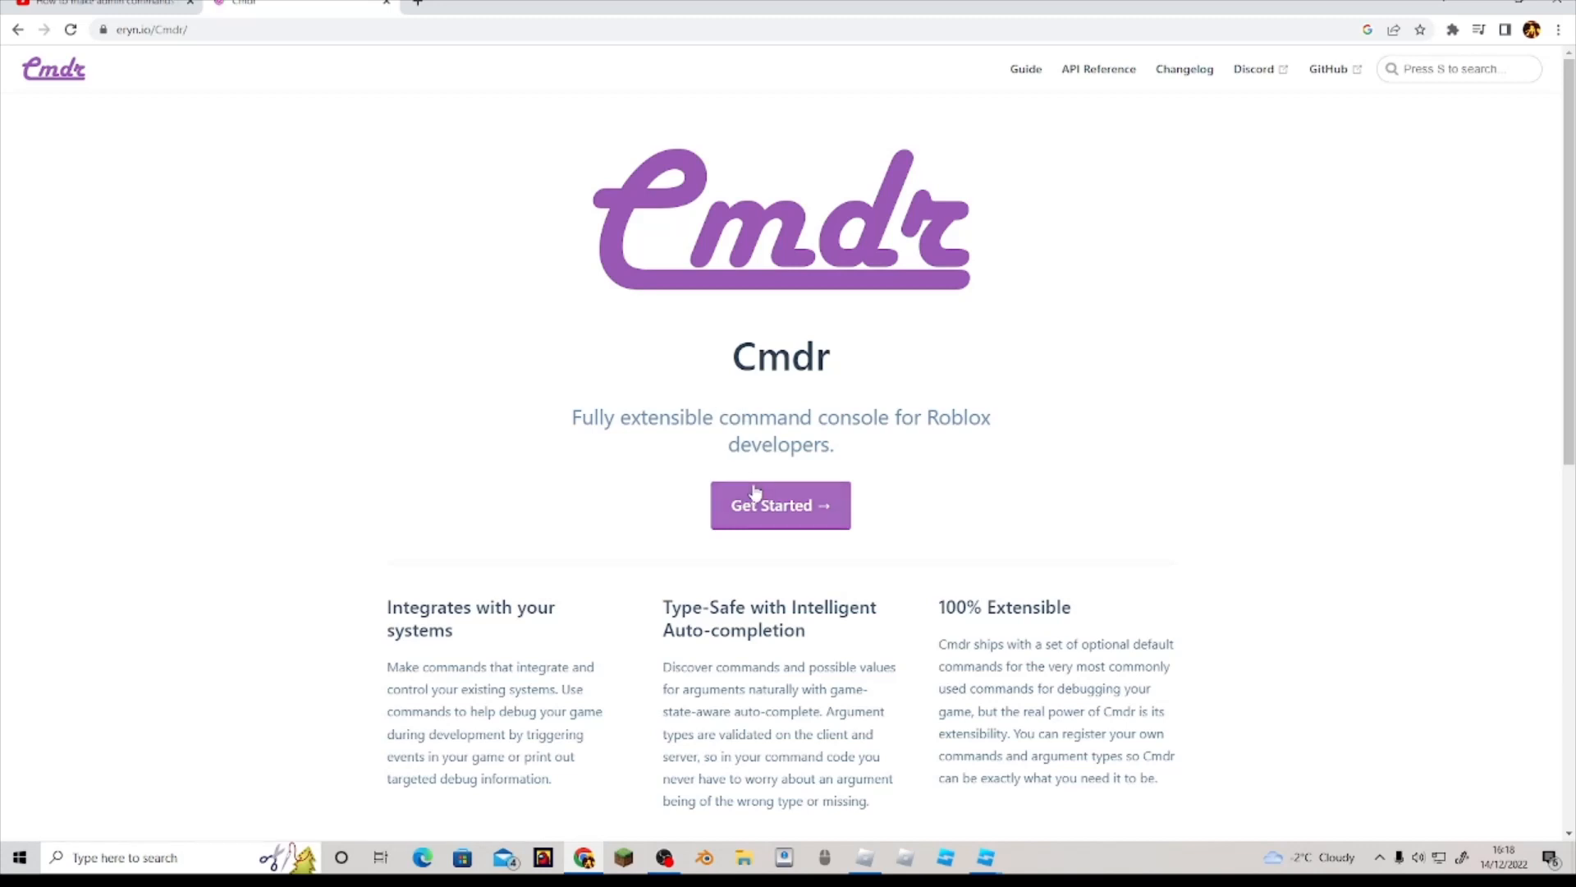
pyautogui.click(780, 505)
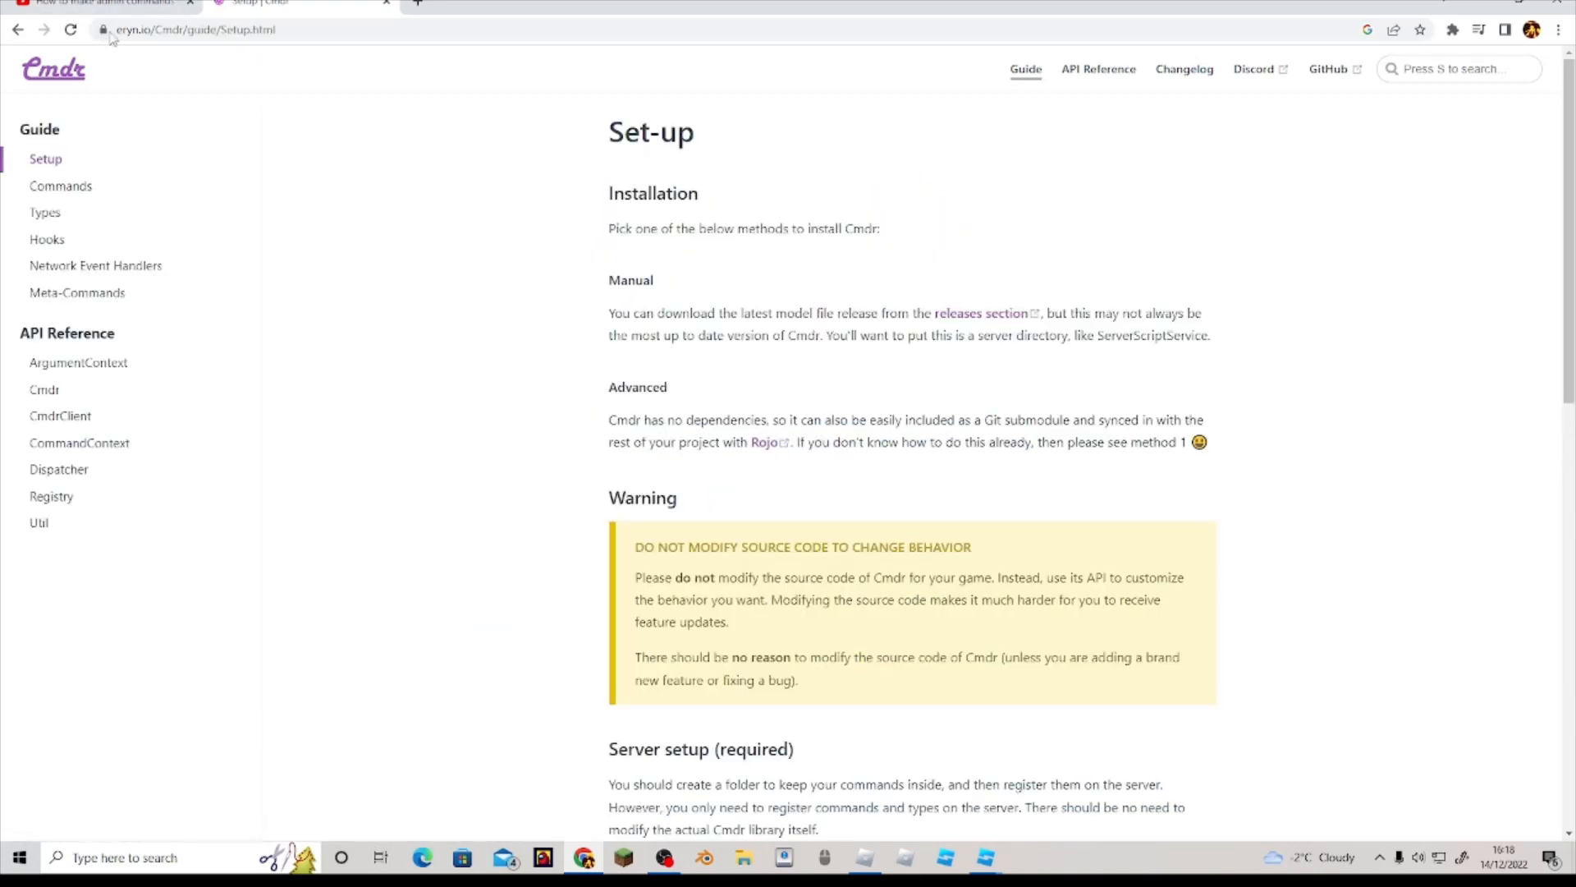
pyautogui.scroll(-3)
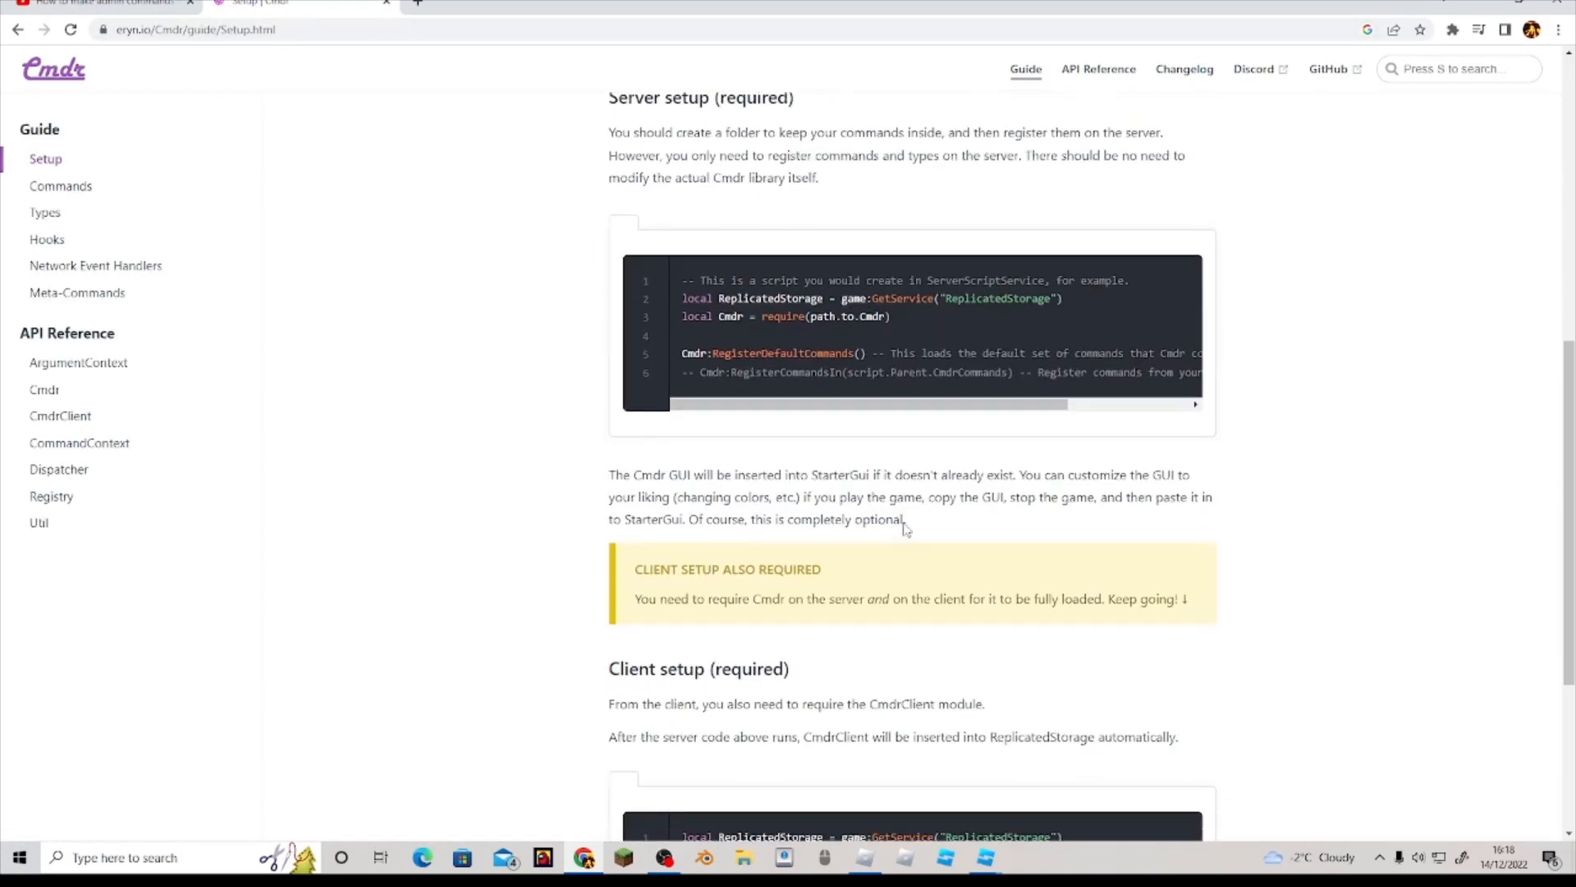
pyautogui.scroll(-3)
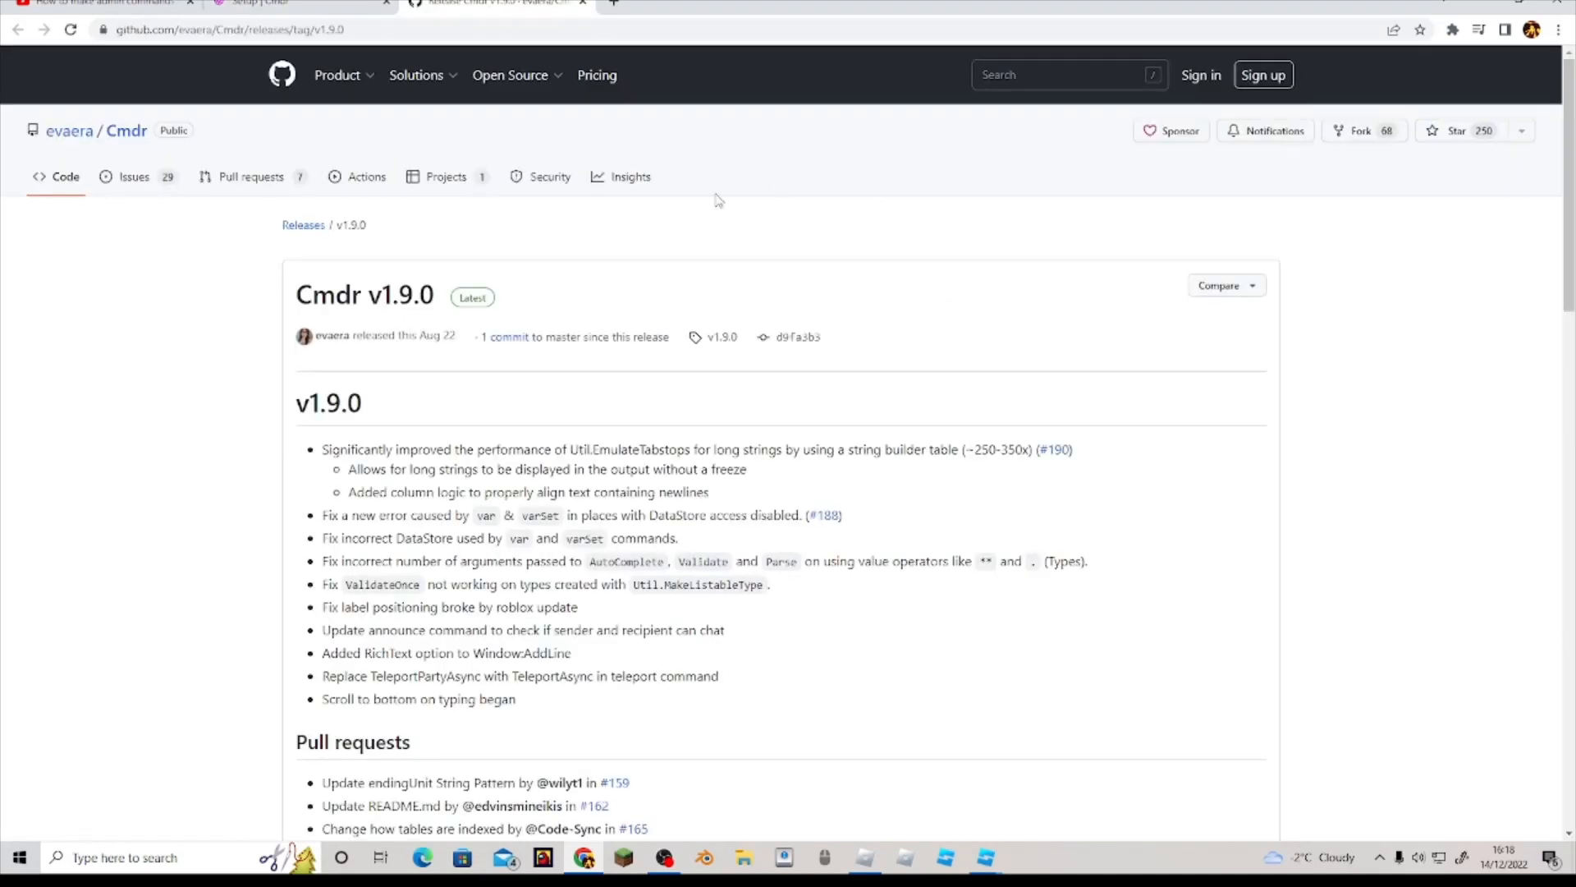
pyautogui.scroll(-3)
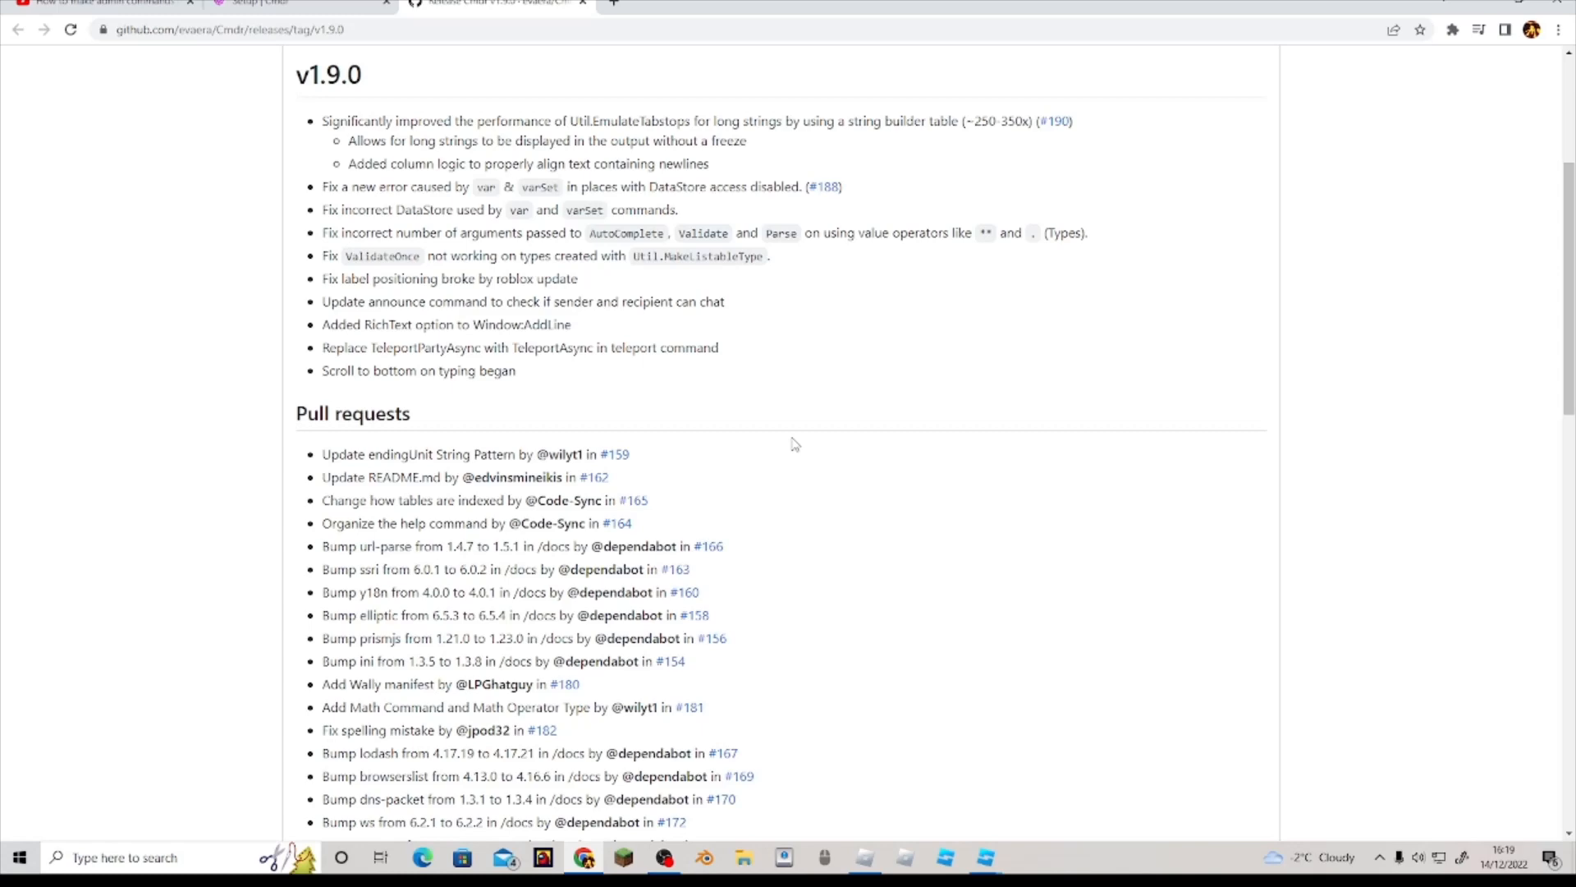
pyautogui.scroll(-3)
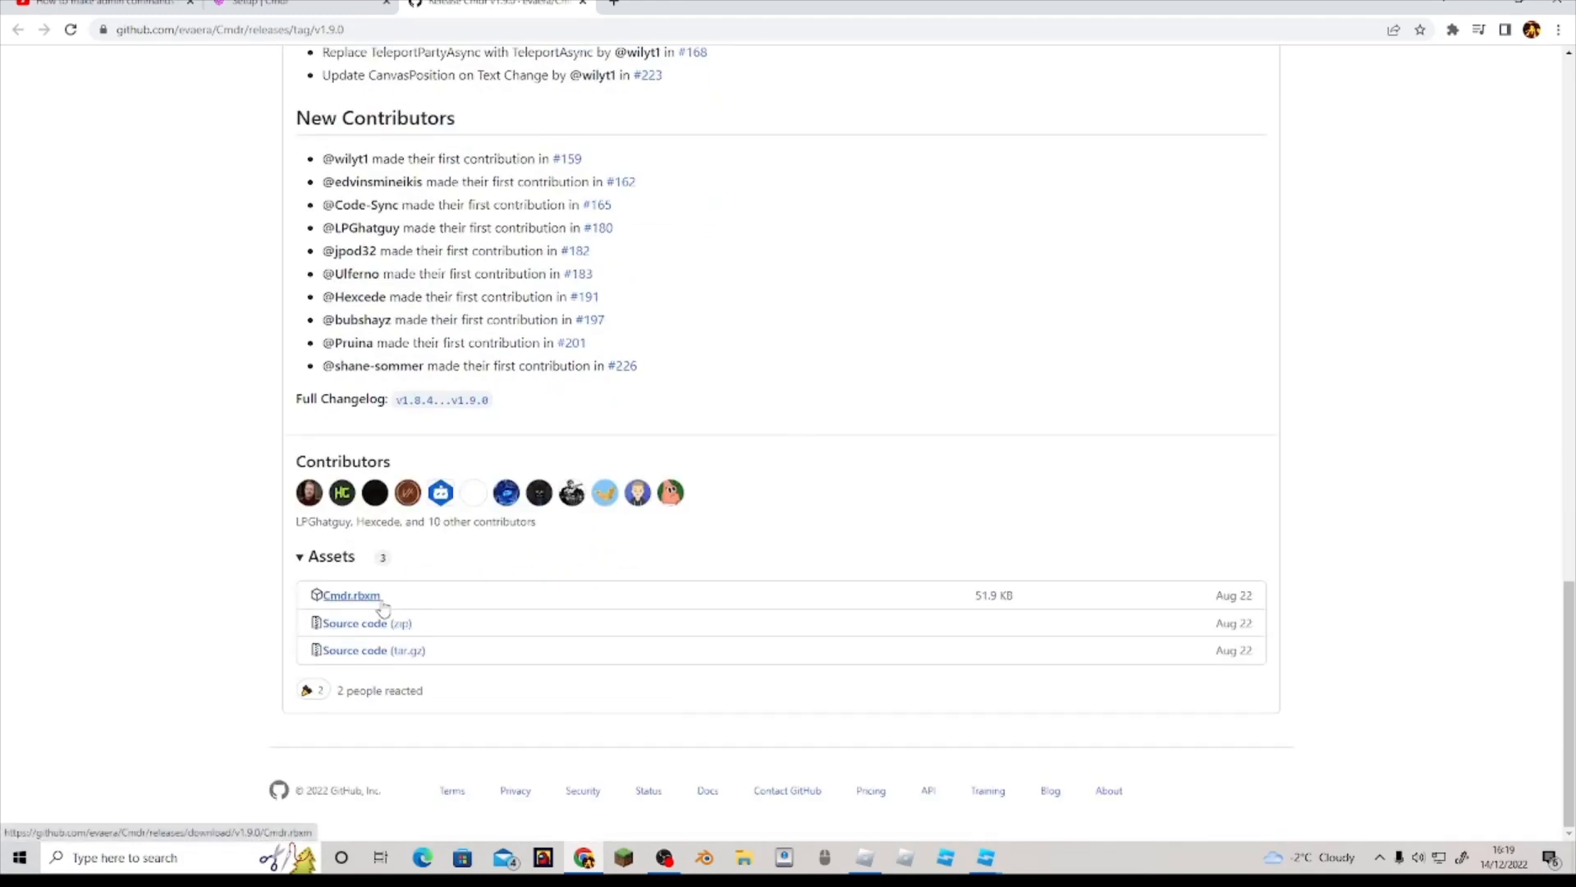
pyautogui.click(350, 594)
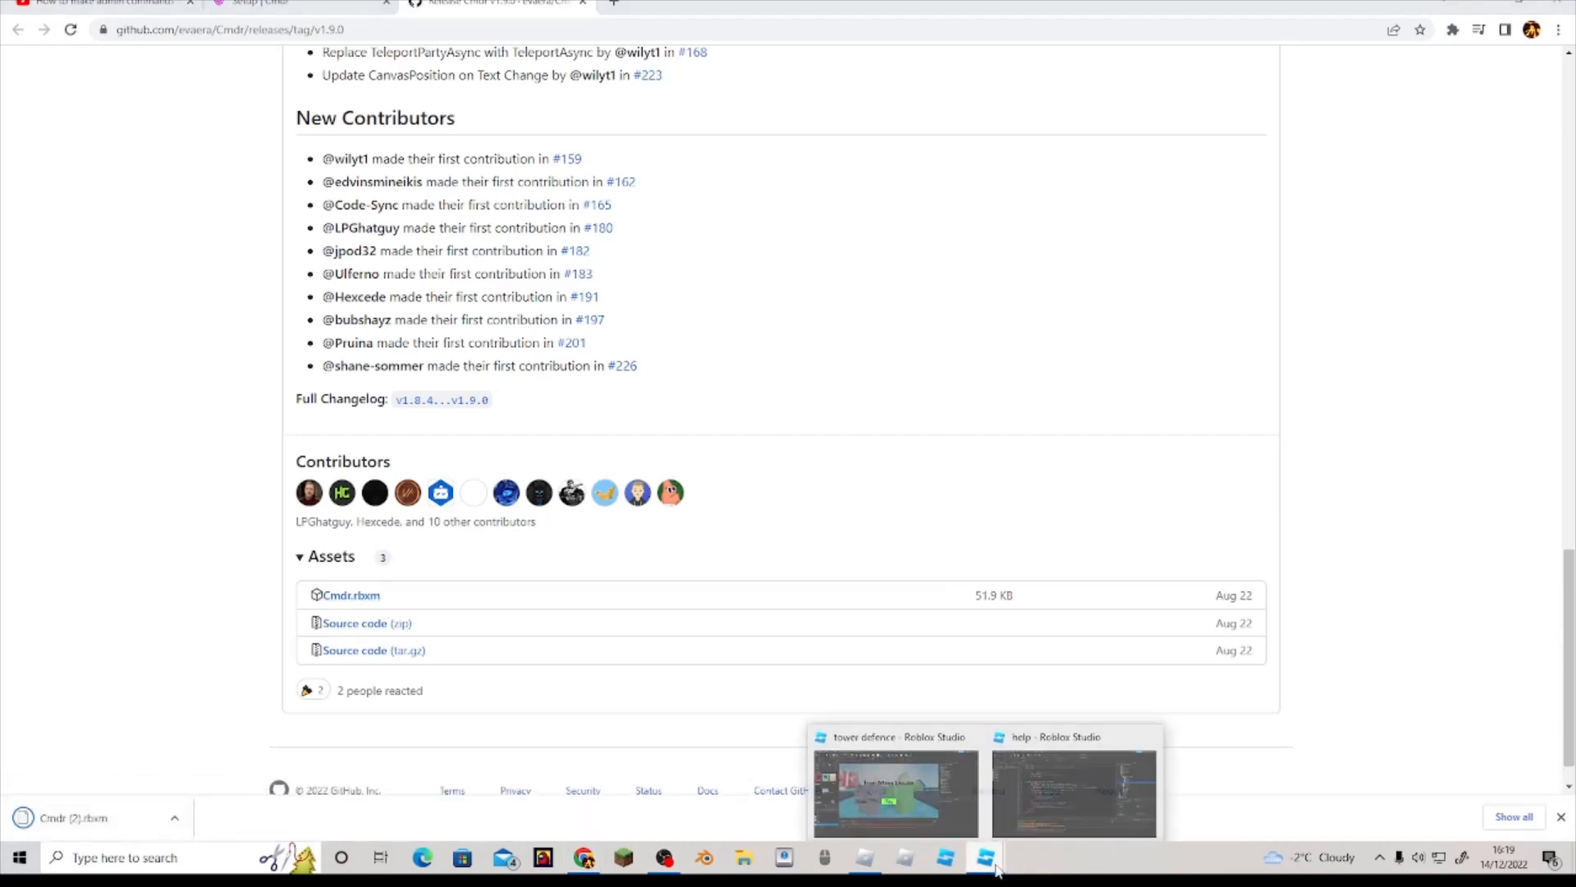
# Step: Insert from file into ServerScriptService, selecting Cmdr (2).rbxm from the Downloads folder
pyautogui.click(1071, 792)
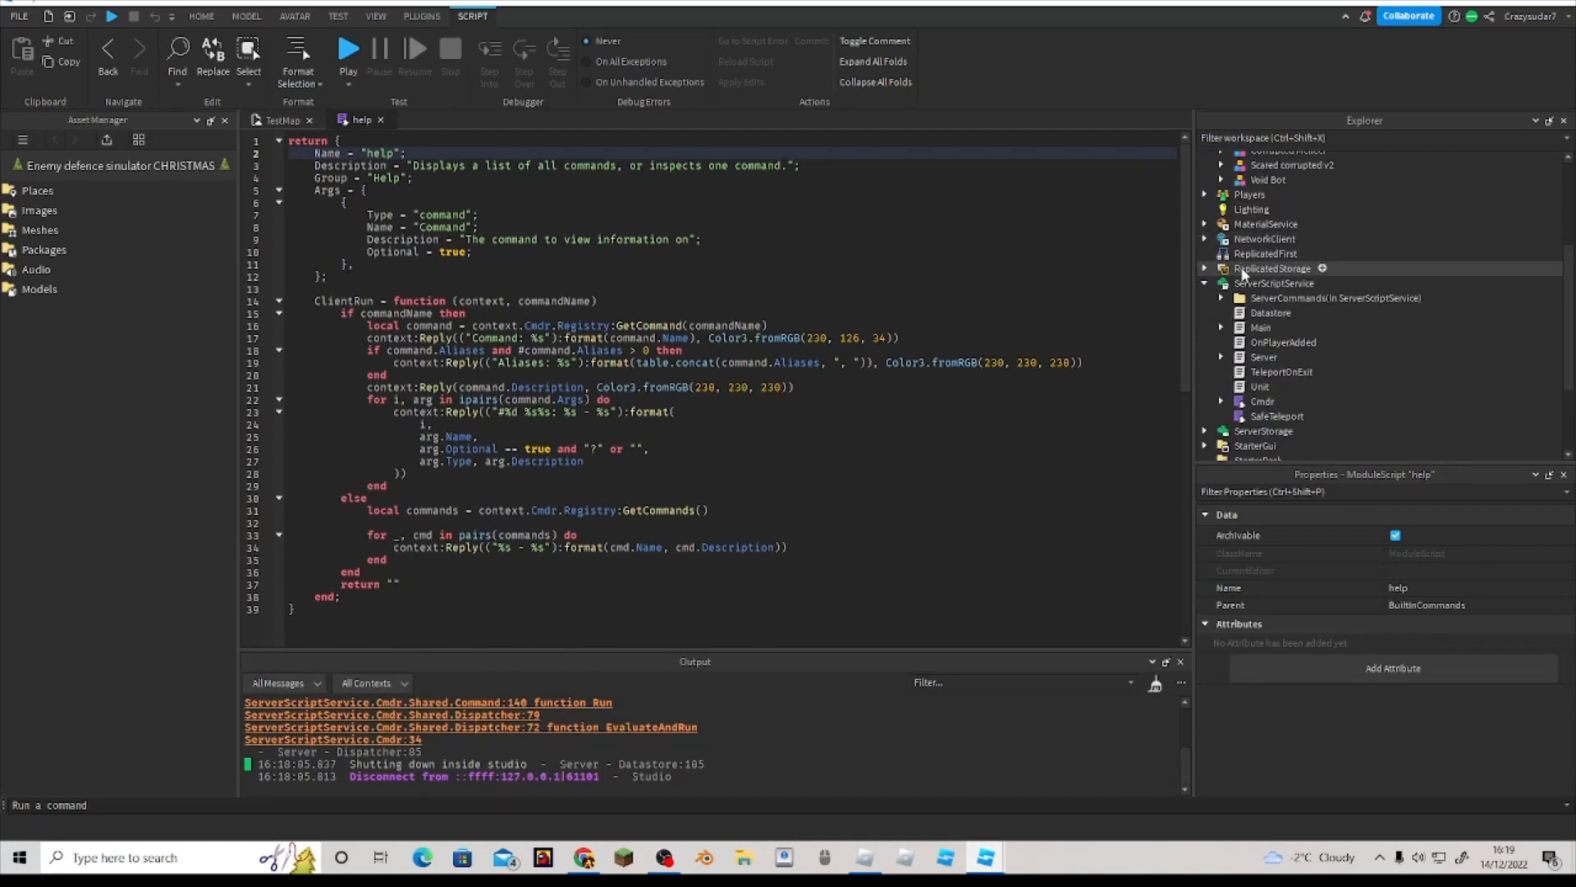
pyautogui.rightClick(1274, 283)
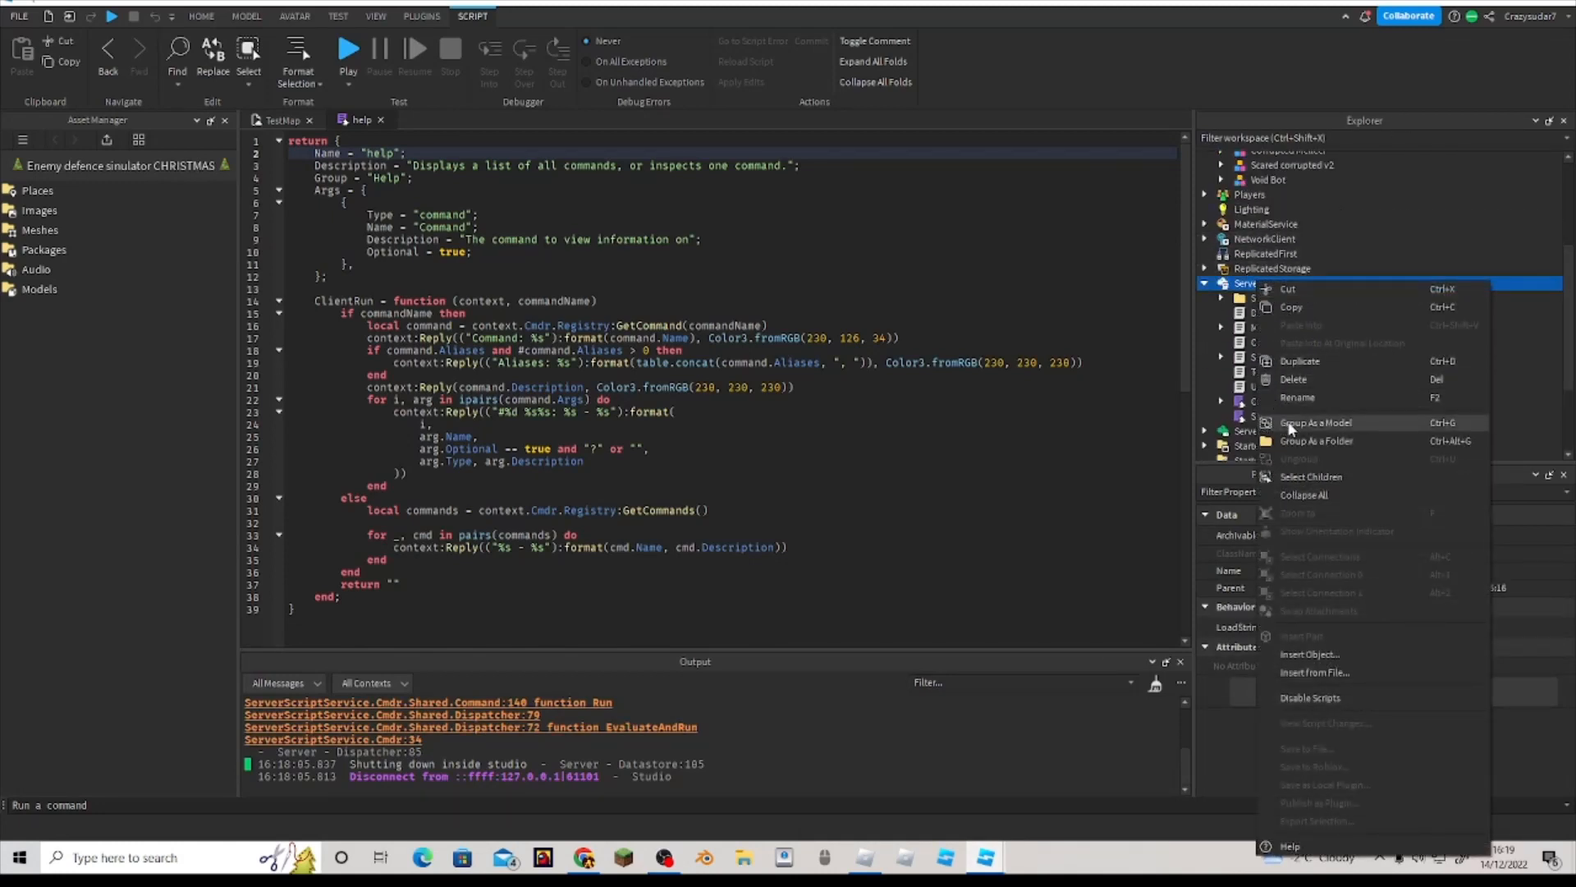
pyautogui.moveTo(1310, 671)
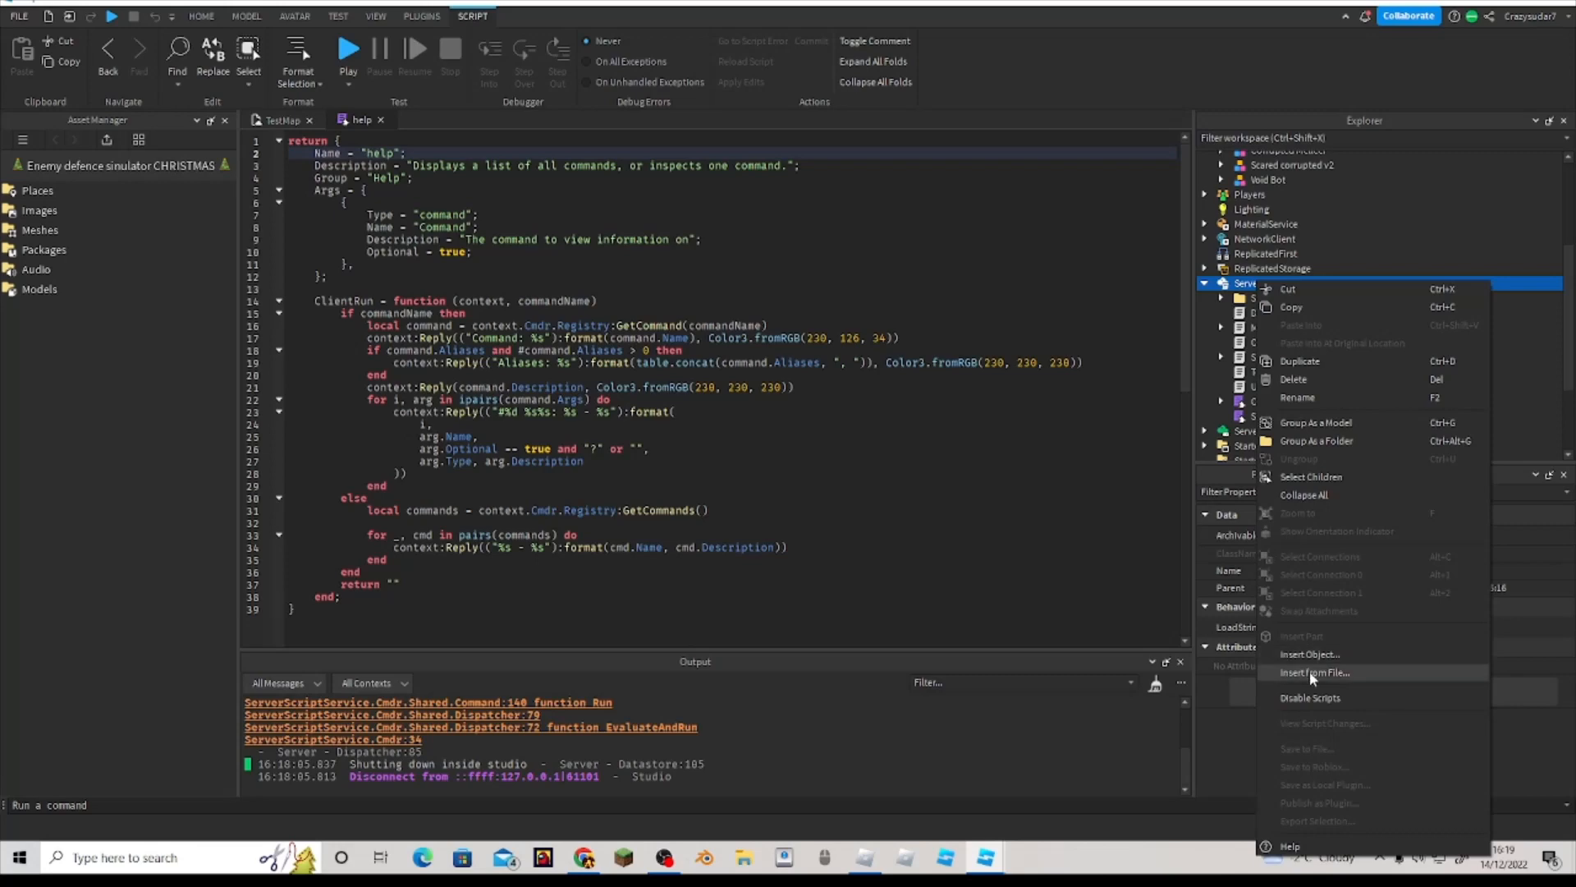
pyautogui.click(1313, 672)
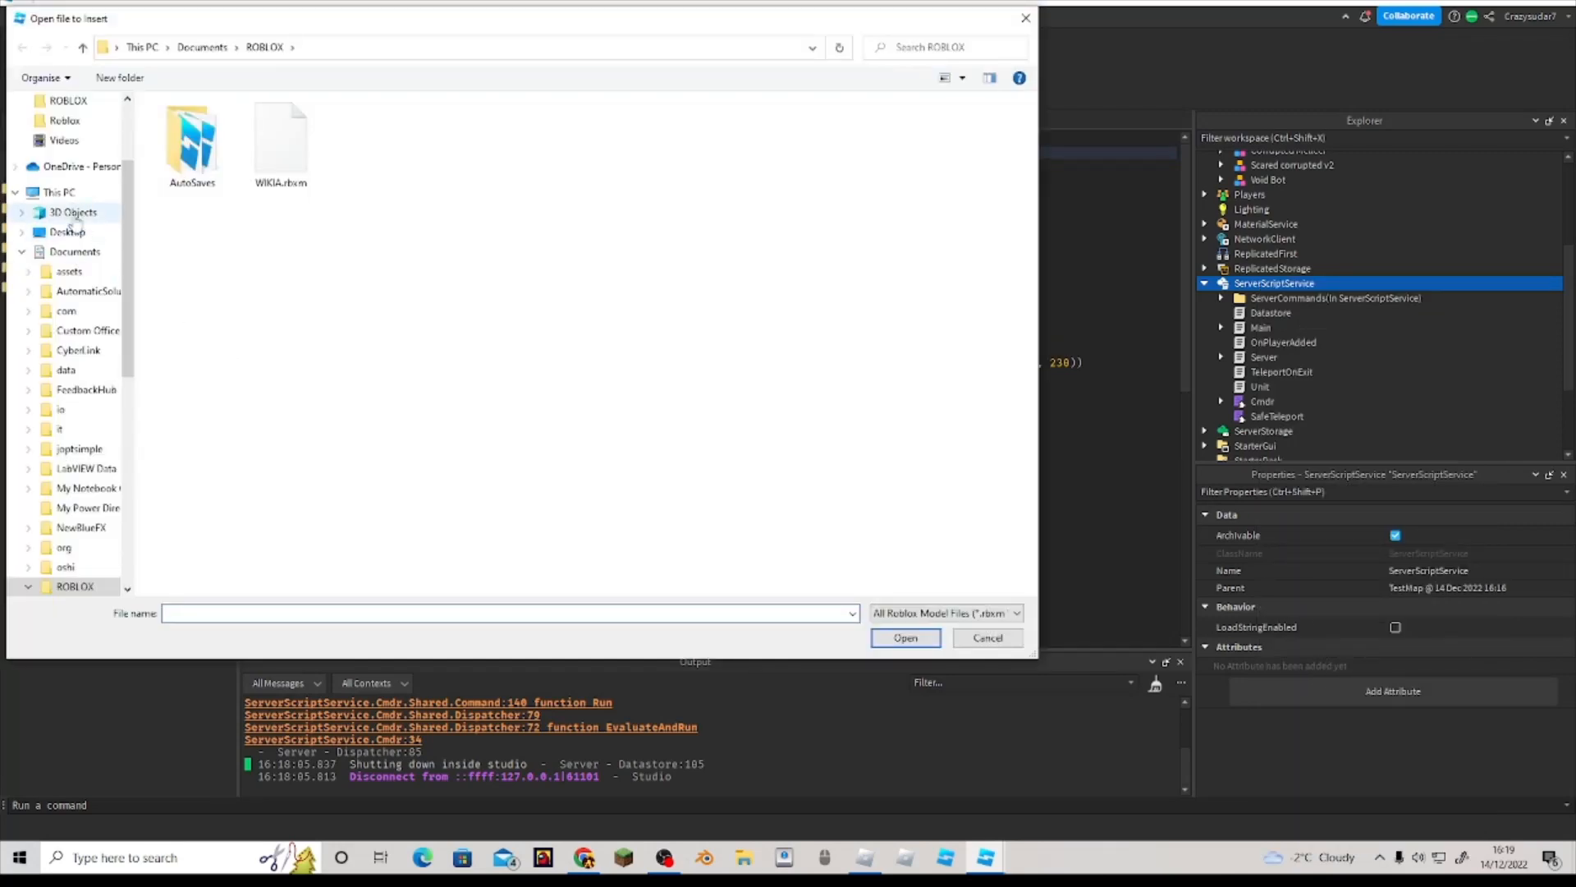
pyautogui.click(72, 113)
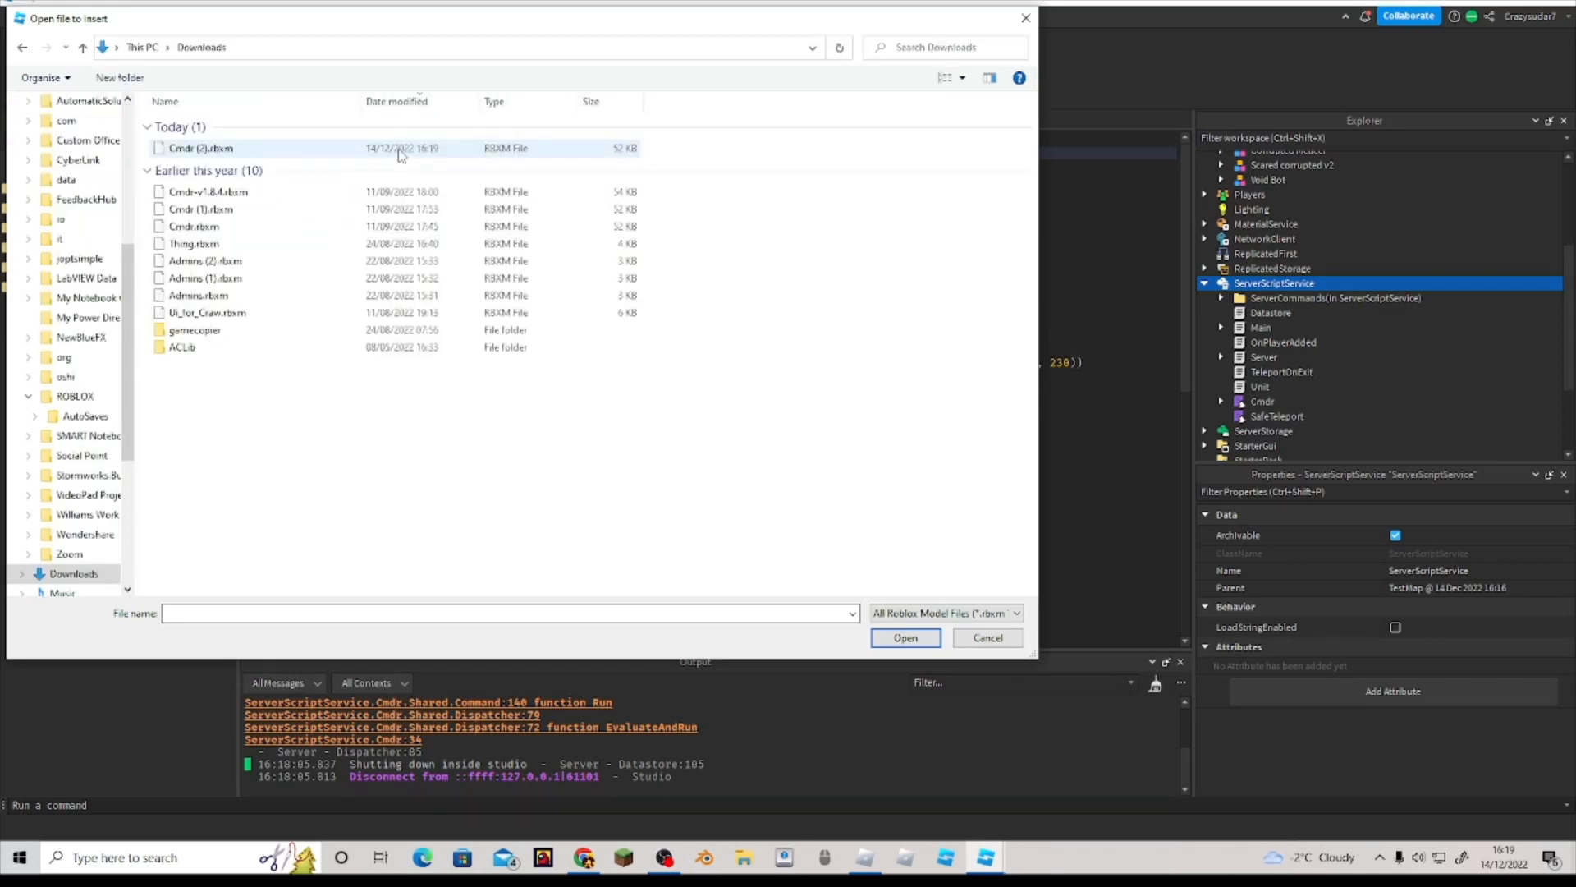
pyautogui.click(200, 147)
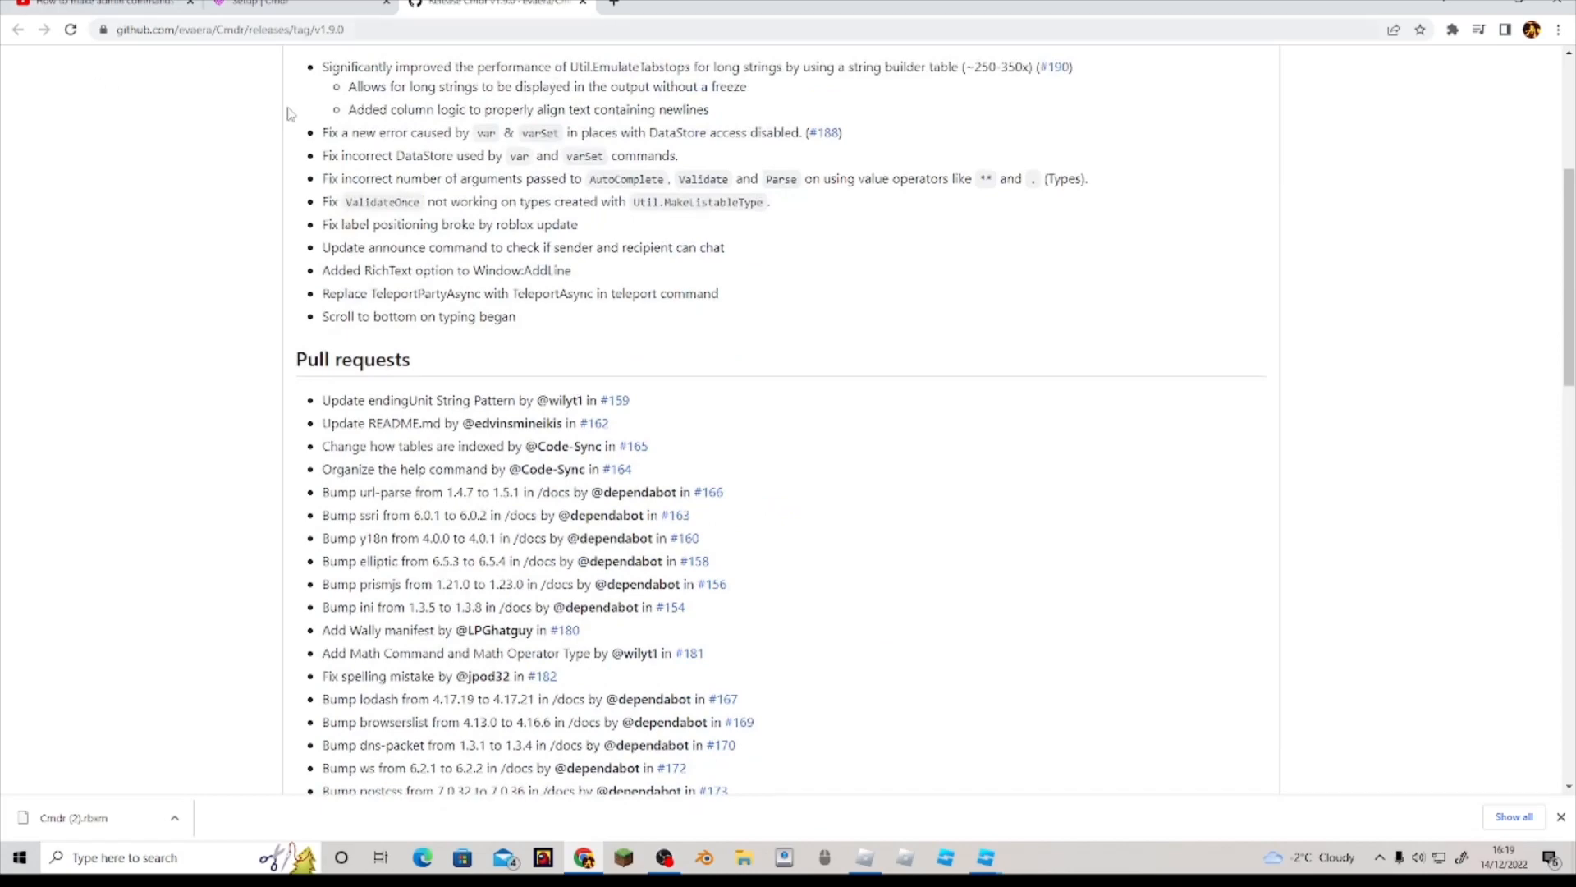
# Step: Review the v1.9.0 release assets listing Cmdr.rbxm, then return to the Studio TestMap
pyautogui.scroll(-3)
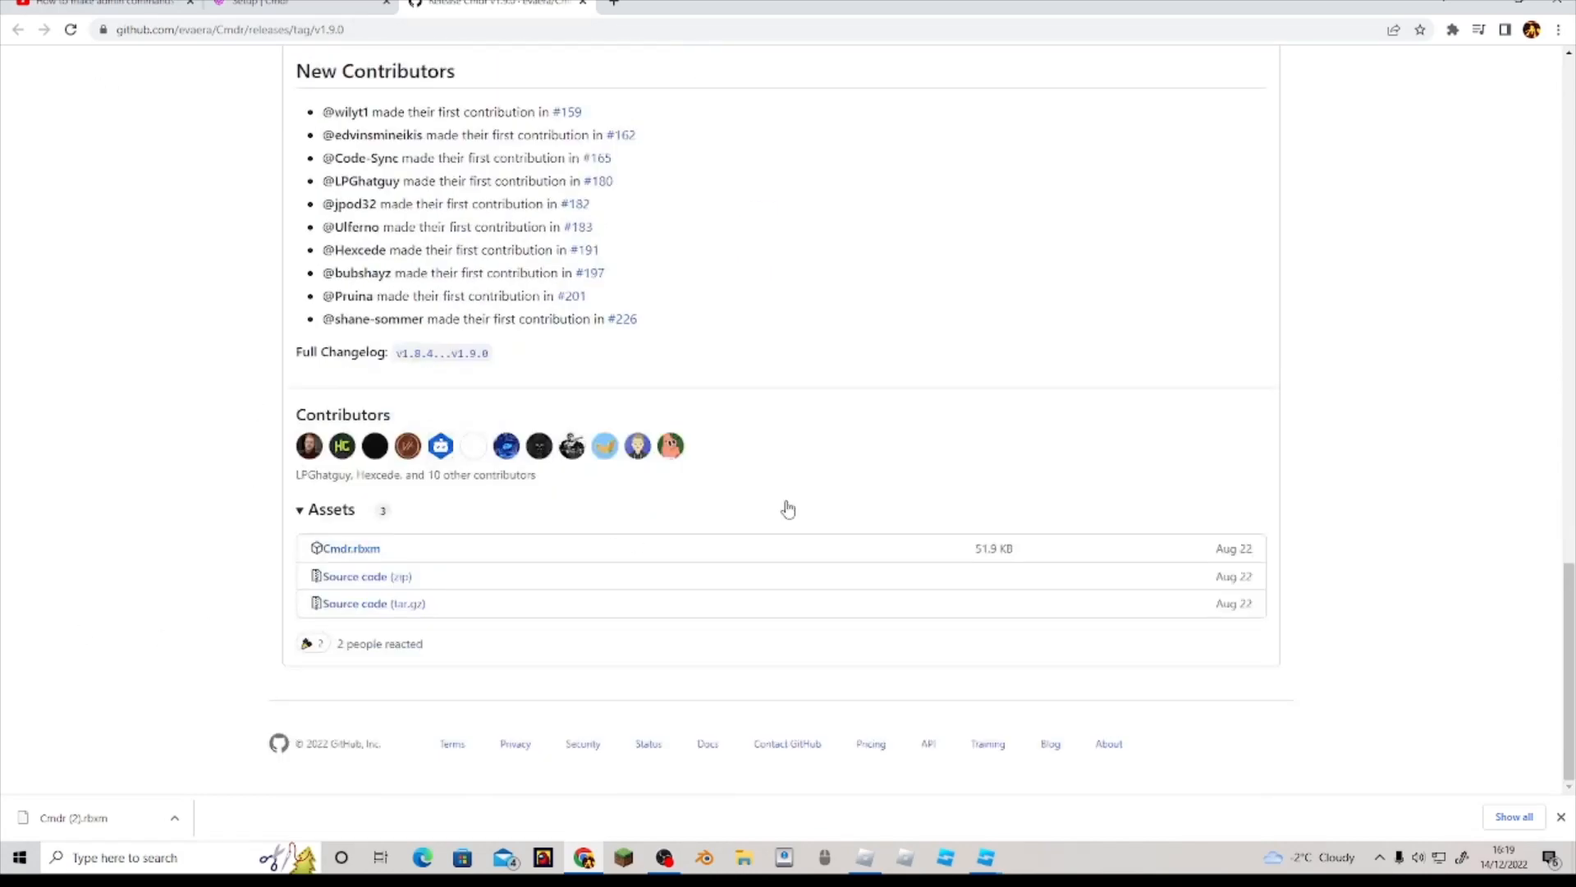
pyautogui.moveTo(351, 548)
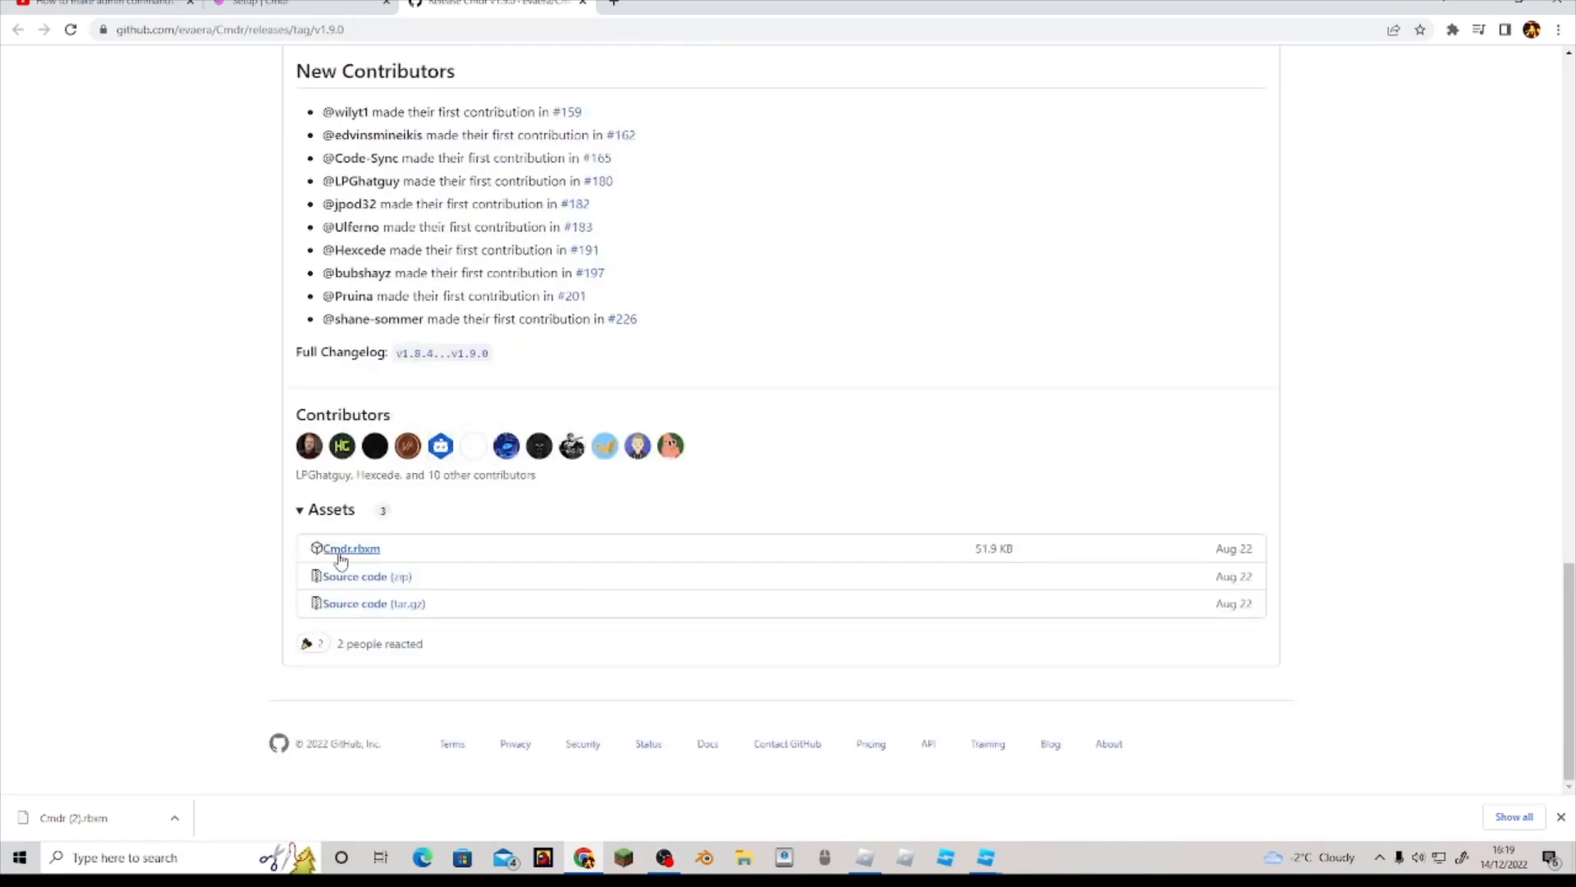
pyautogui.moveTo(322, 547); pyautogui.dragTo(425, 604)
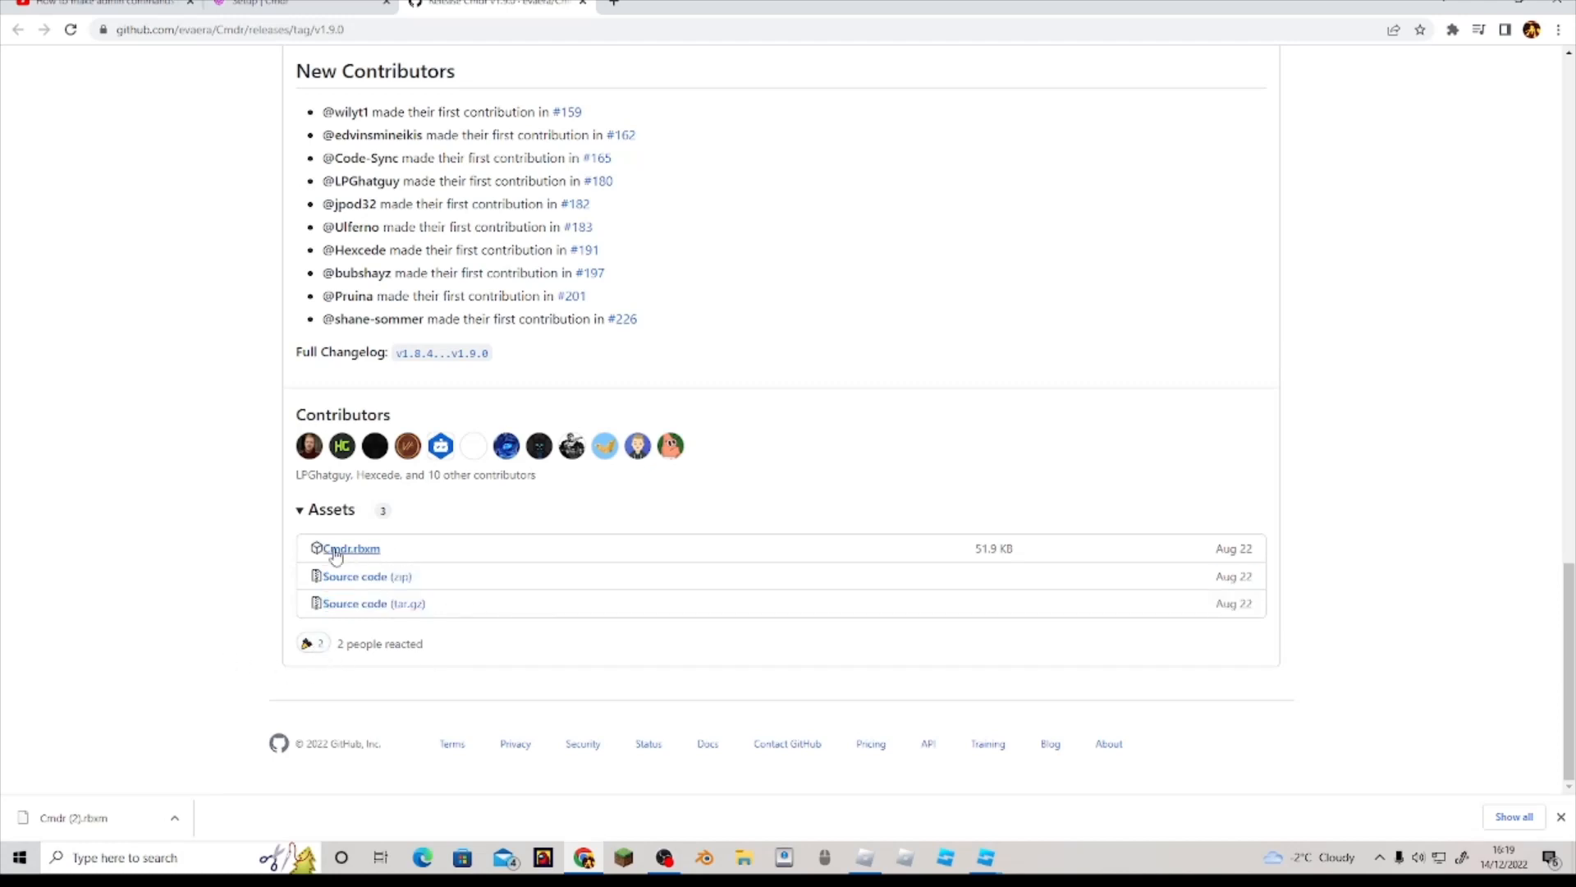
pyautogui.moveTo(550, 559)
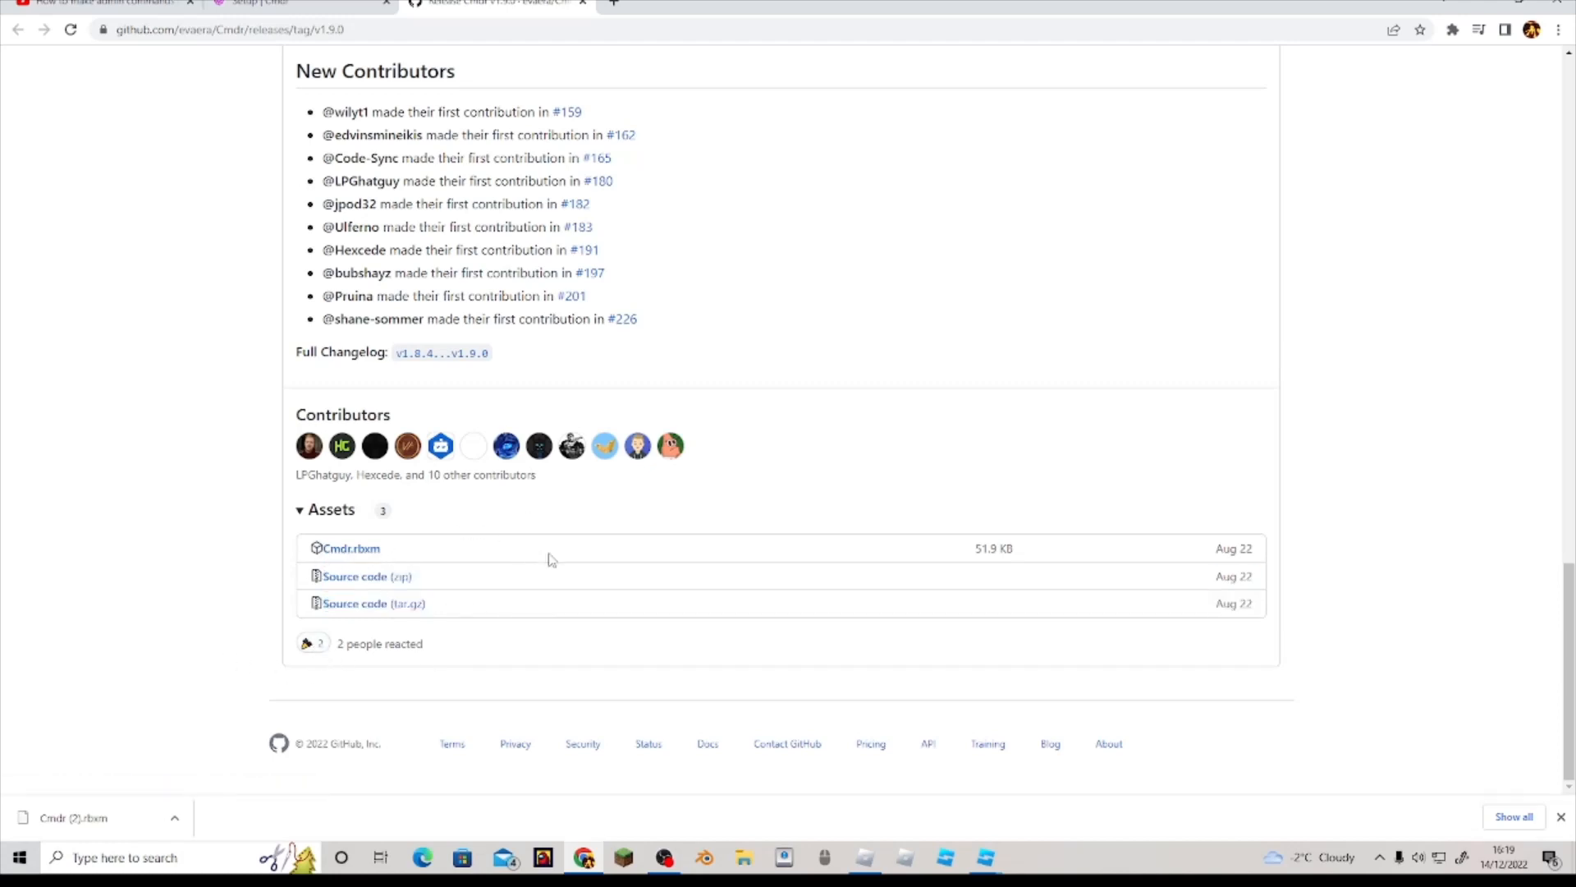
pyautogui.scroll(3)
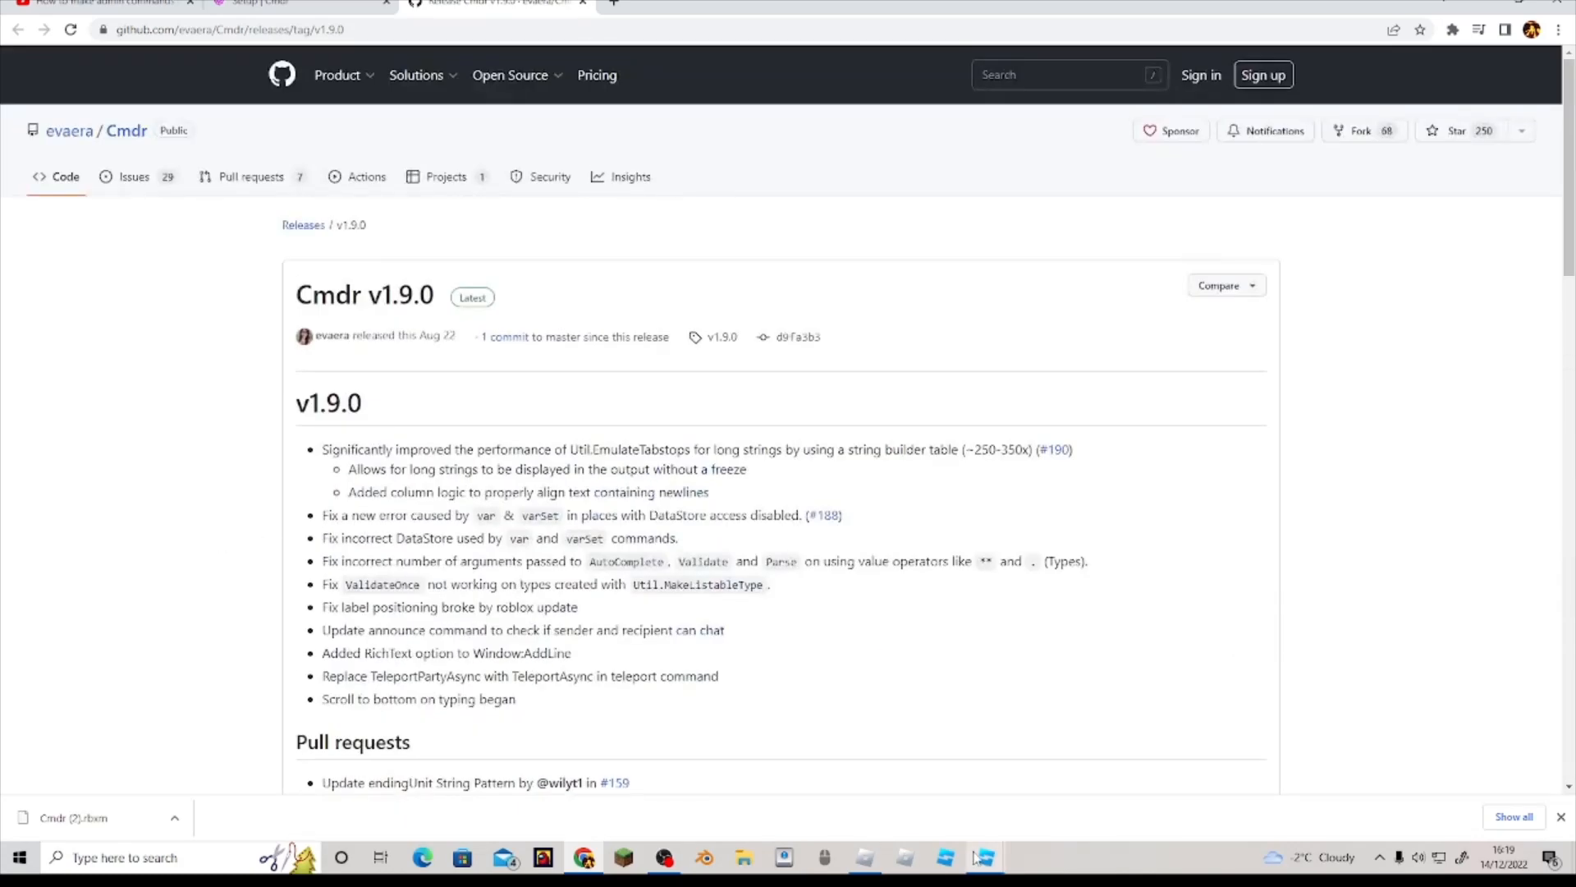
pyautogui.click(982, 857)
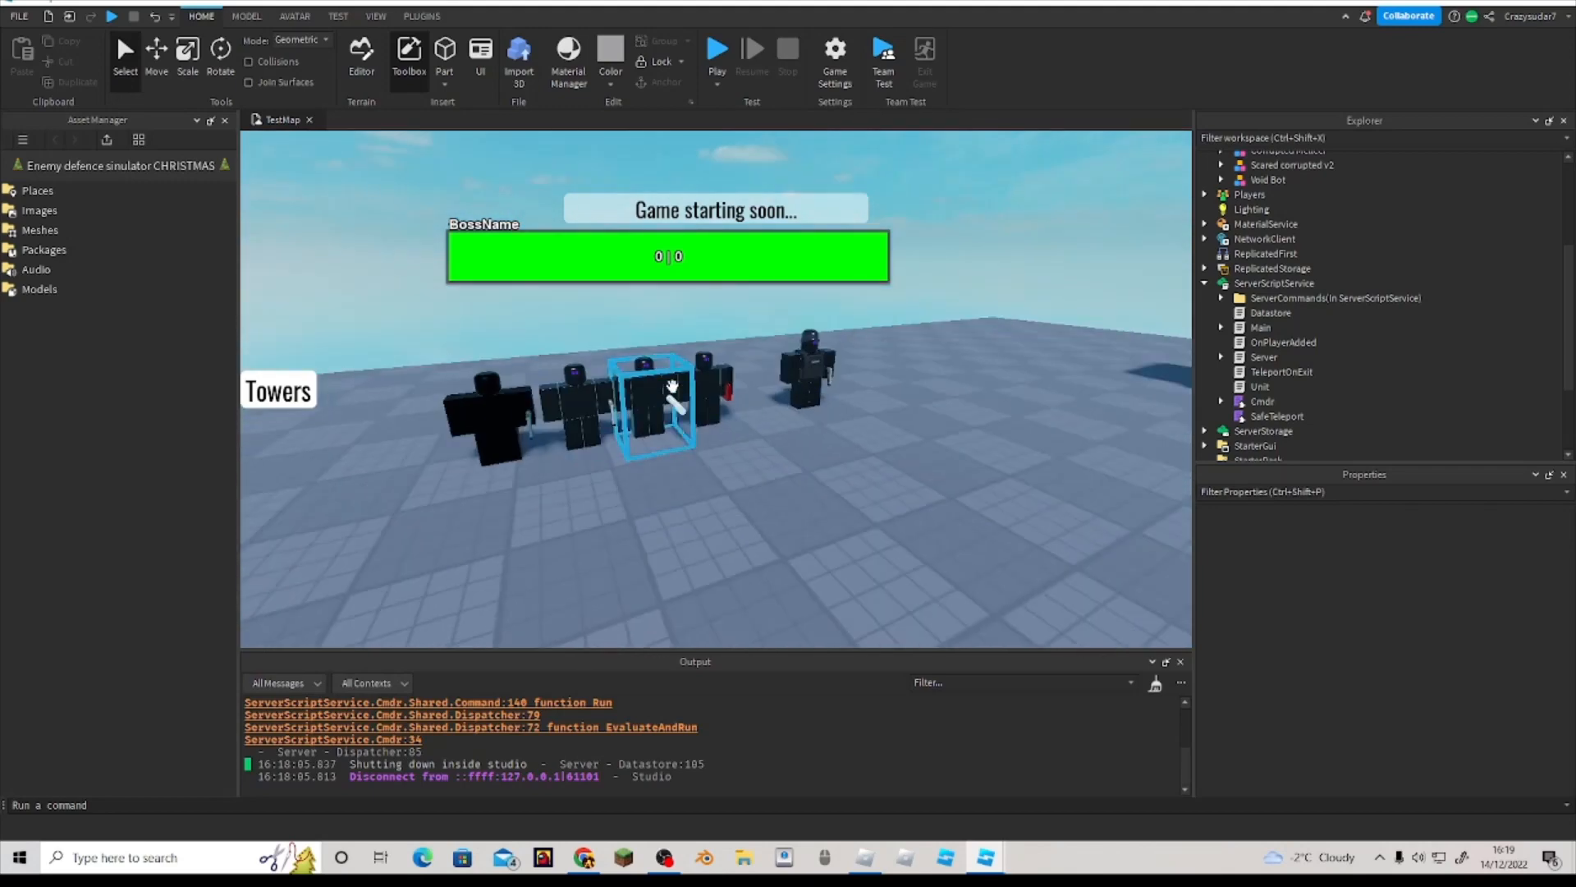